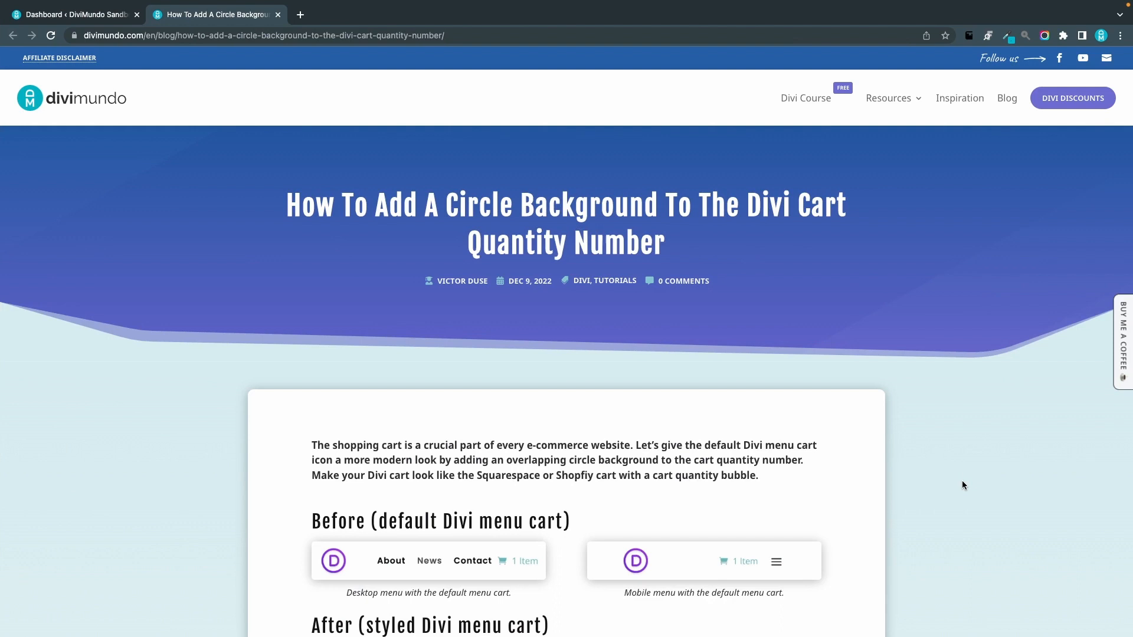
pyautogui.moveTo(928, 453)
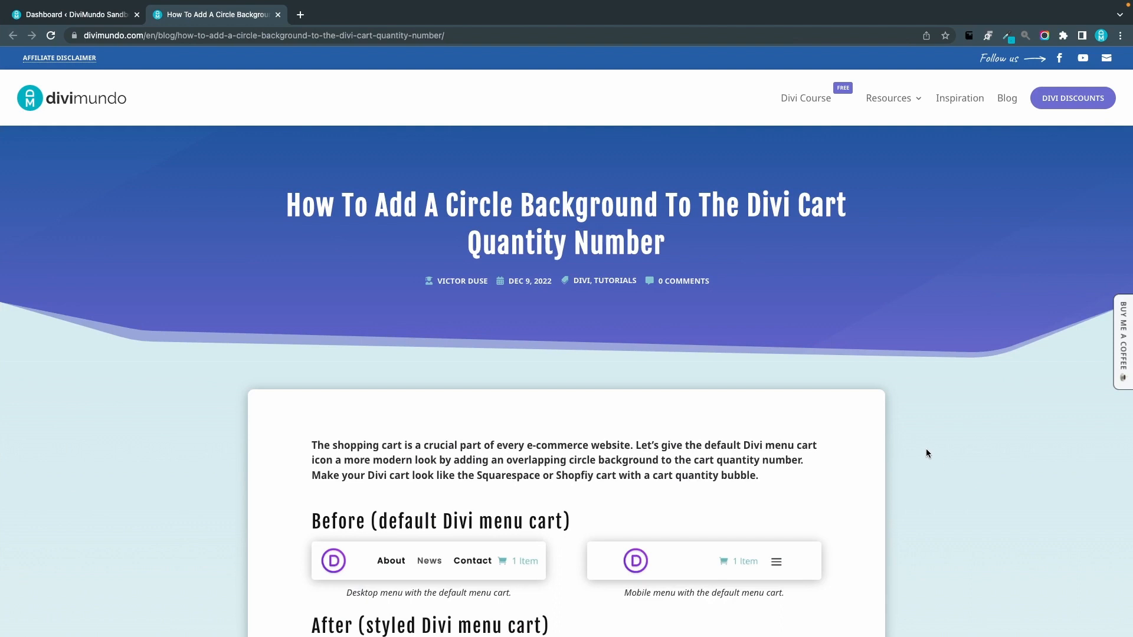
# Step: From the circle-background tutorial, open 'Remove Items Text Beside Divi Cart' and reach Method 1
pyautogui.scroll(-3)
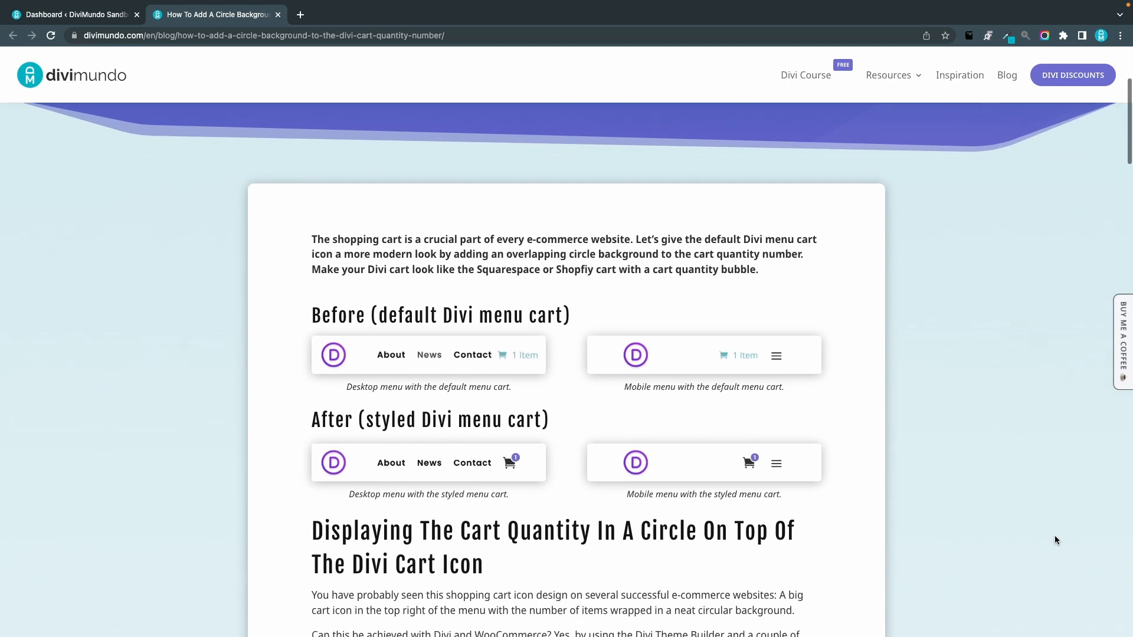
pyautogui.moveTo(1028, 529)
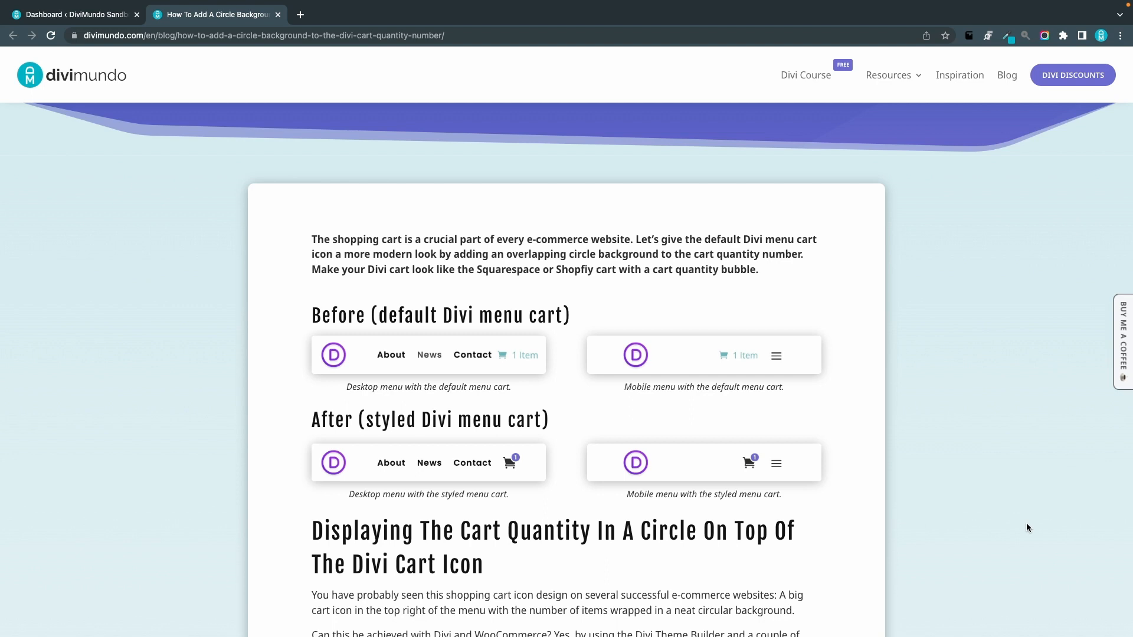
pyautogui.moveTo(982, 523)
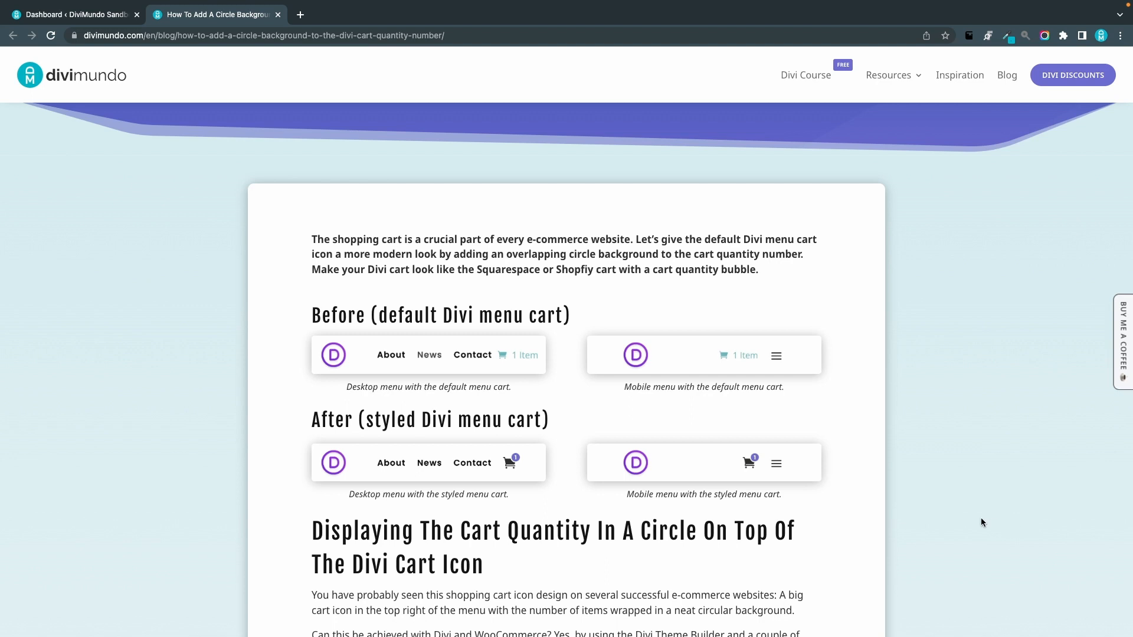
pyautogui.scroll(-3)
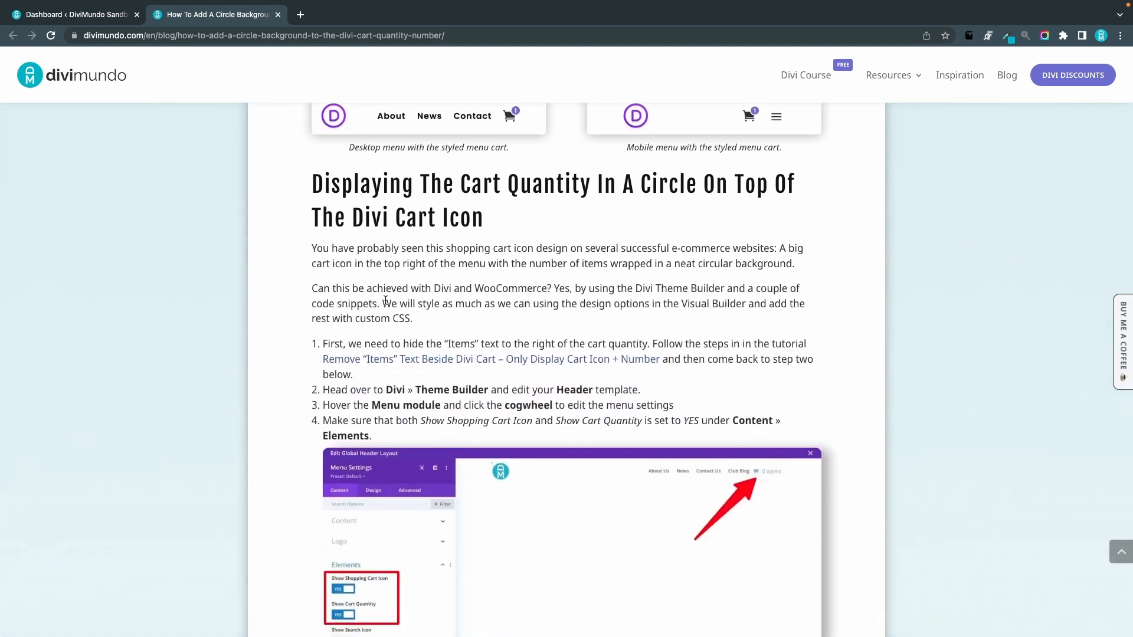
pyautogui.moveTo(481, 330)
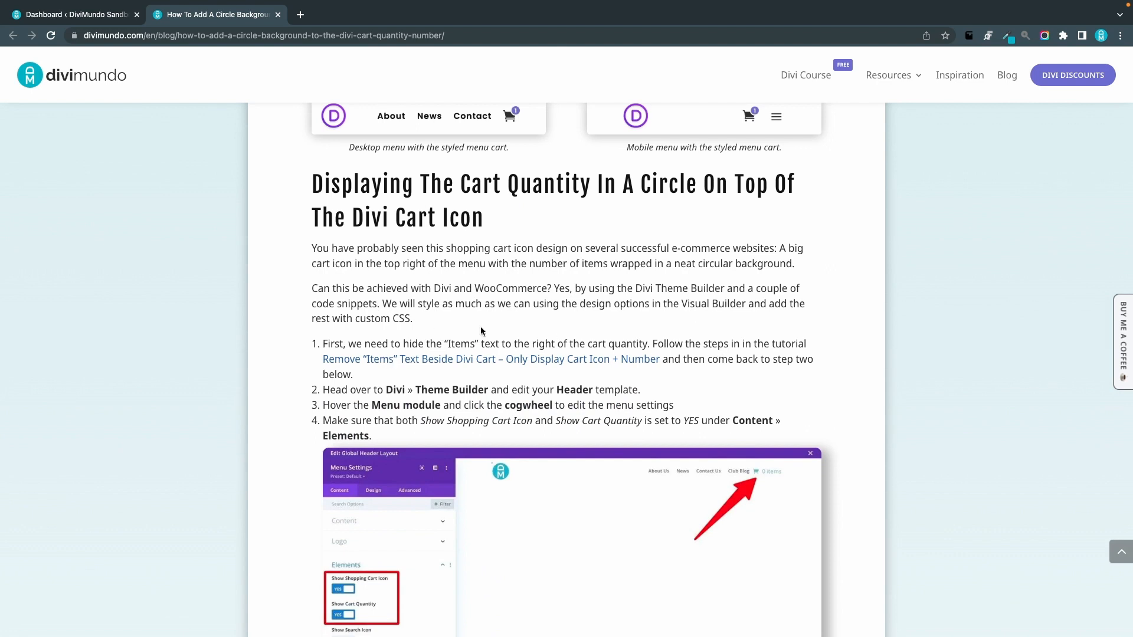
pyautogui.moveTo(368, 363)
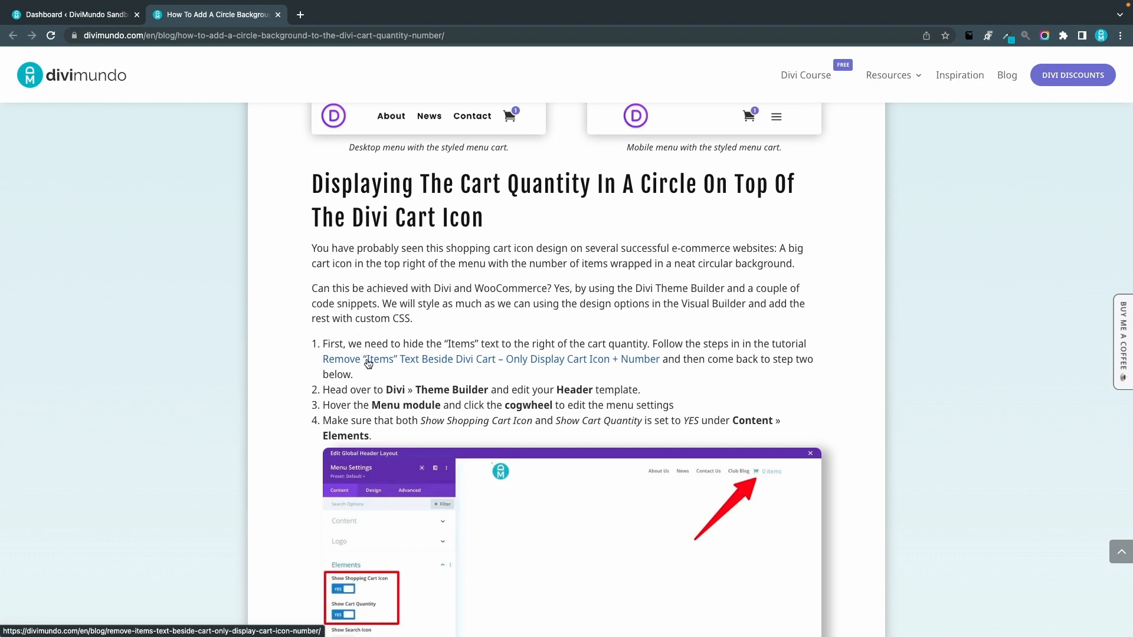
pyautogui.click(491, 359)
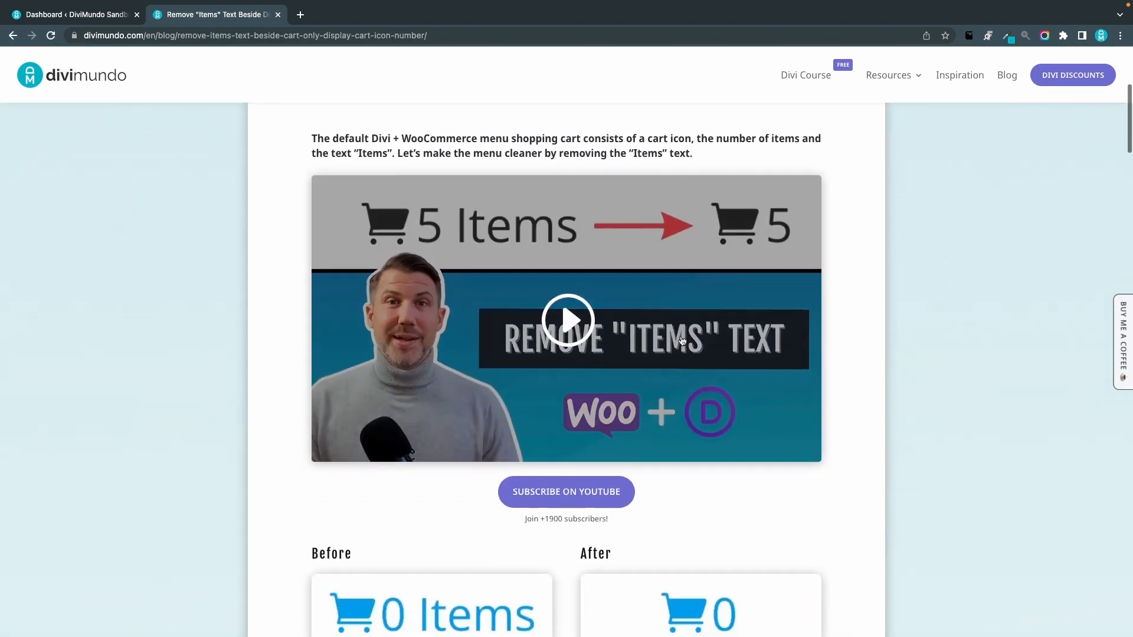
pyautogui.scroll(-3)
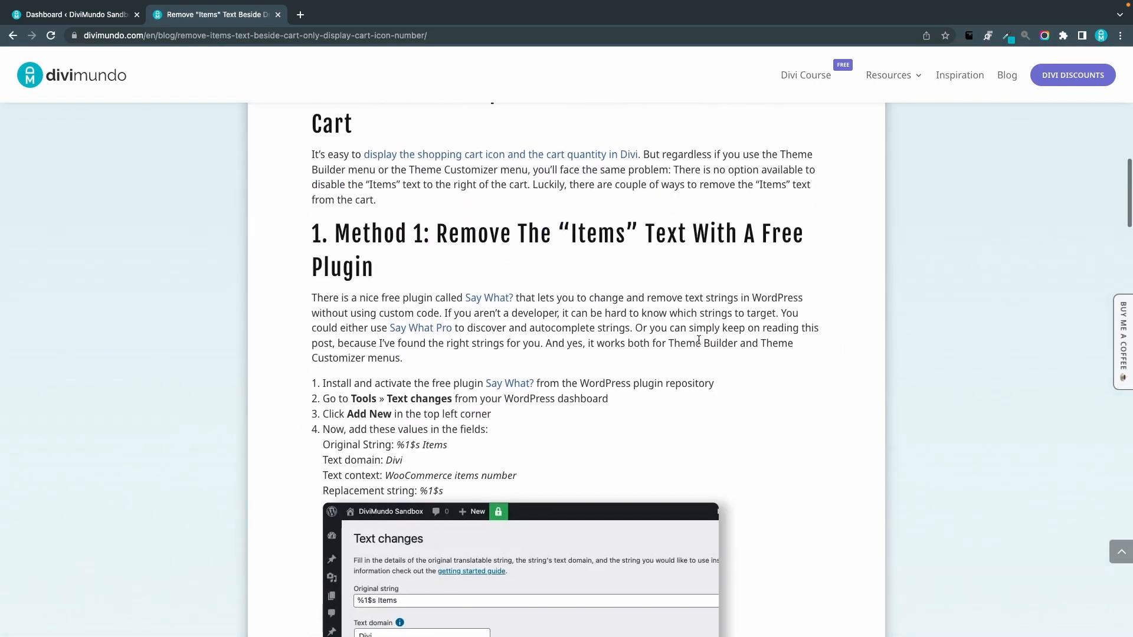
pyautogui.scroll(-3)
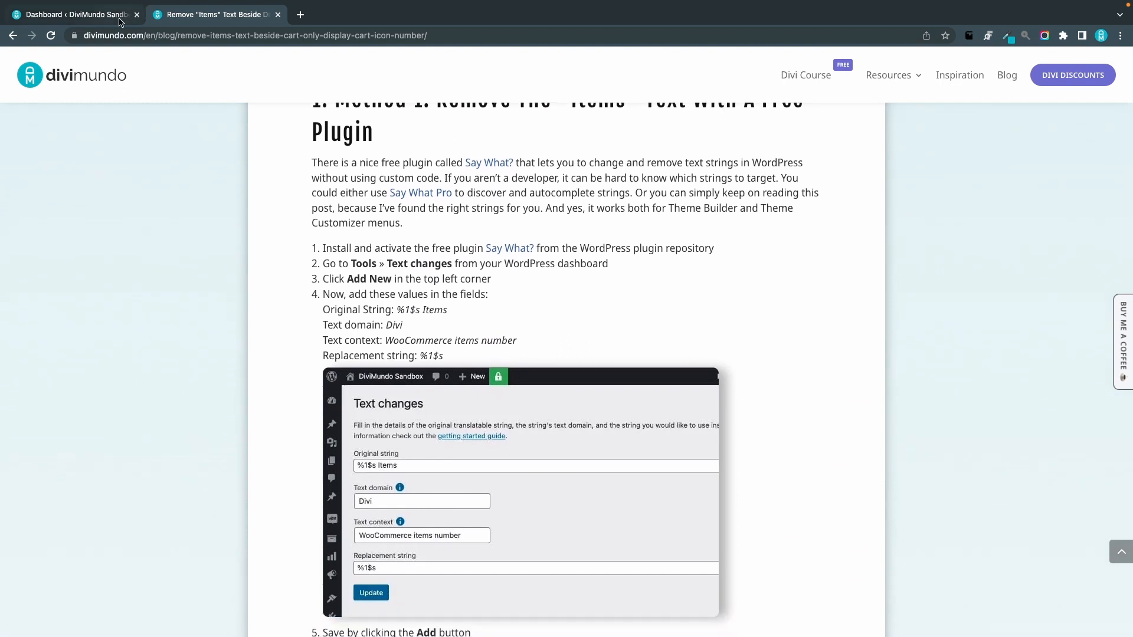
# Step: In the WordPress dashboard's Plugins > Add New, search the directory for 'say what?'
pyautogui.click(71, 15)
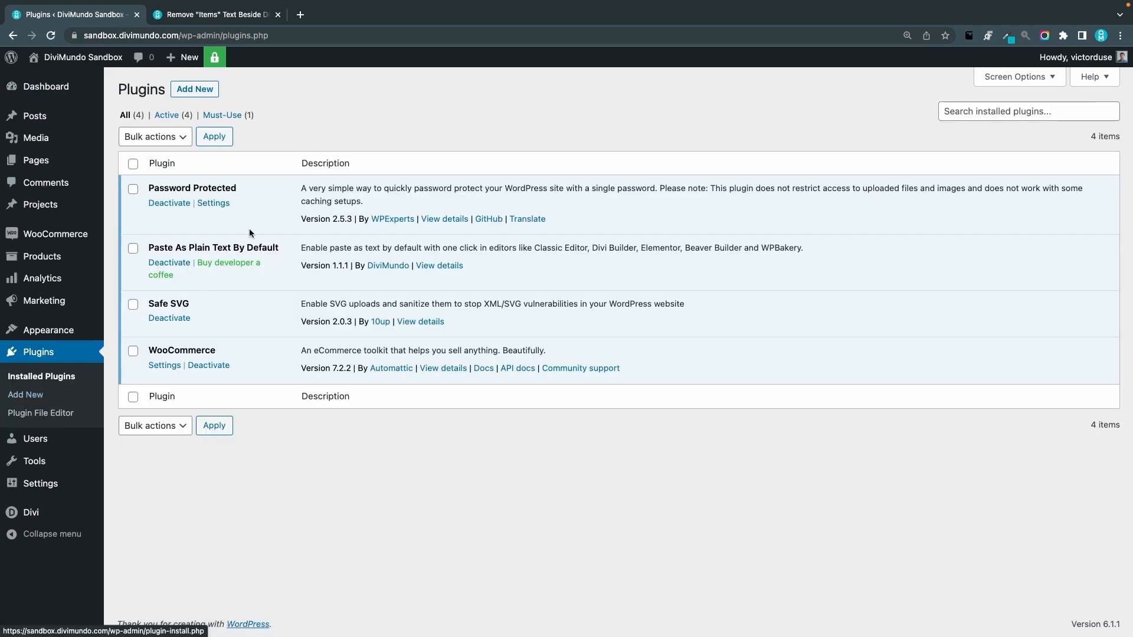
pyautogui.click(195, 88)
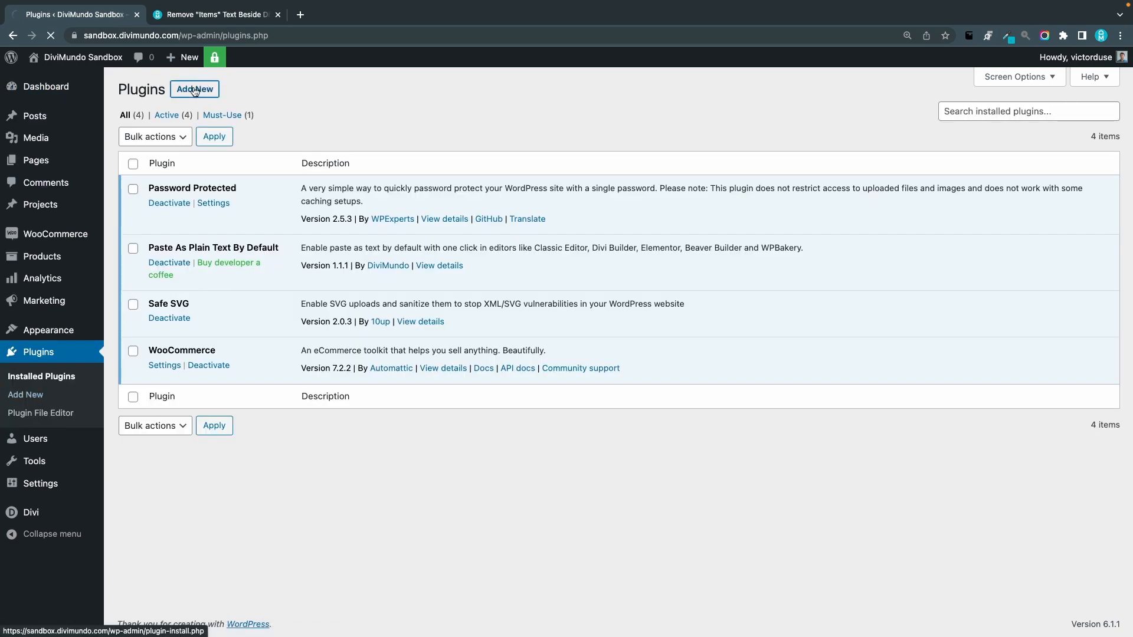
pyautogui.click(194, 88)
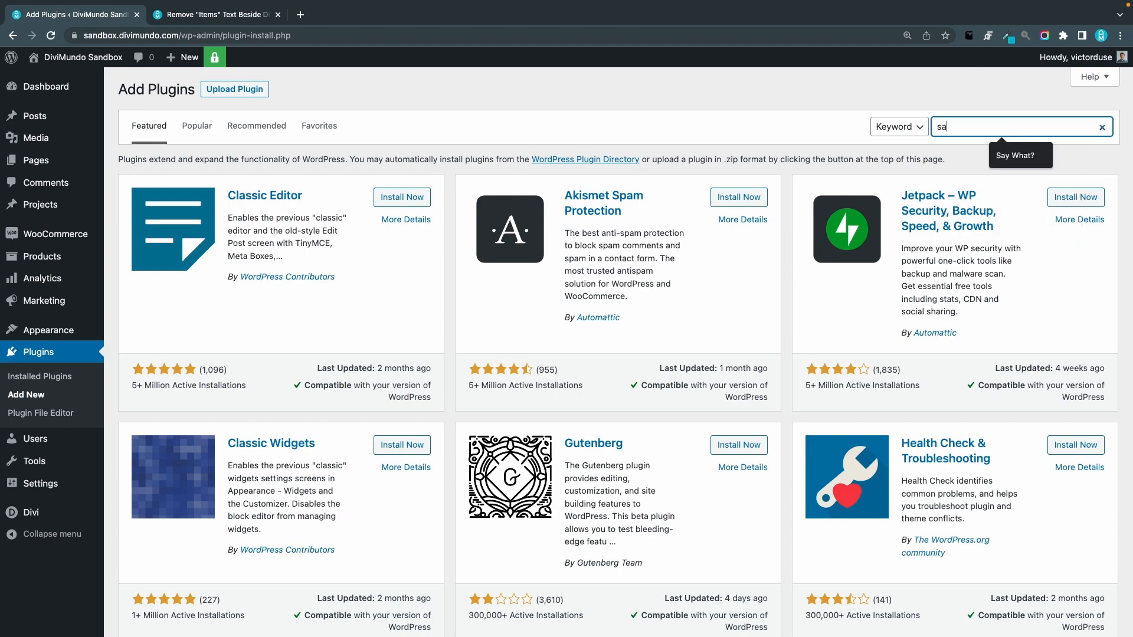
pyautogui.write('say what?')
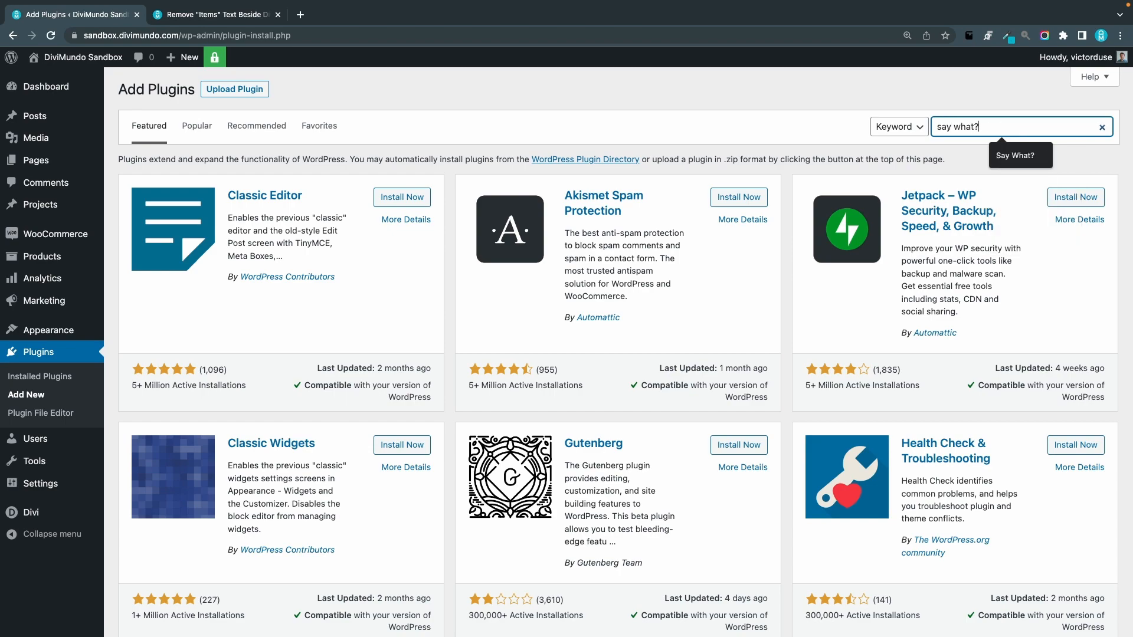
pyautogui.press('Enter')
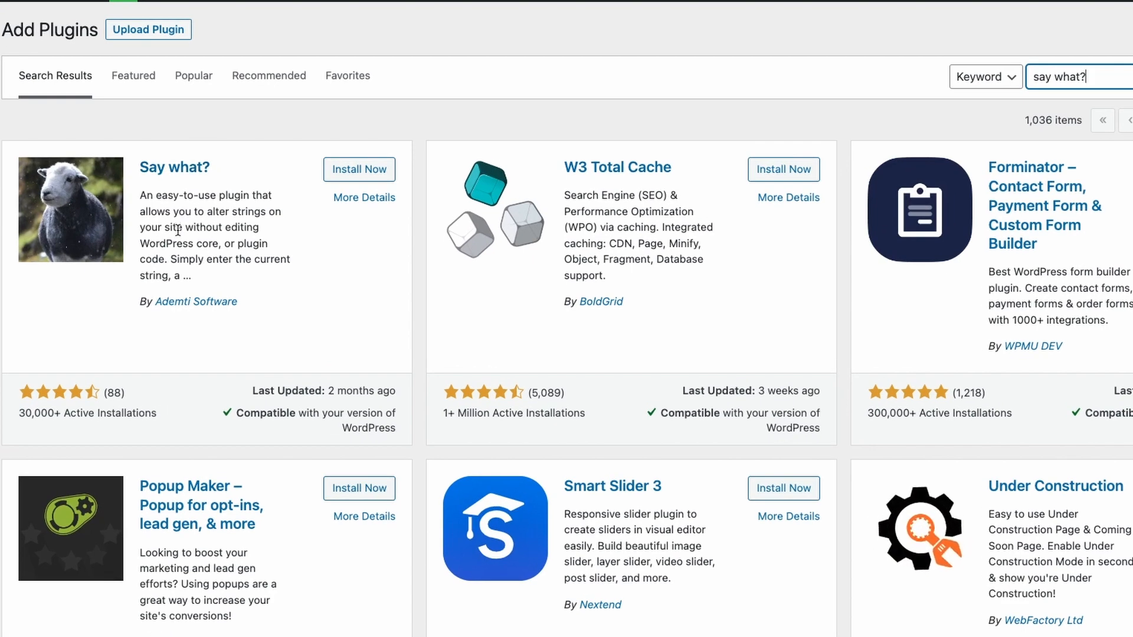
pyautogui.moveTo(359, 170)
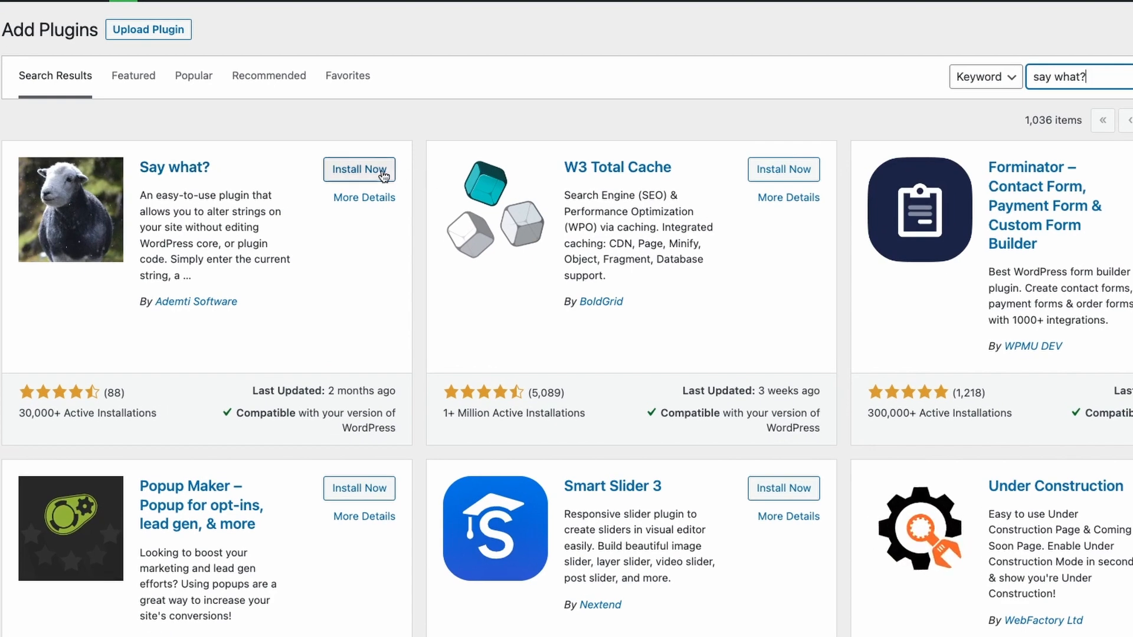
# Step: Install and activate the Say What? plugin
pyautogui.click(358, 169)
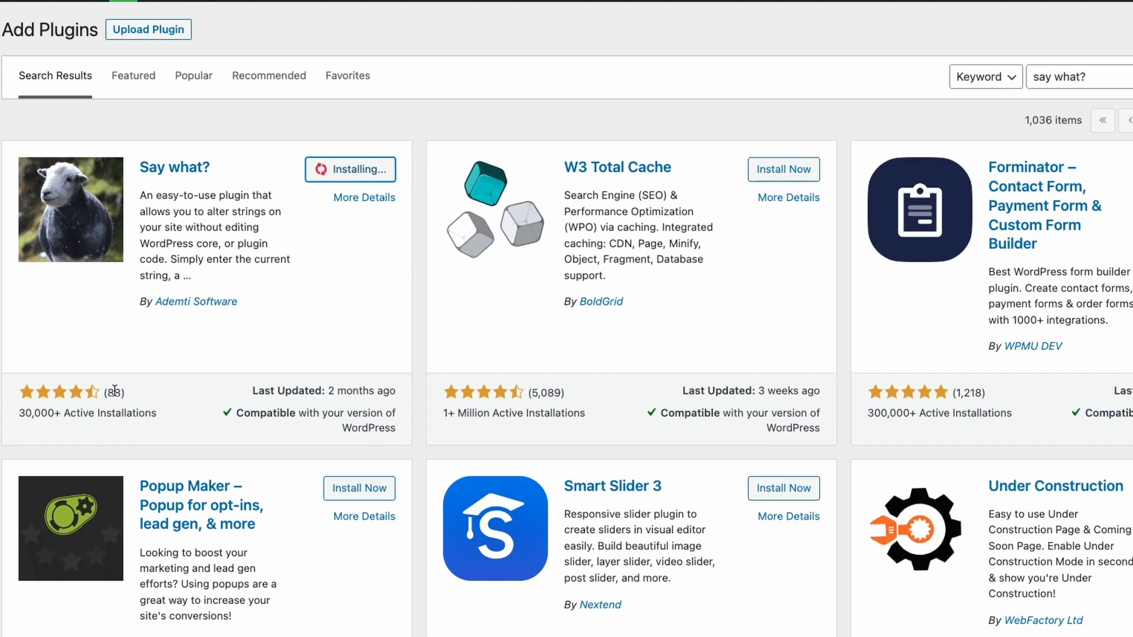
pyautogui.moveTo(83, 435)
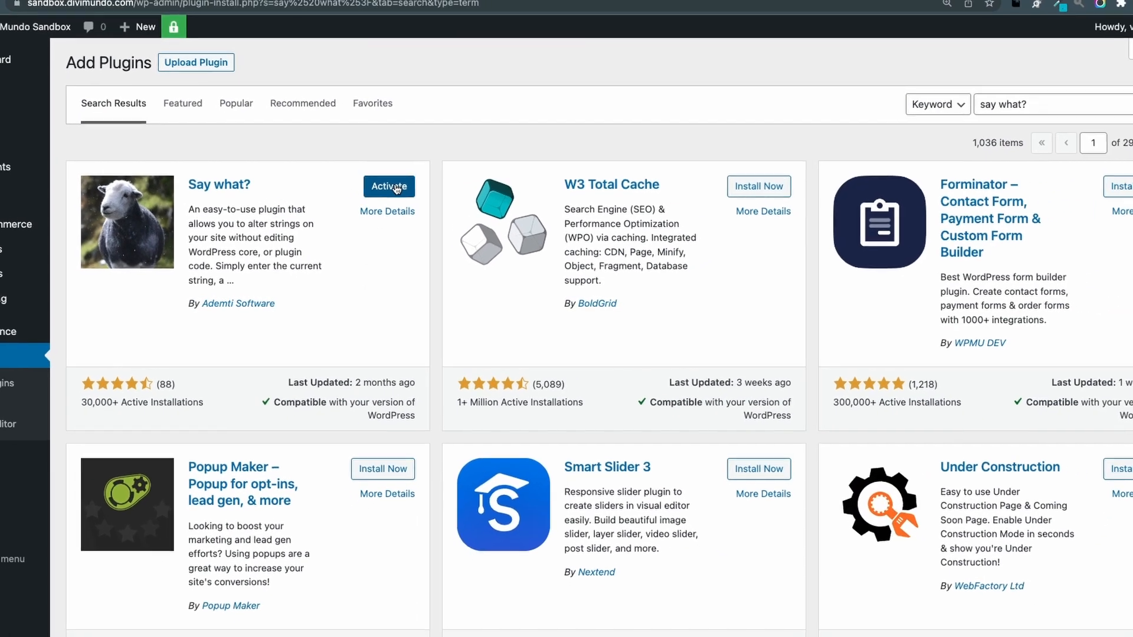
pyautogui.click(388, 186)
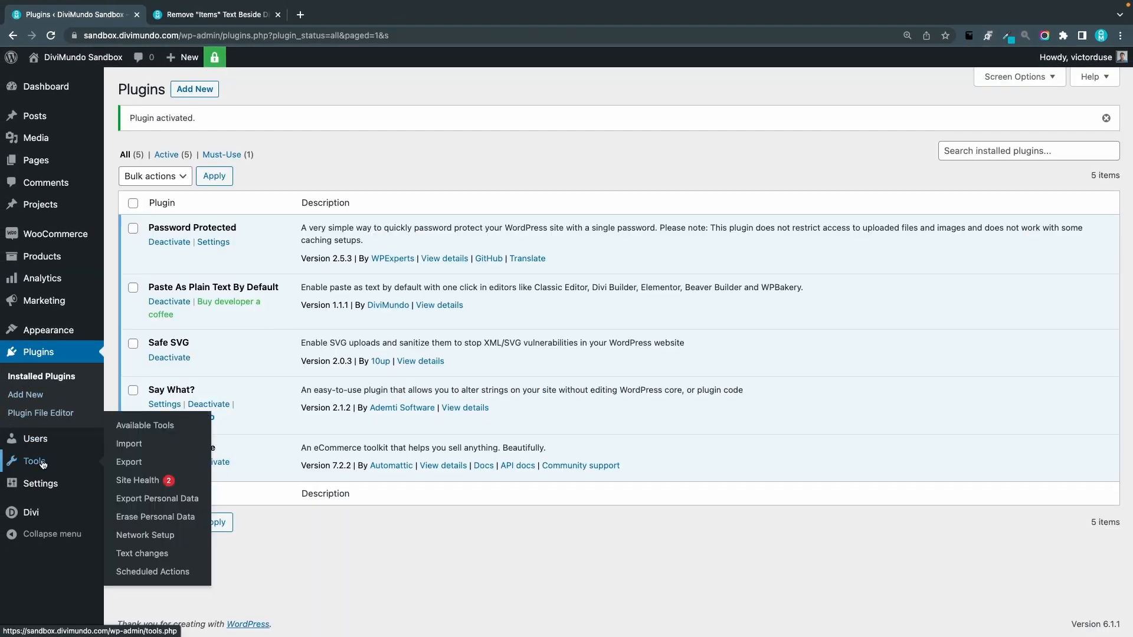
pyautogui.moveTo(142, 552)
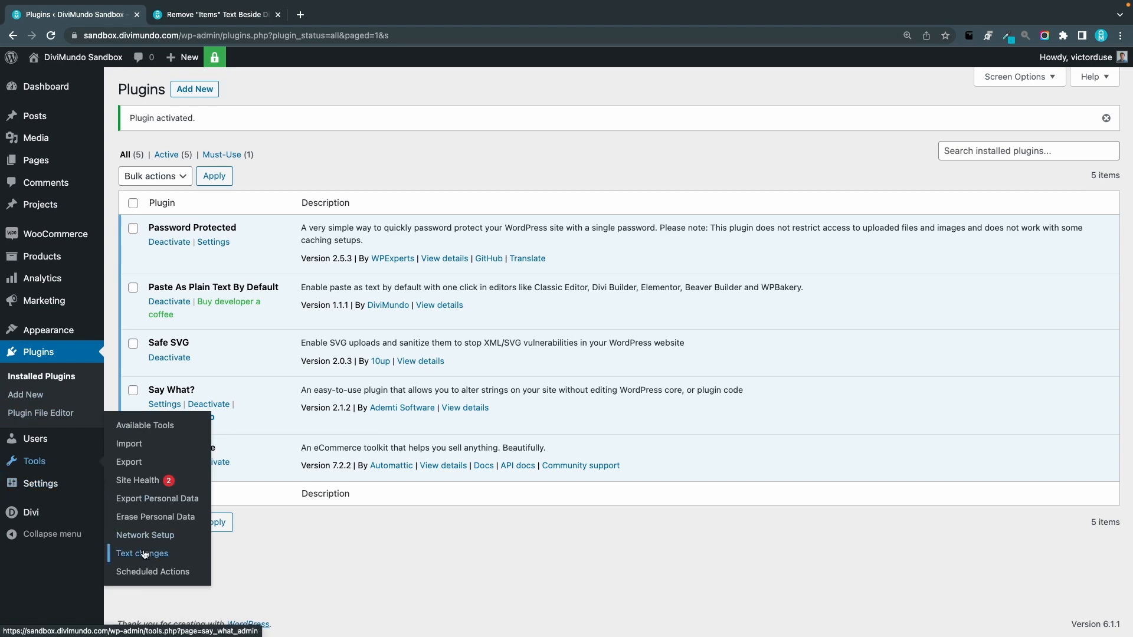
# Step: Under Tools > Text changes start a new text change, then check the tutorial's values
pyautogui.click(142, 553)
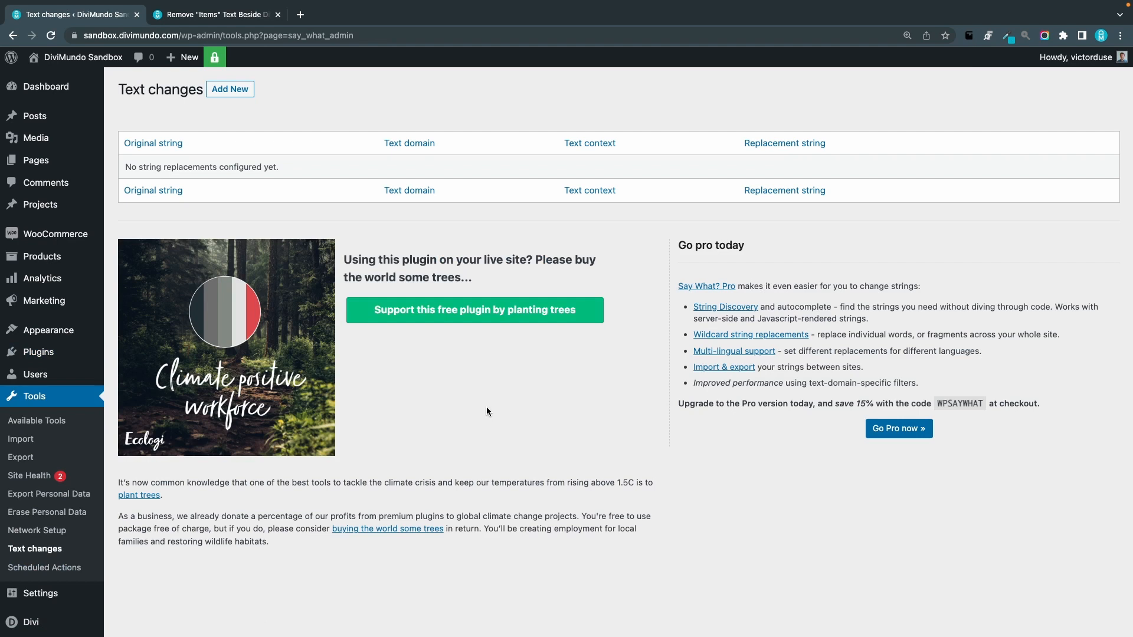
pyautogui.click(229, 89)
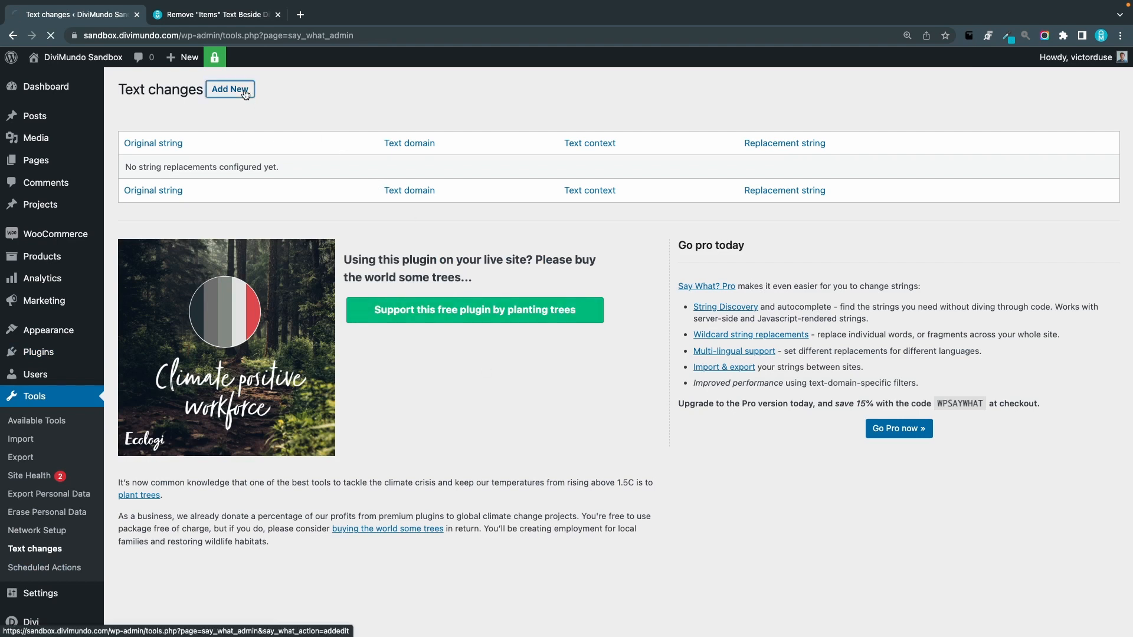
pyautogui.click(230, 88)
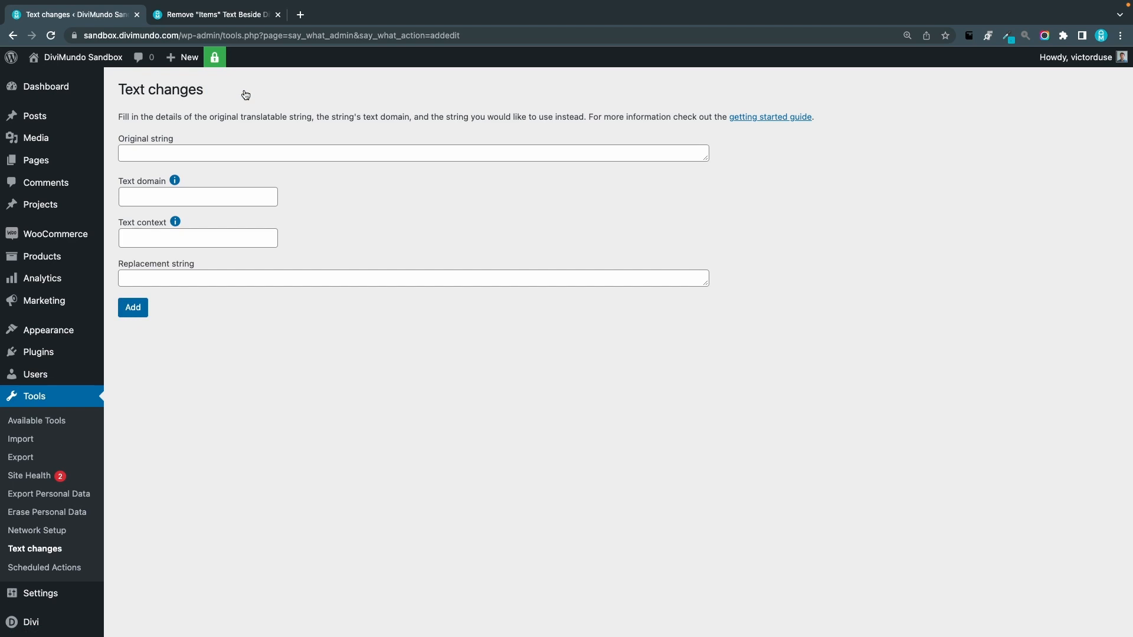
pyautogui.click(215, 14)
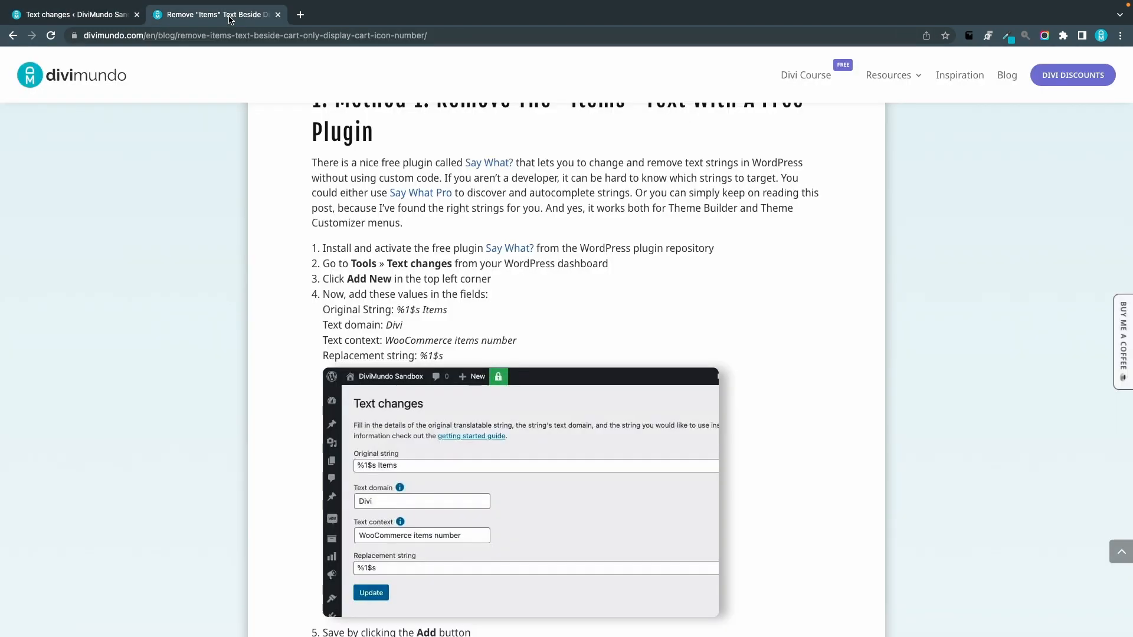
pyautogui.scroll(-3)
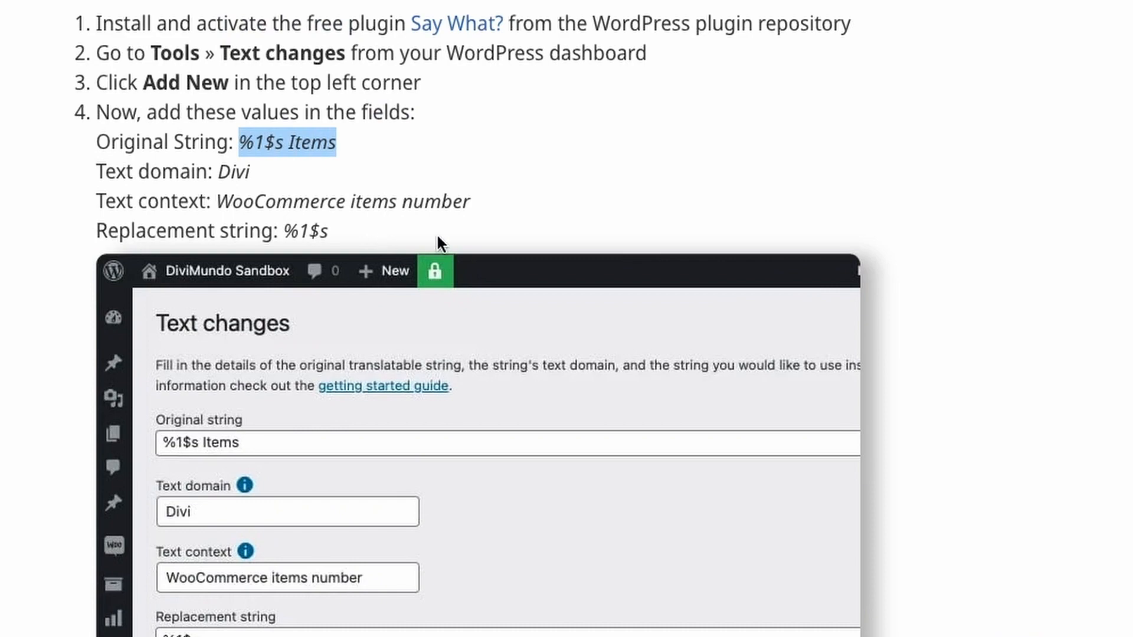
pyautogui.moveTo(416, 167)
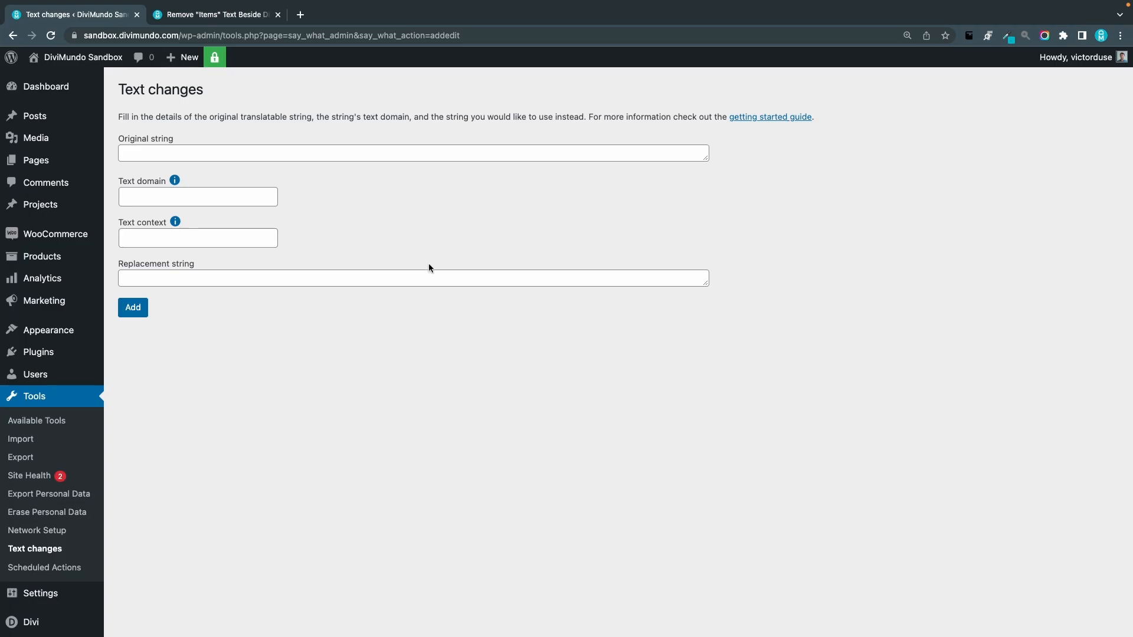
# Step: Add a text change: original '%1$s Items', domain Divi, context WooCommerce items number, replacement '%1$s'
pyautogui.write('%1$s Items')
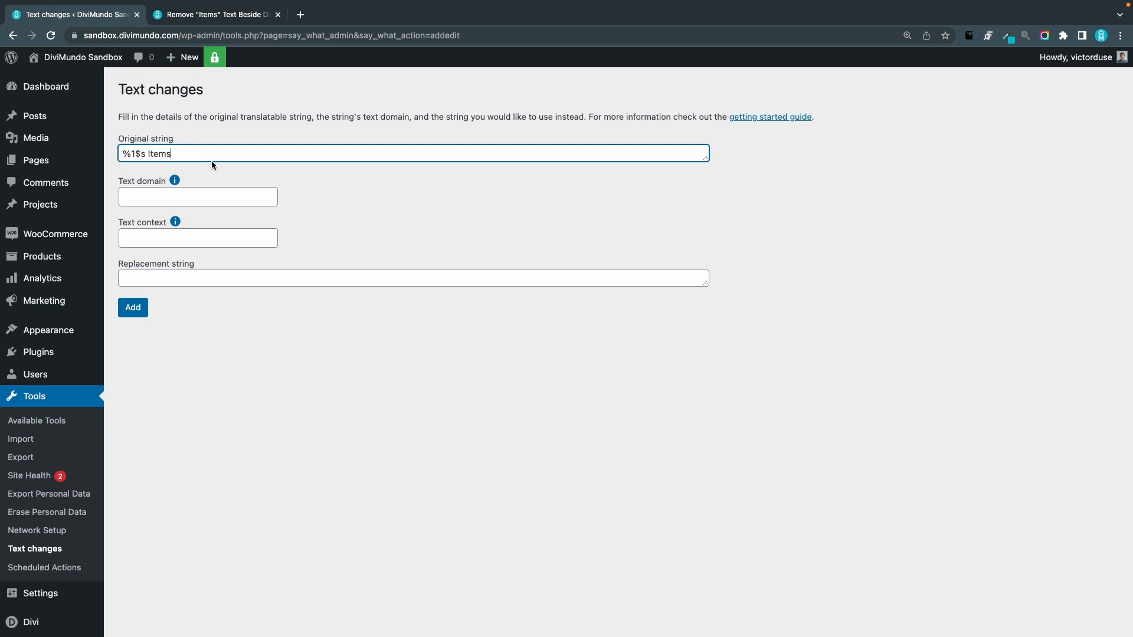
pyautogui.click(213, 15)
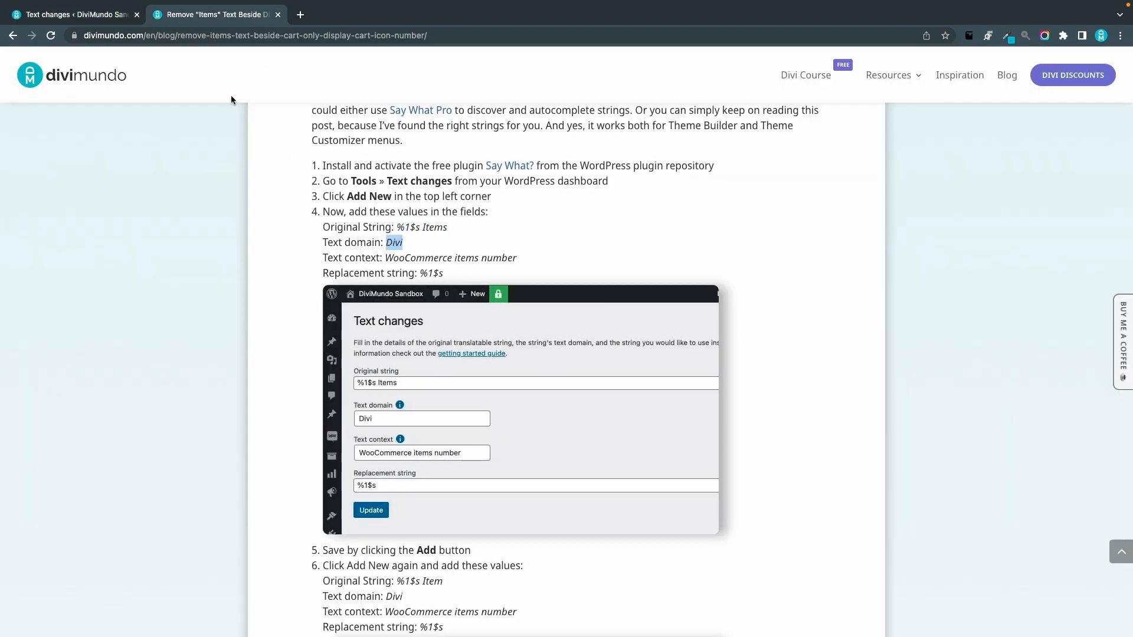
pyautogui.click(72, 15)
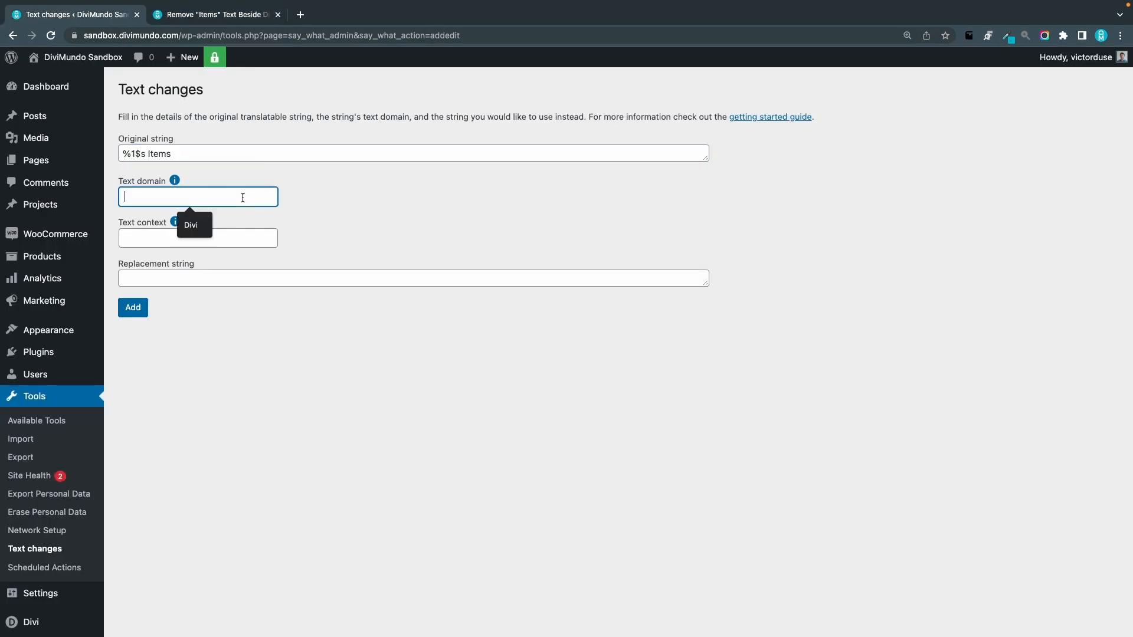
pyautogui.click(214, 14)
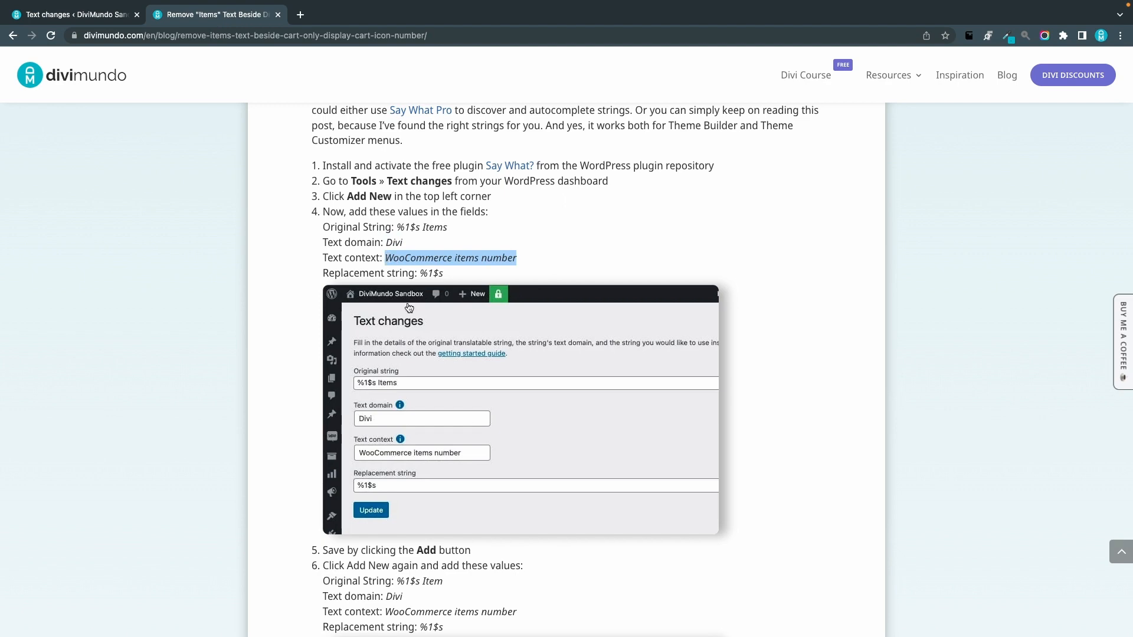
pyautogui.click(72, 14)
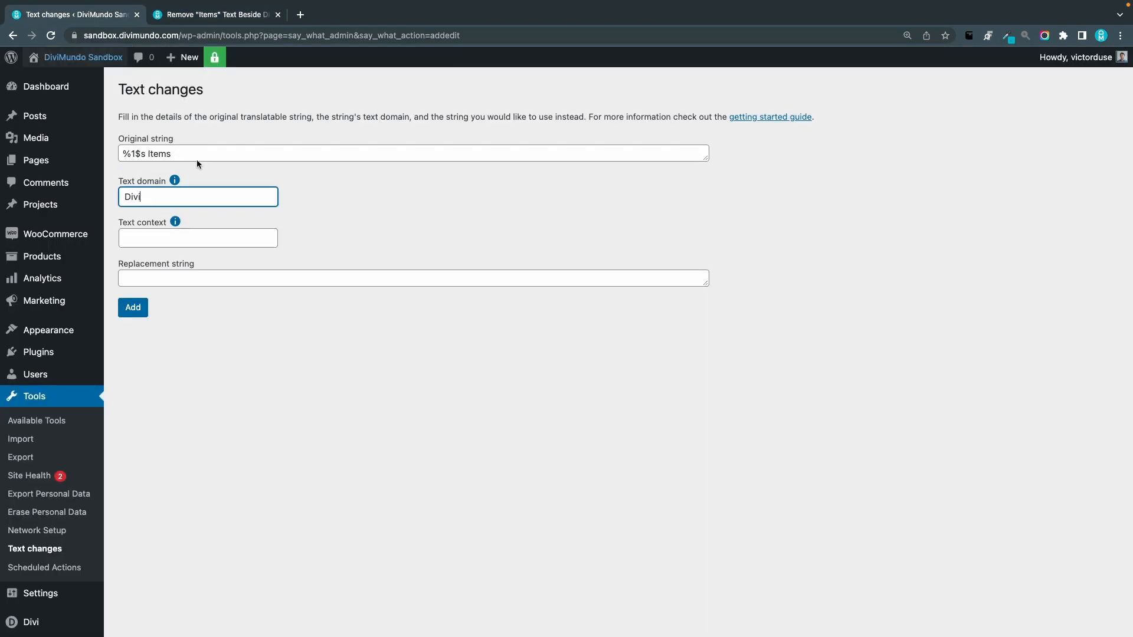
pyautogui.click(214, 14)
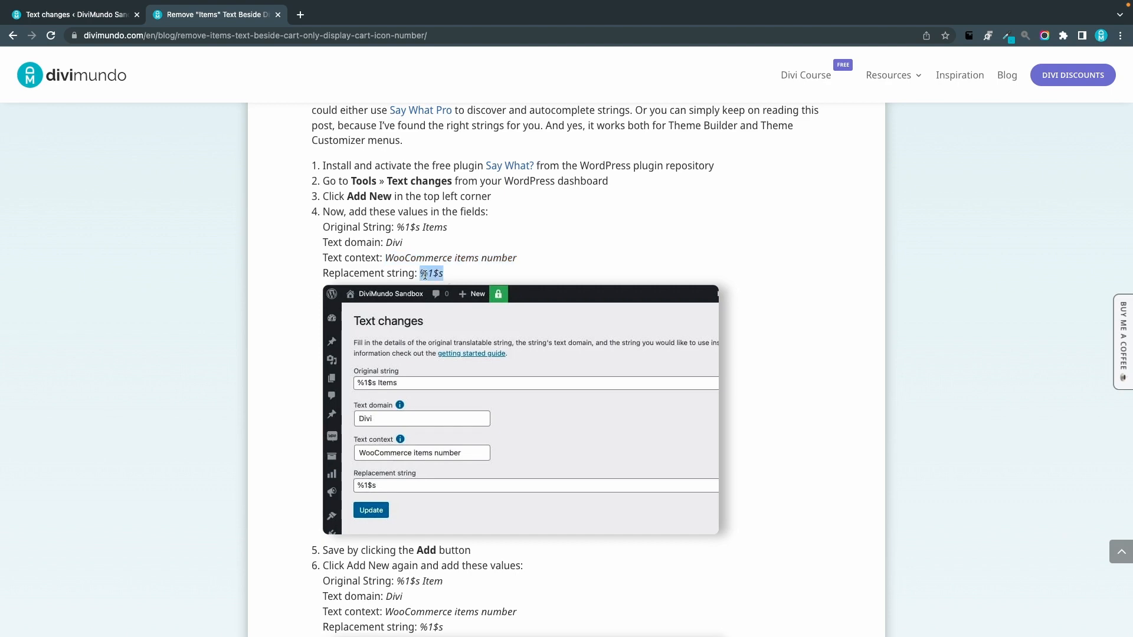
pyautogui.click(72, 14)
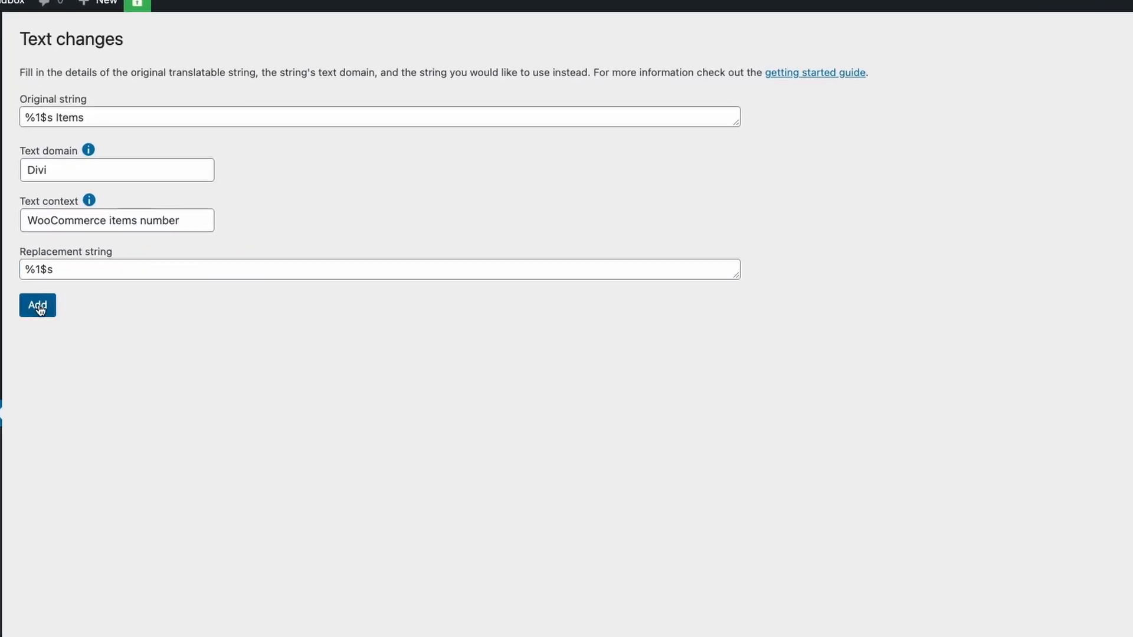
pyautogui.click(36, 305)
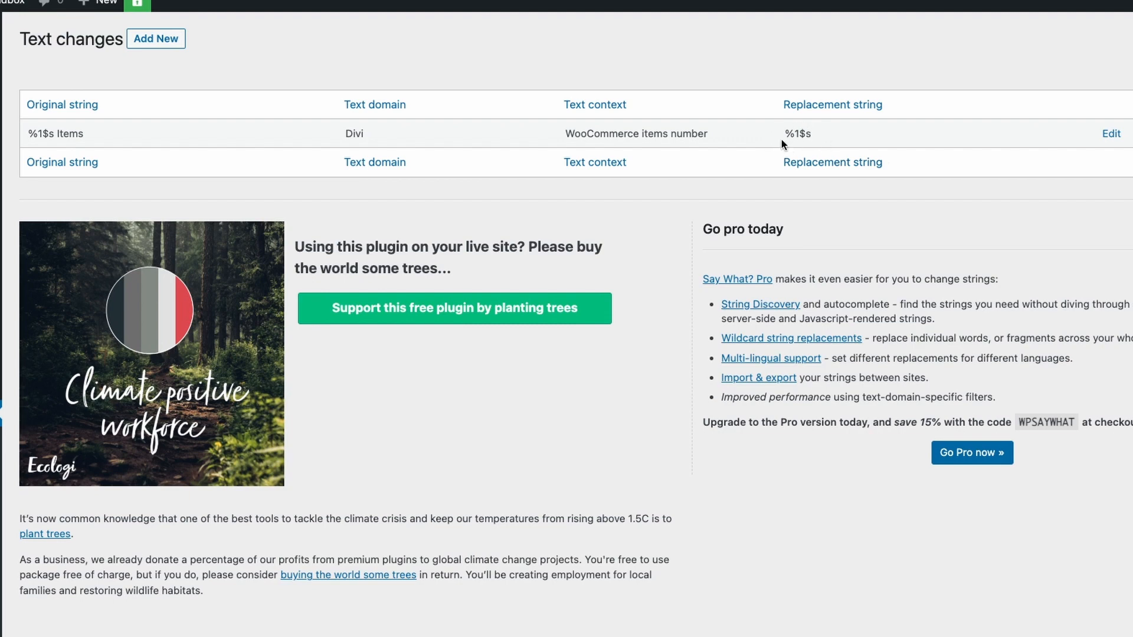
pyautogui.moveTo(870, 150)
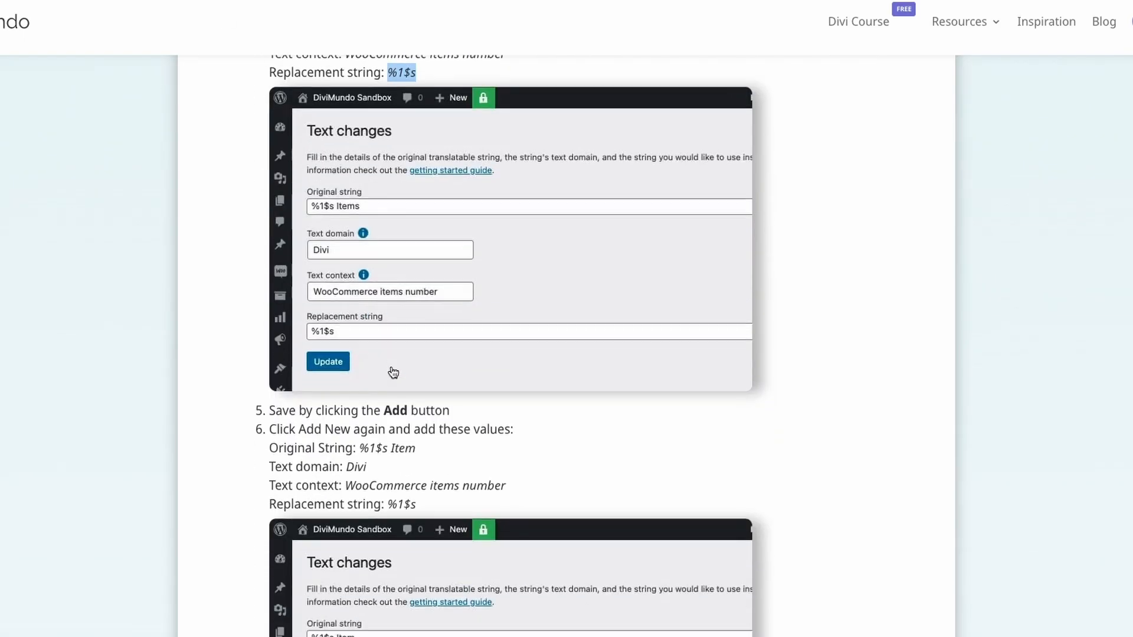
# Step: Copy the singular '%1$s Item' string from the tutorial and start a second text change with it
pyautogui.scroll(-3)
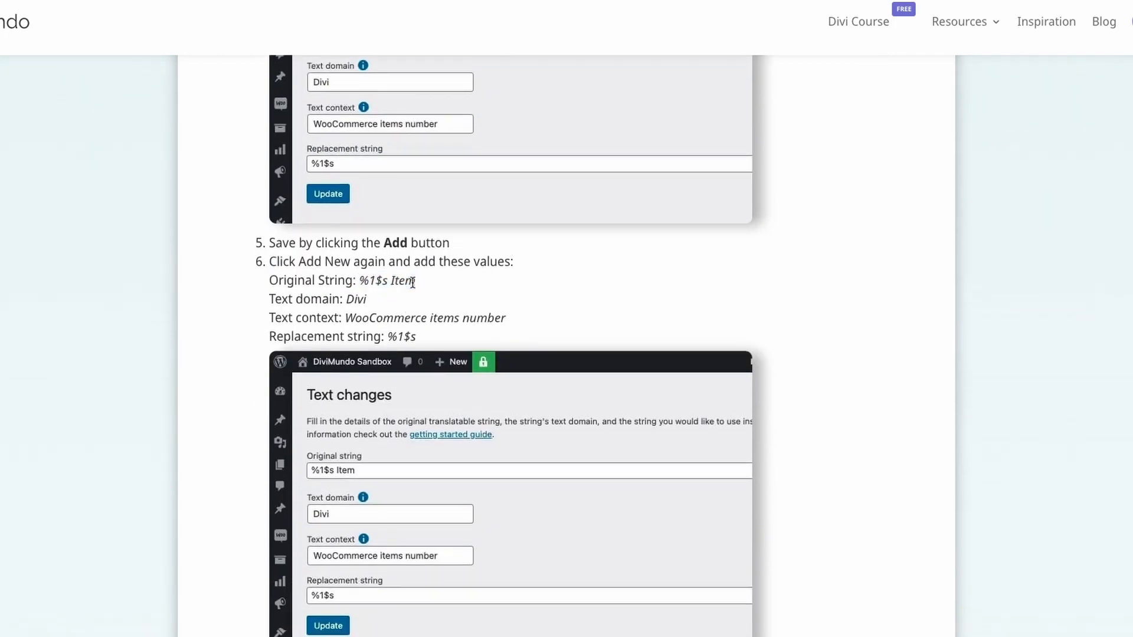
pyautogui.moveTo(359, 281); pyautogui.dragTo(417, 281)
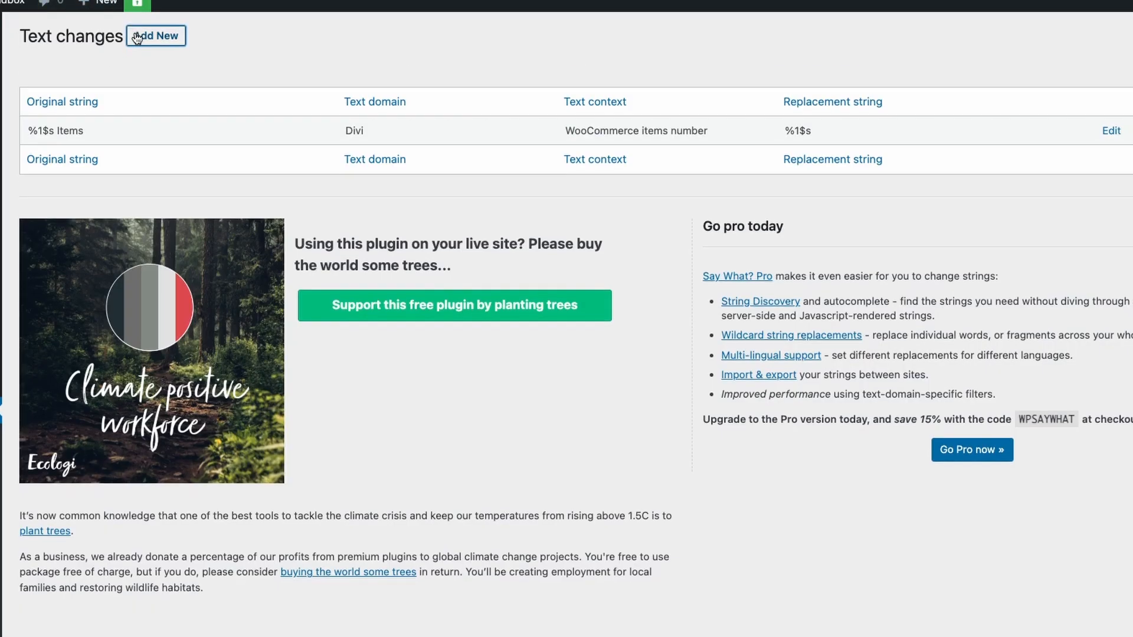
pyautogui.click(154, 35)
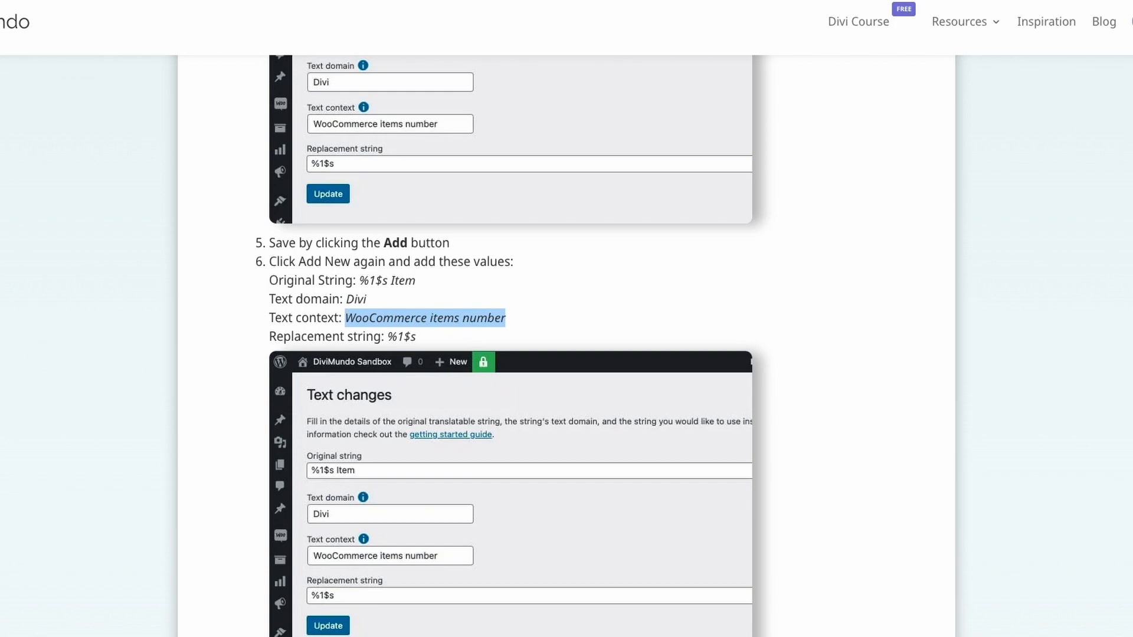
pyautogui.scroll(-3)
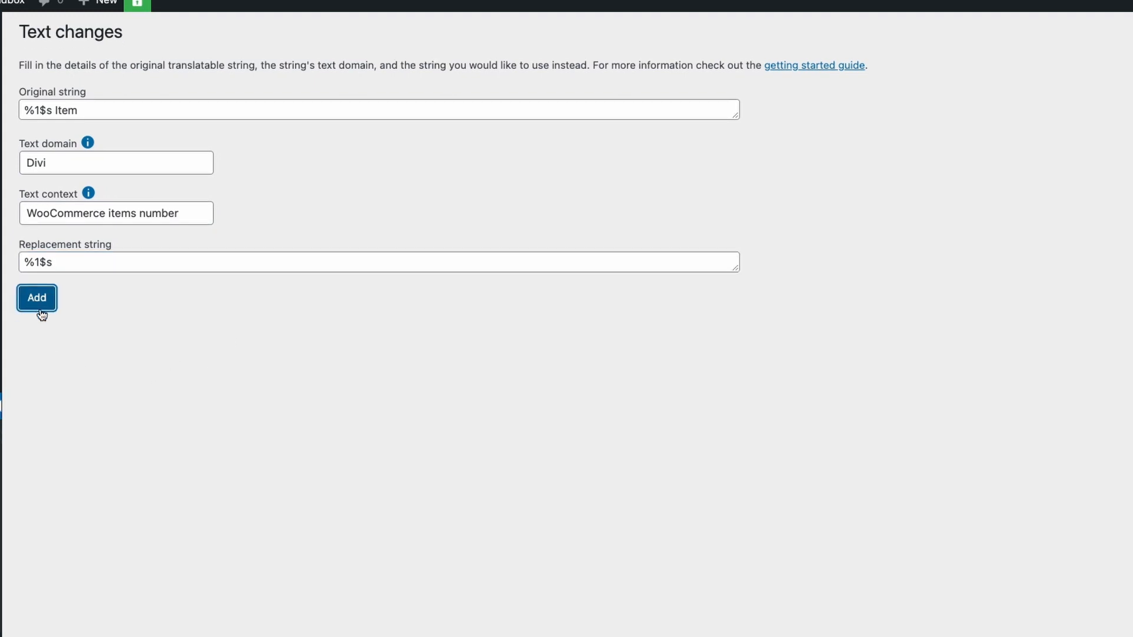
# Step: Add the singular Item text change and confirm the frontend cart shows only '1'
pyautogui.click(36, 298)
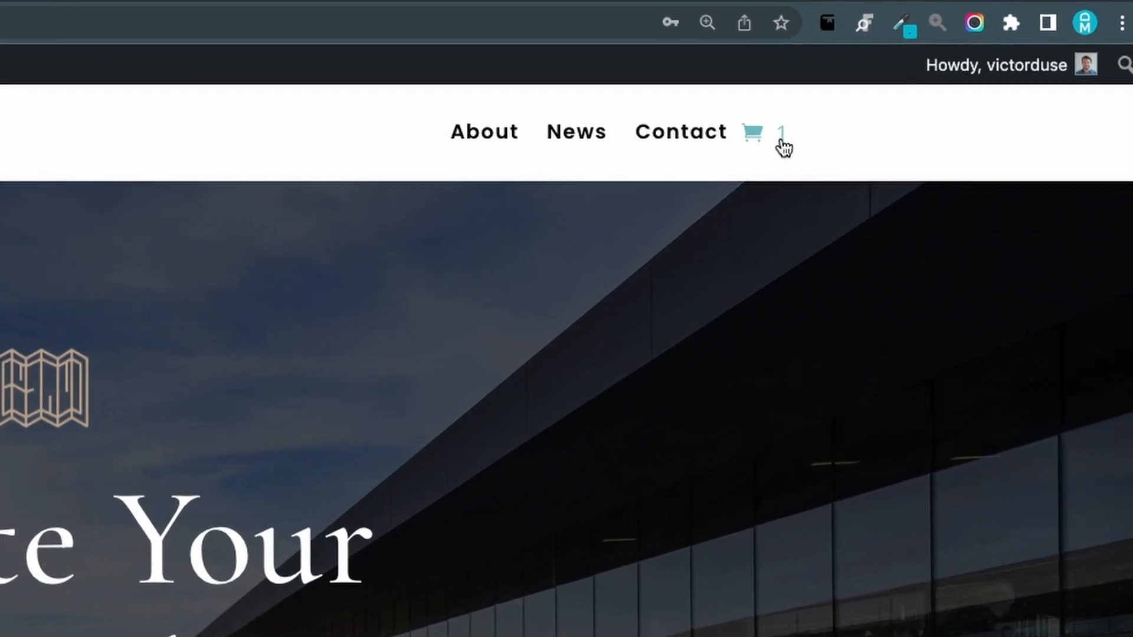
pyautogui.moveTo(961, 152)
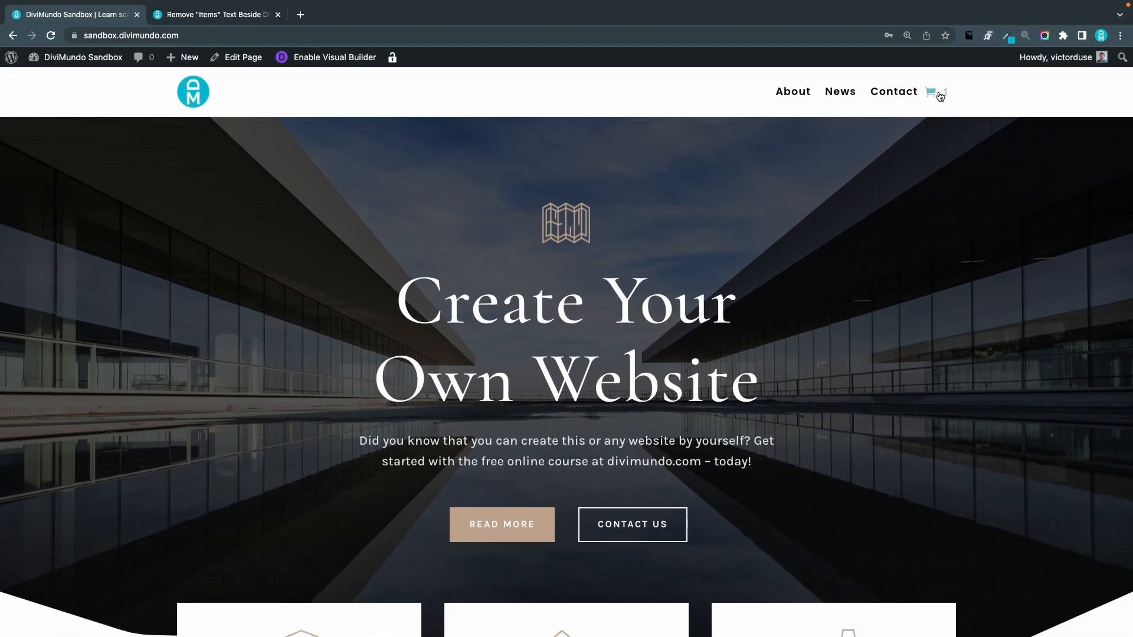
pyautogui.click(936, 92)
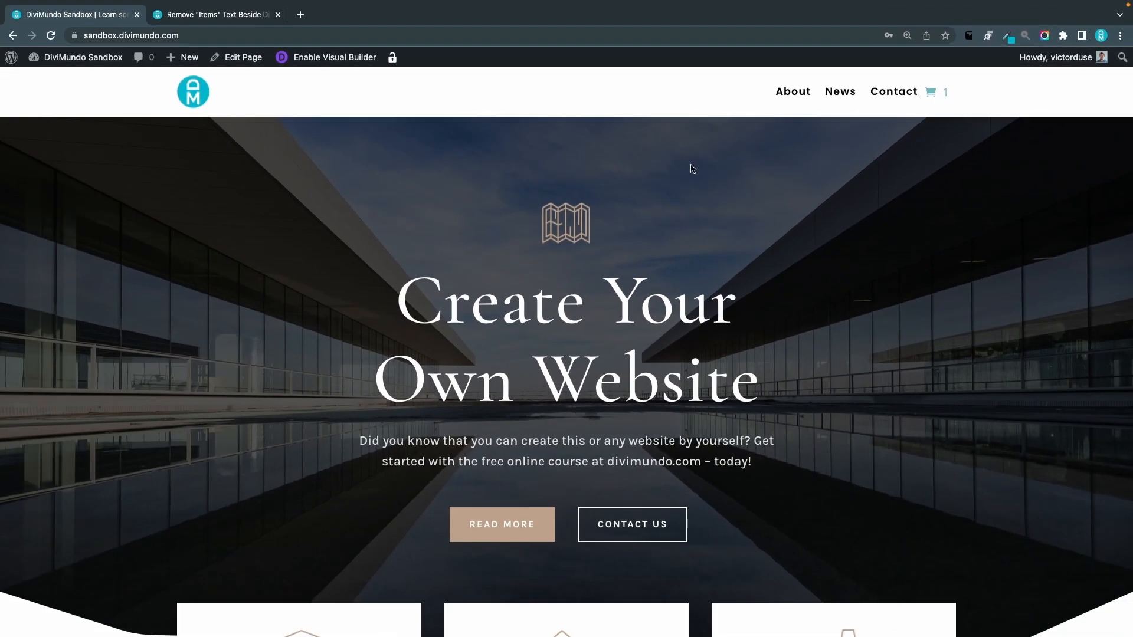
pyautogui.moveTo(678, 168)
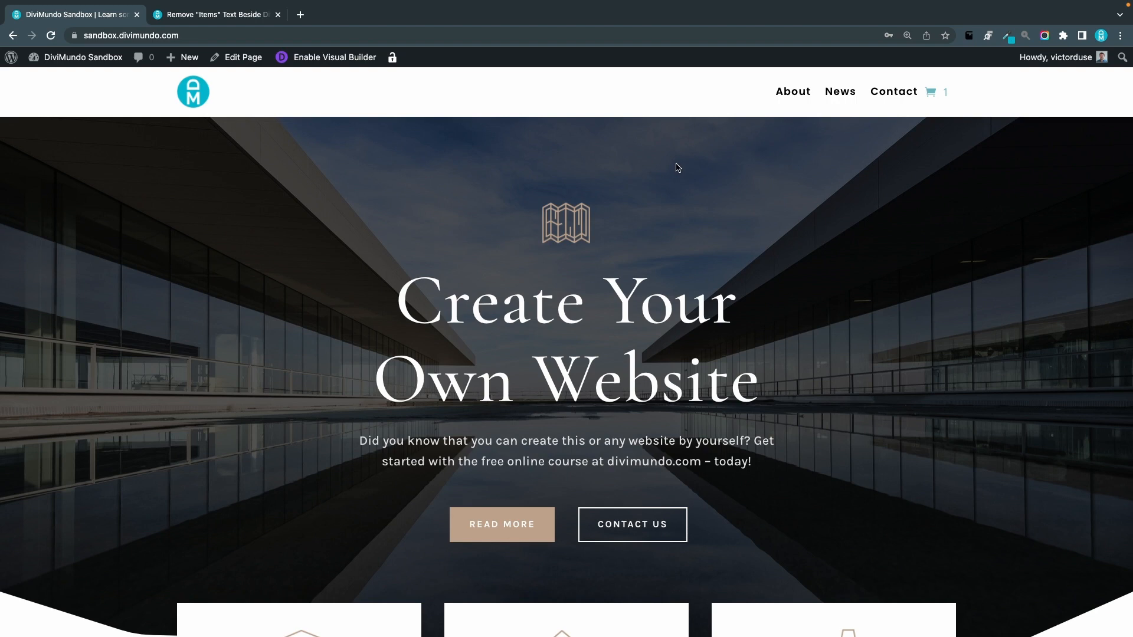
pyautogui.moveTo(932, 92)
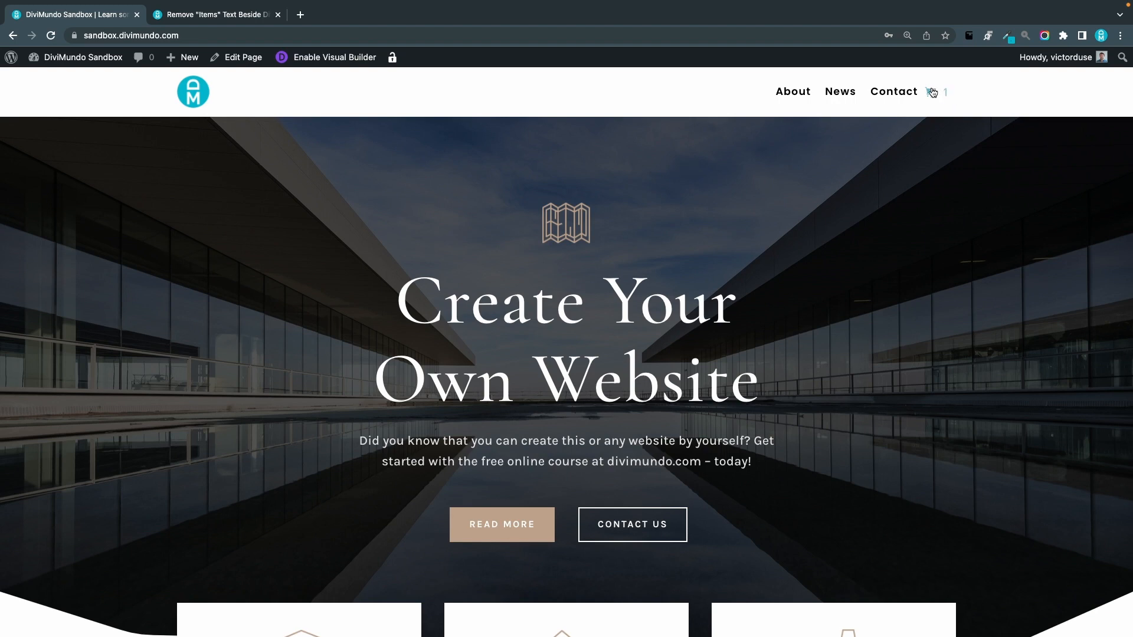
pyautogui.moveTo(538, 225)
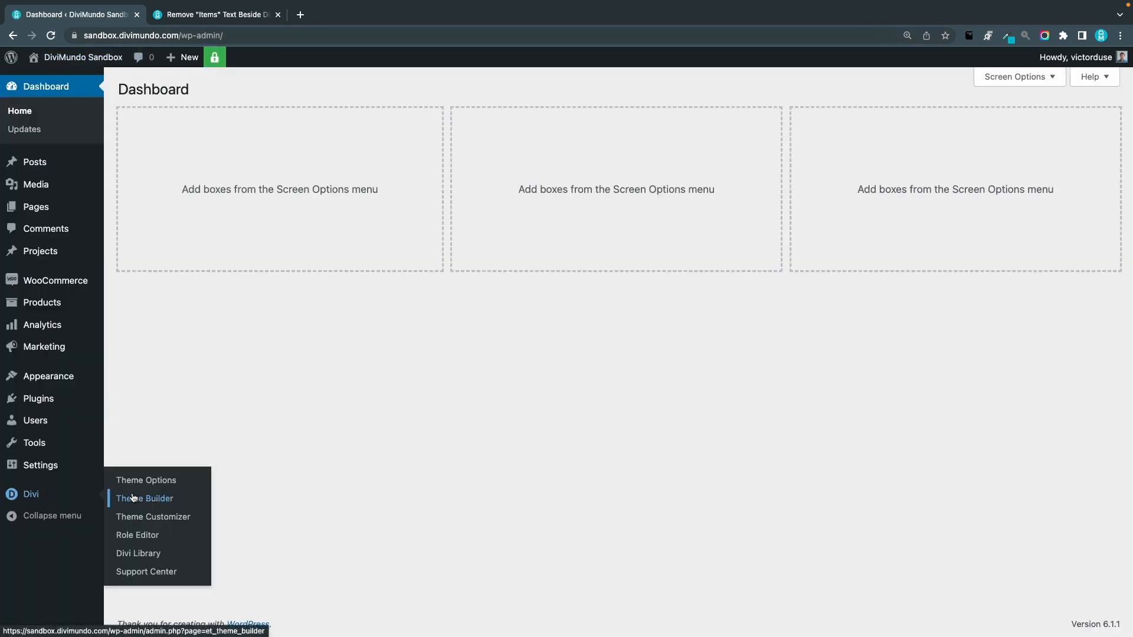
# Step: Reach the circle-quantity tutorial's numbered steps on the Theme Builder header and Menu module
pyautogui.click(144, 498)
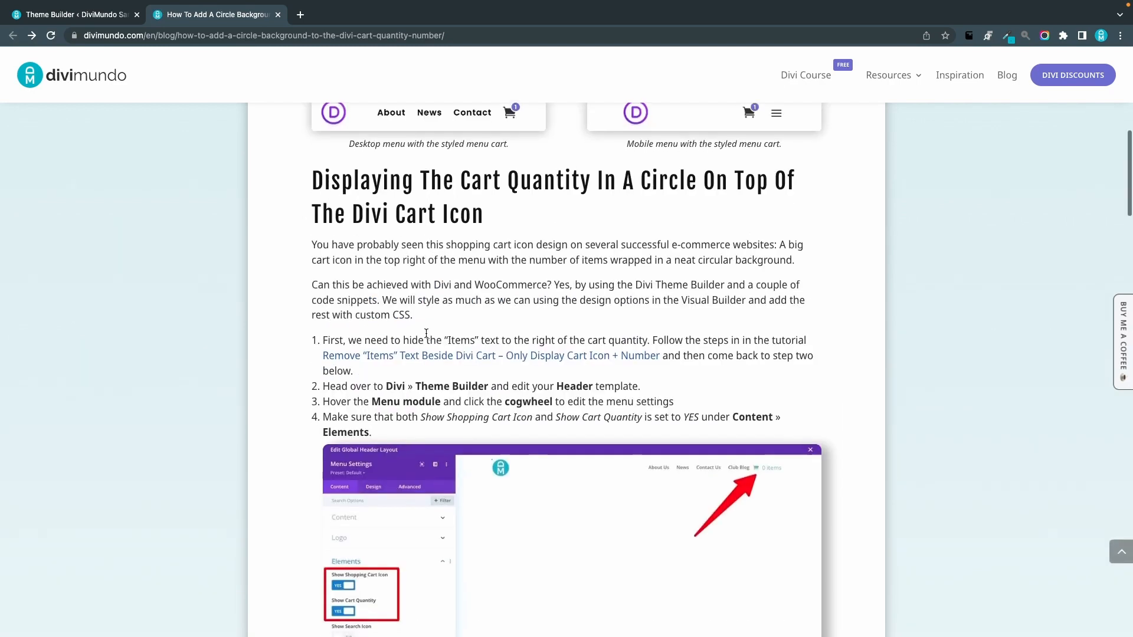
pyautogui.scroll(-3)
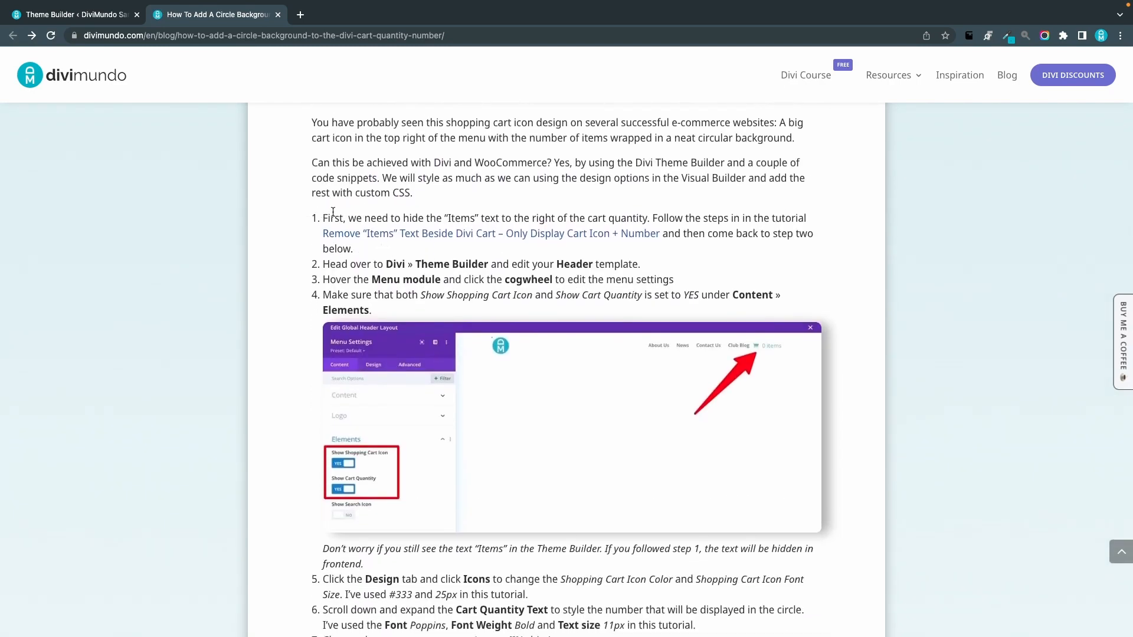
pyautogui.scroll(-3)
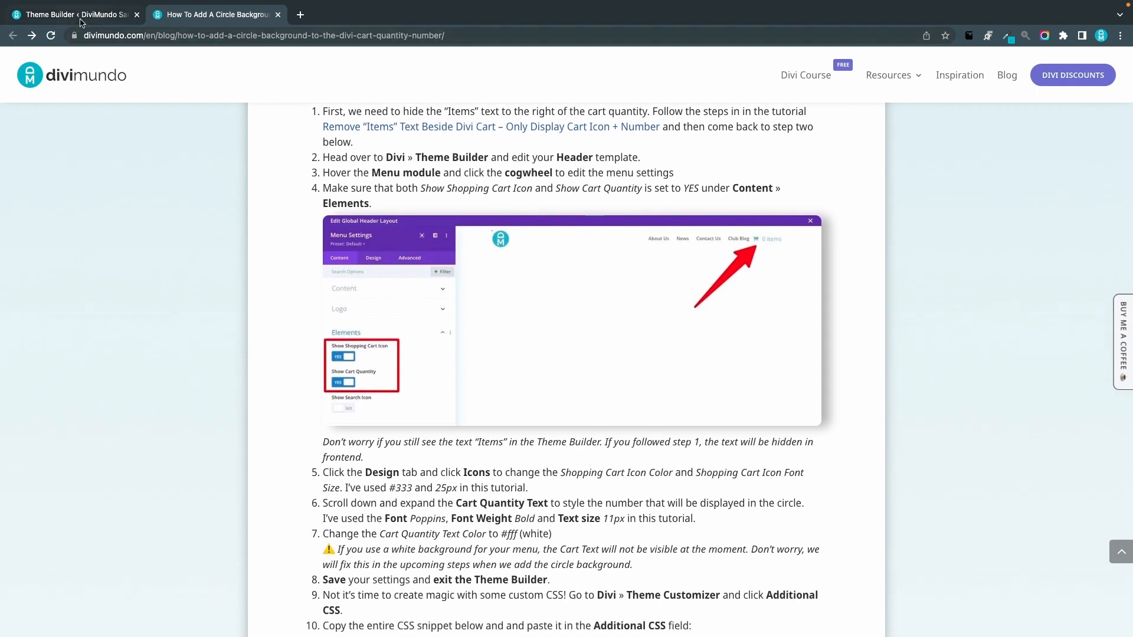
# Step: Edit the Global Header's Menu module and set Shopping Cart Icon Color to #333 under Design » Icons
pyautogui.click(72, 14)
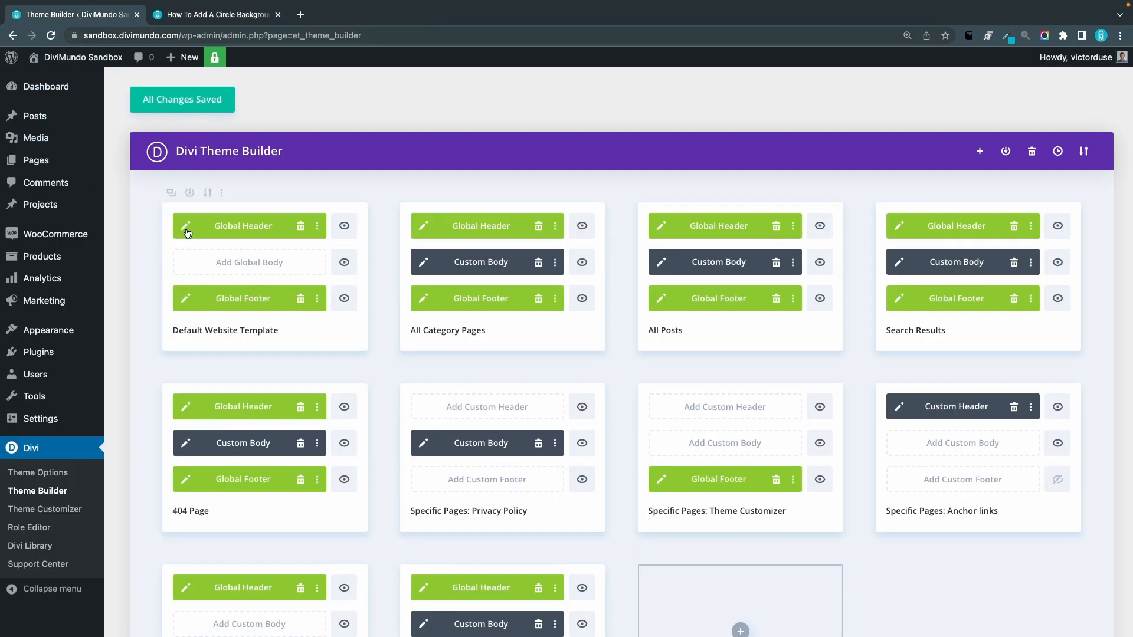
pyautogui.click(185, 225)
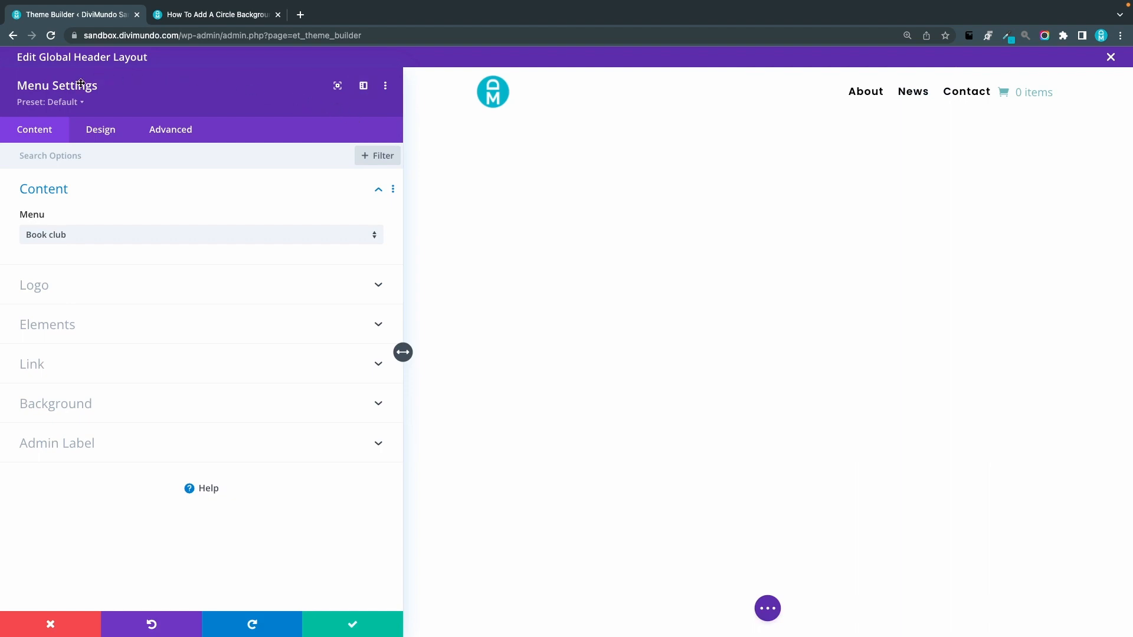
pyautogui.click(100, 130)
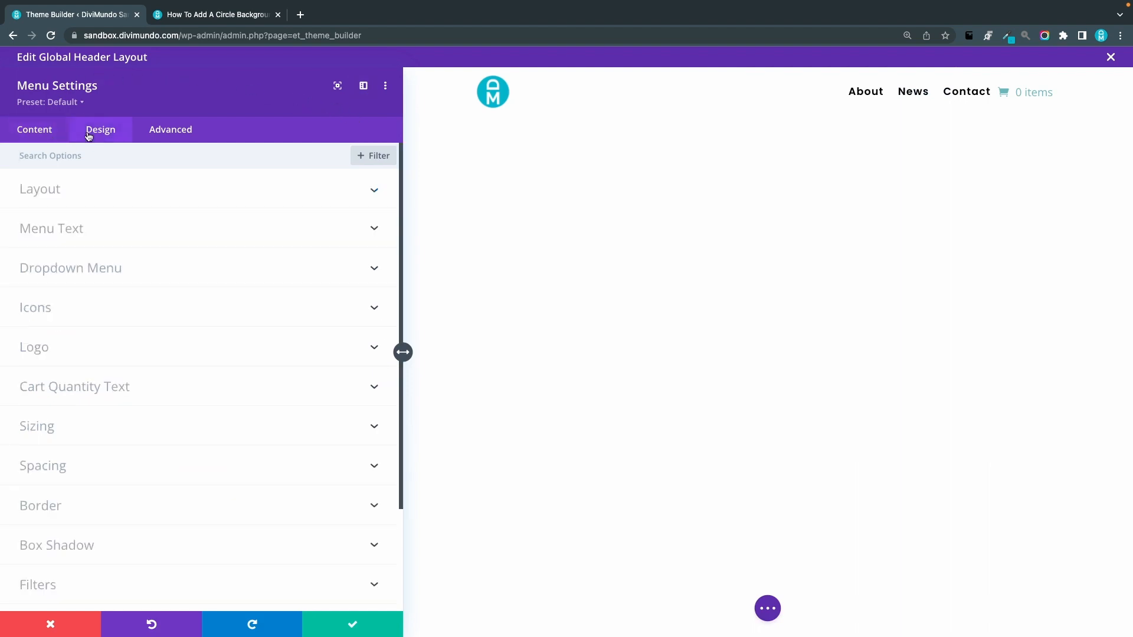
pyautogui.moveTo(82, 188)
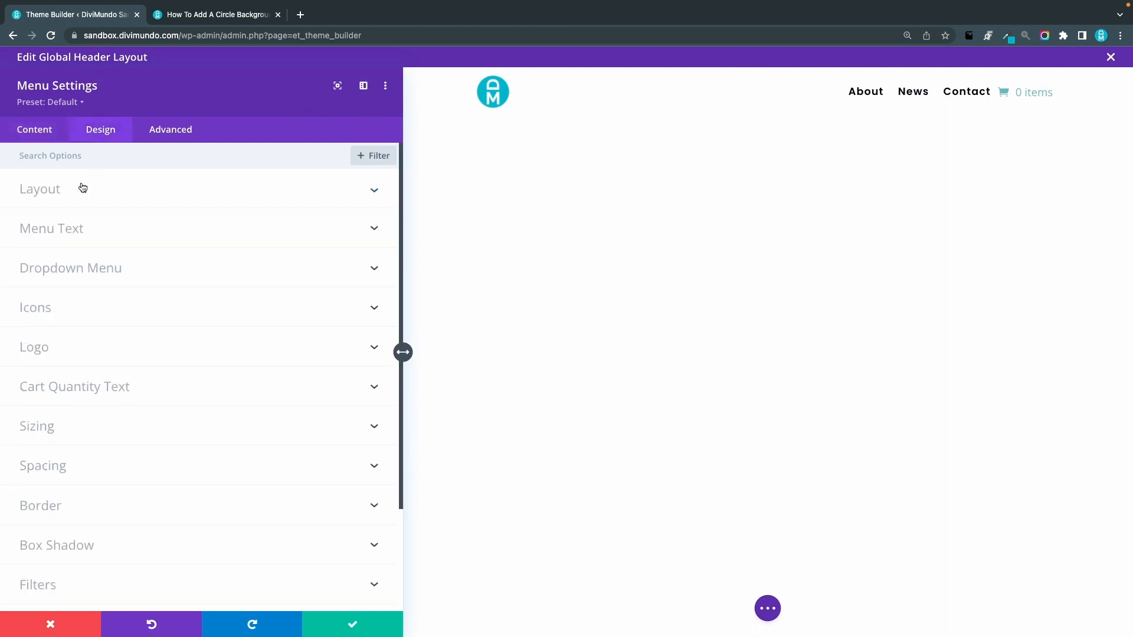
pyautogui.click(35, 307)
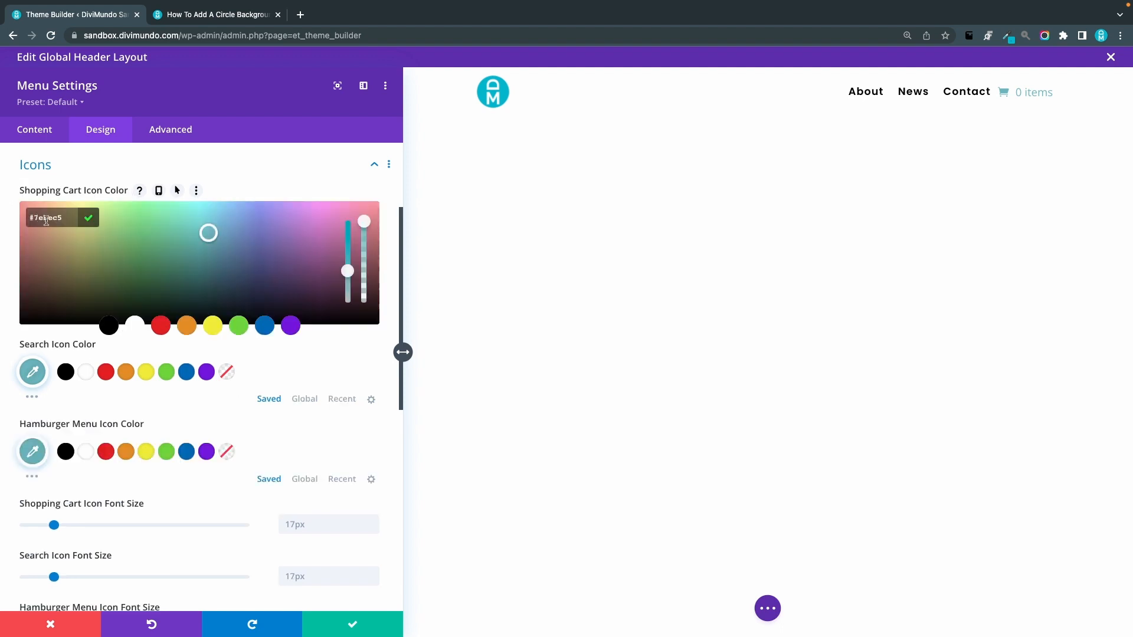
pyautogui.write('33')
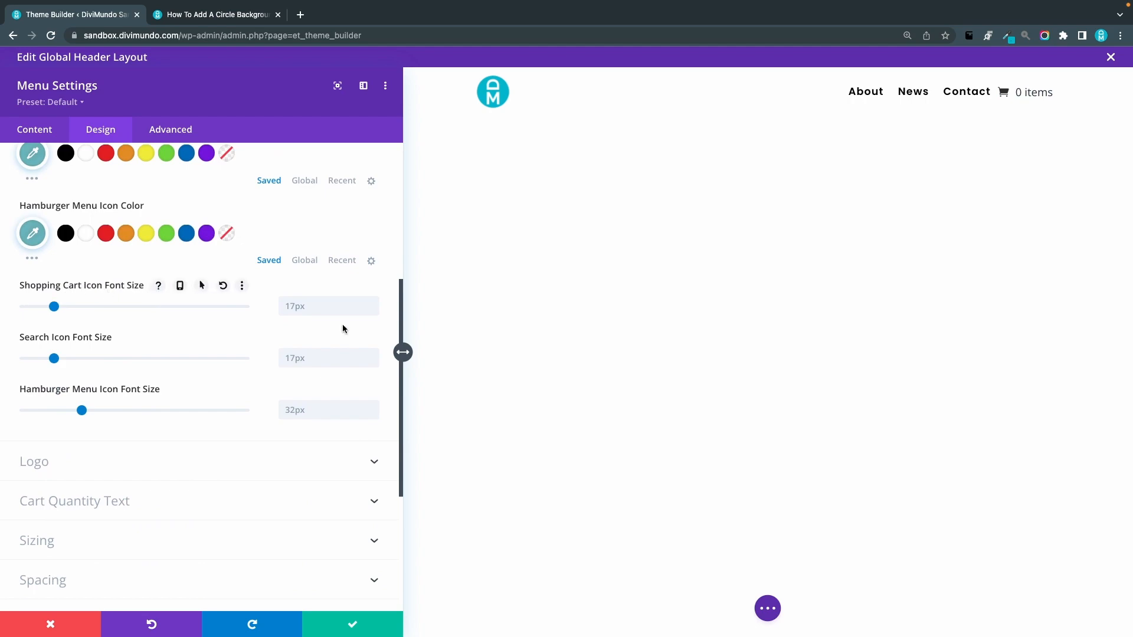
pyautogui.click(217, 14)
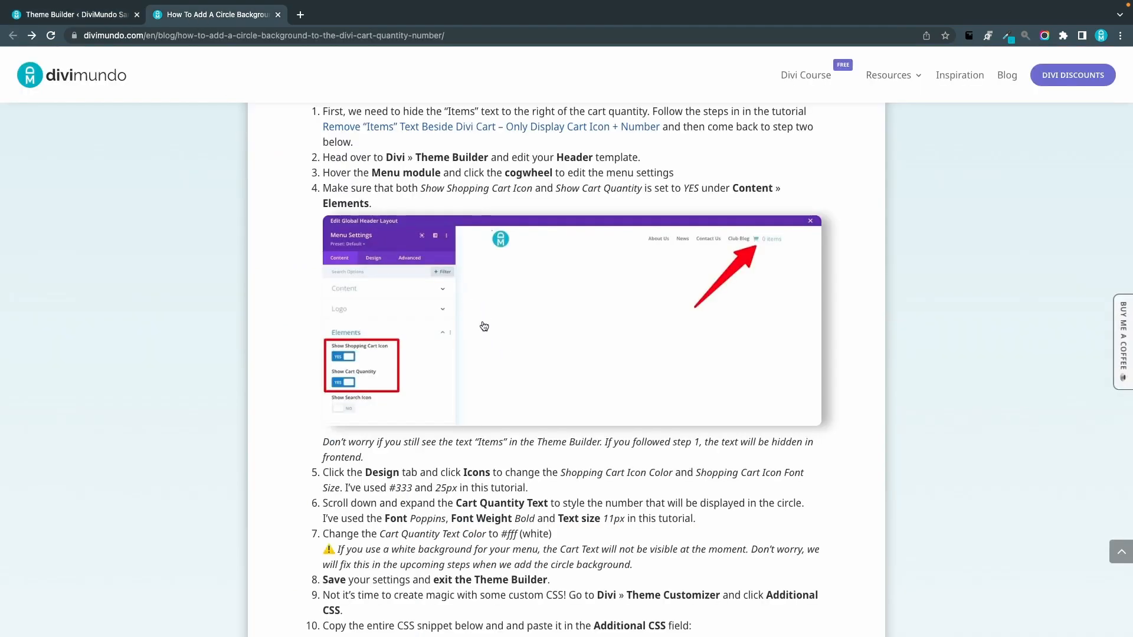
pyautogui.scroll(-3)
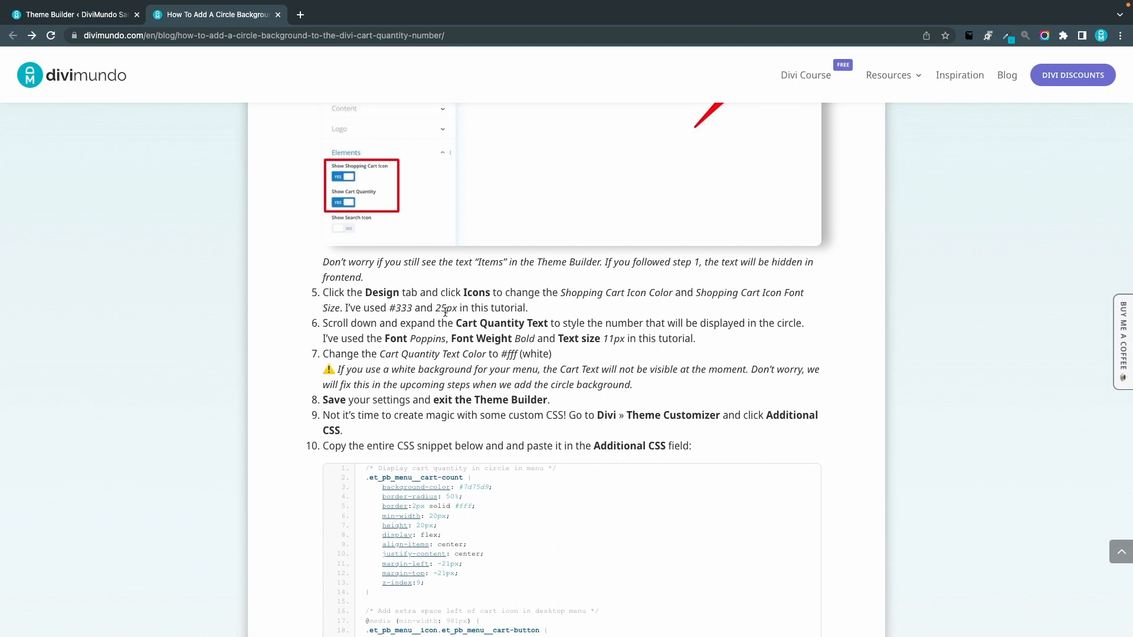
pyautogui.moveTo(137, 56)
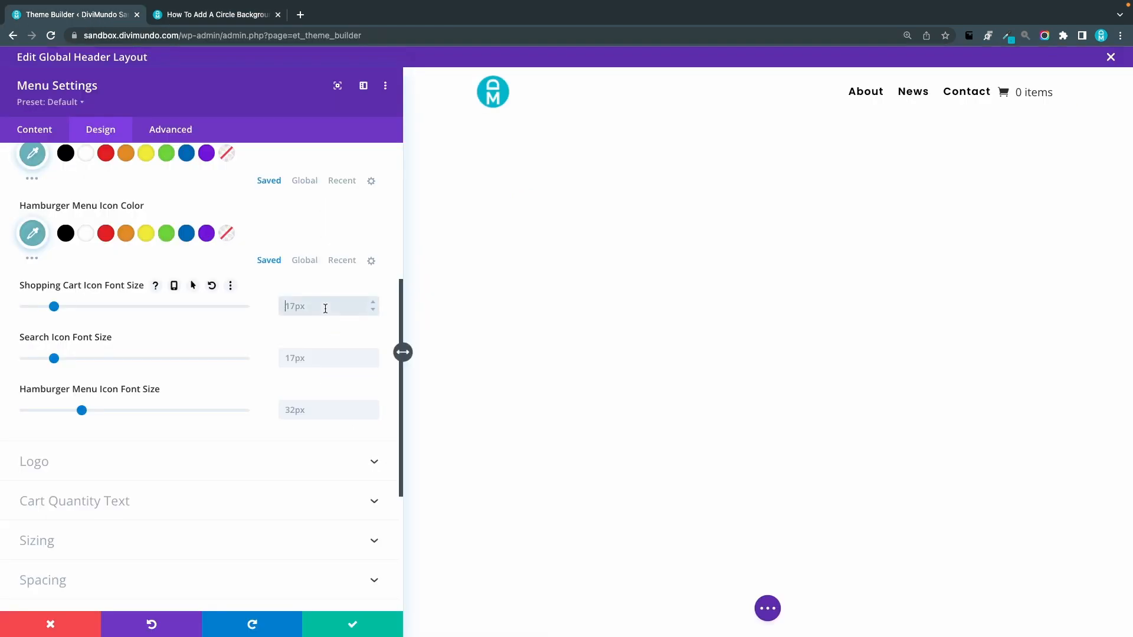
# Step: Set Shopping Cart Icon Font Size to 25px
pyautogui.write('25px')
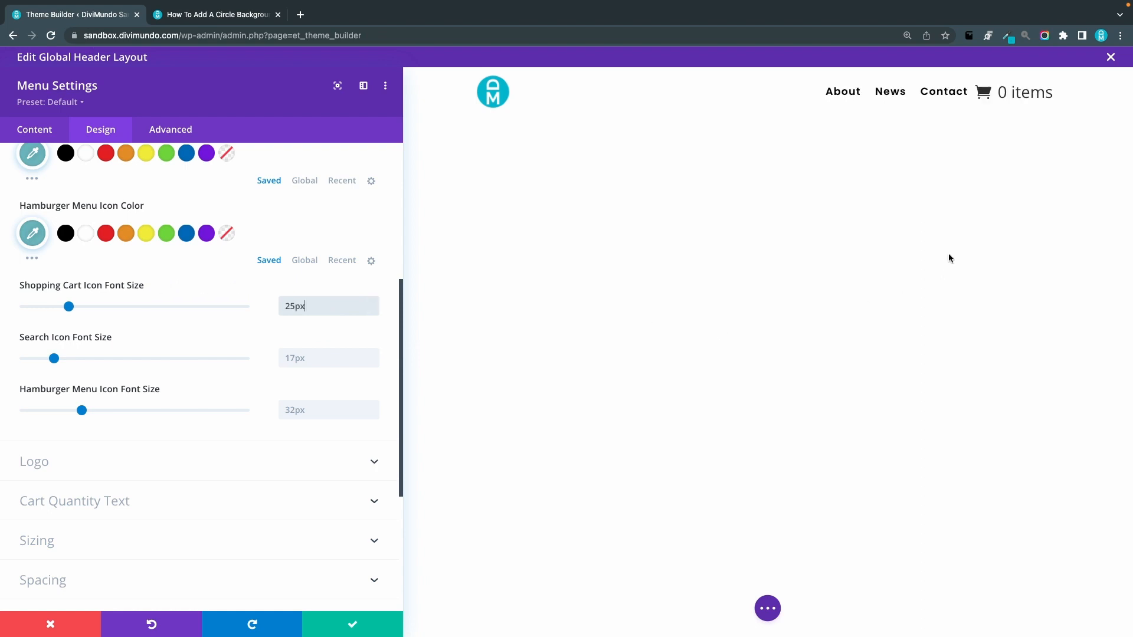
pyautogui.moveTo(1021, 157)
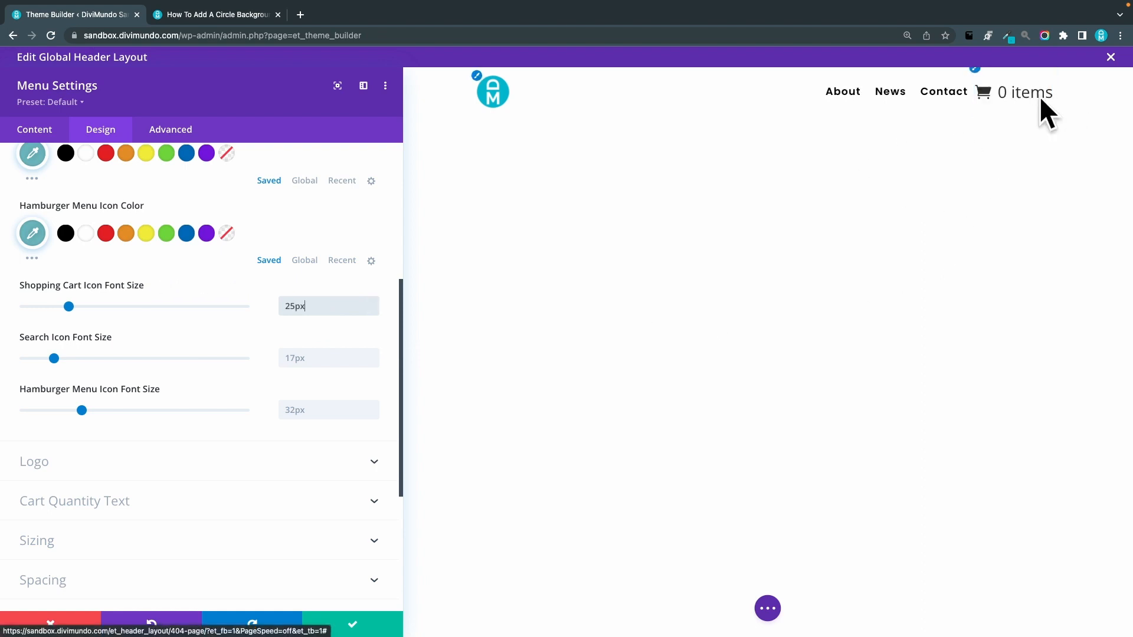
pyautogui.moveTo(1025, 198)
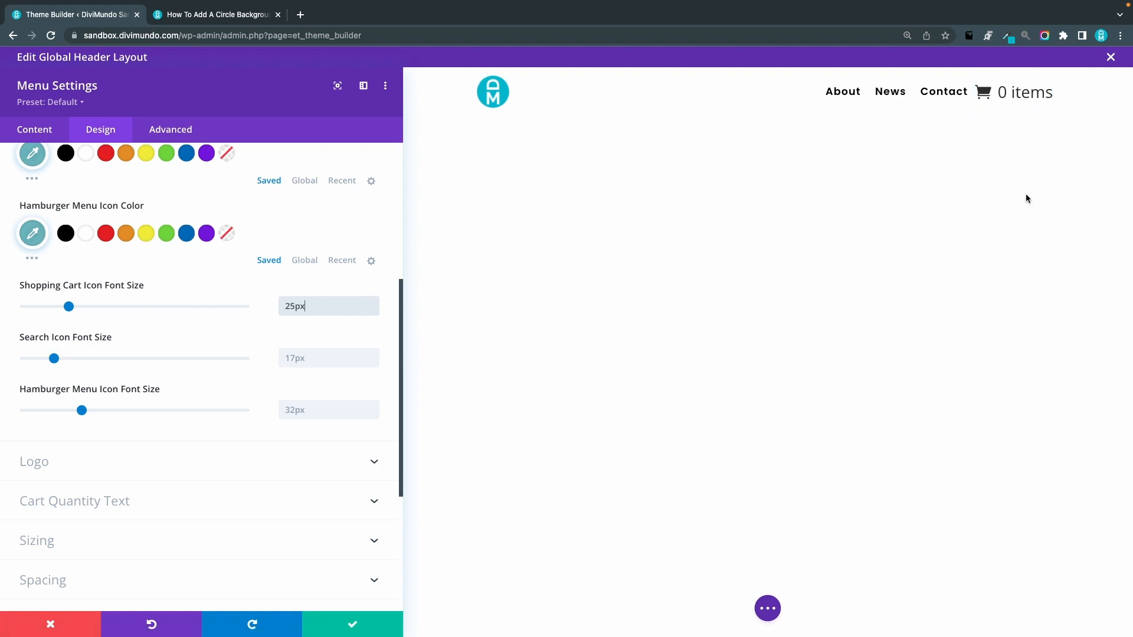
pyautogui.moveTo(1027, 92)
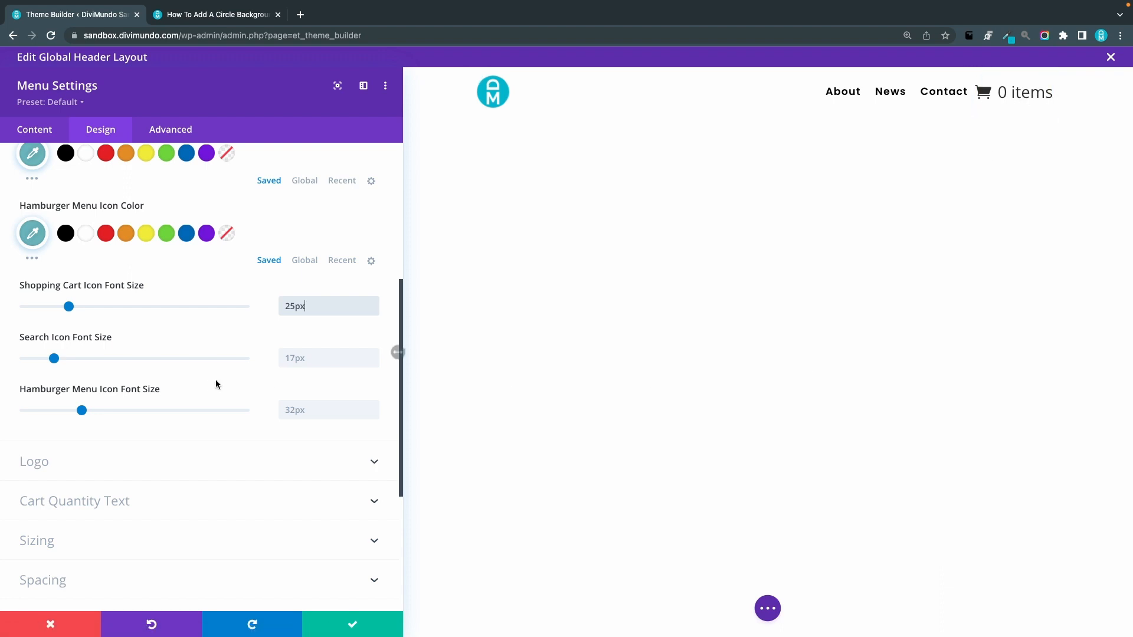
pyautogui.scroll(-3)
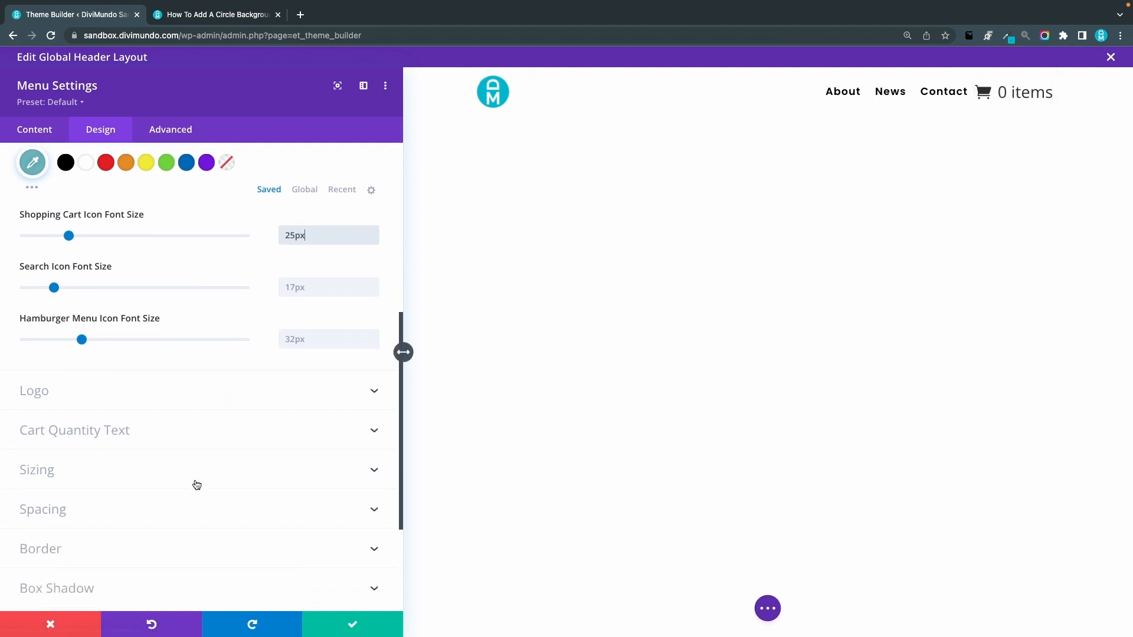
pyautogui.moveTo(54, 439)
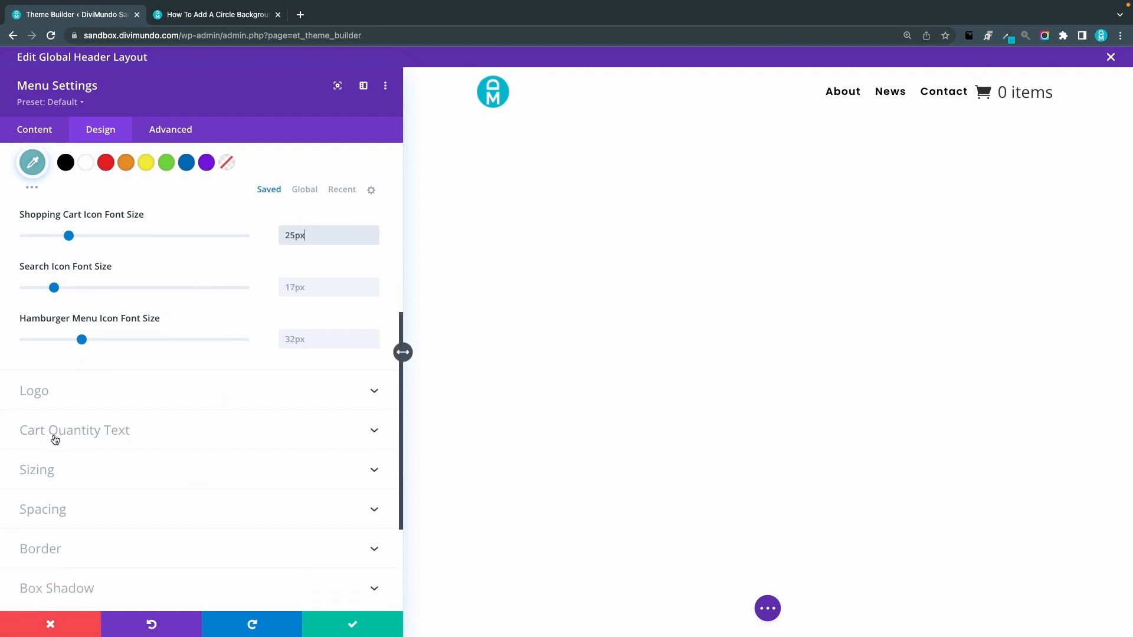
# Step: Make the Cart Quantity Text Poppins, weight Bold, size 11px
pyautogui.click(75, 429)
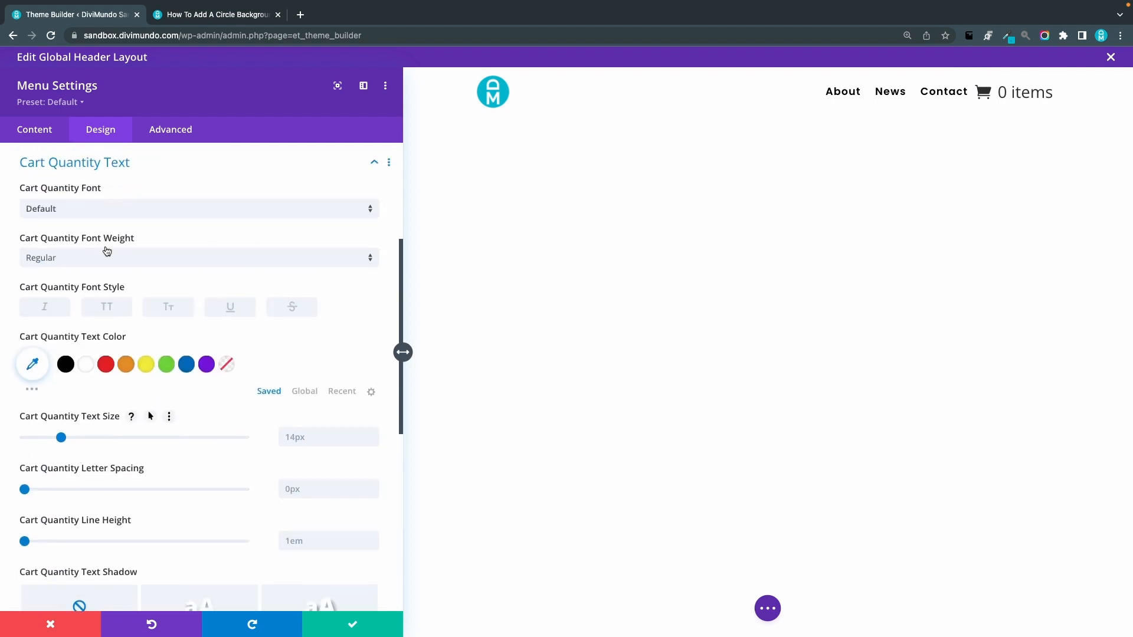
pyautogui.click(199, 208)
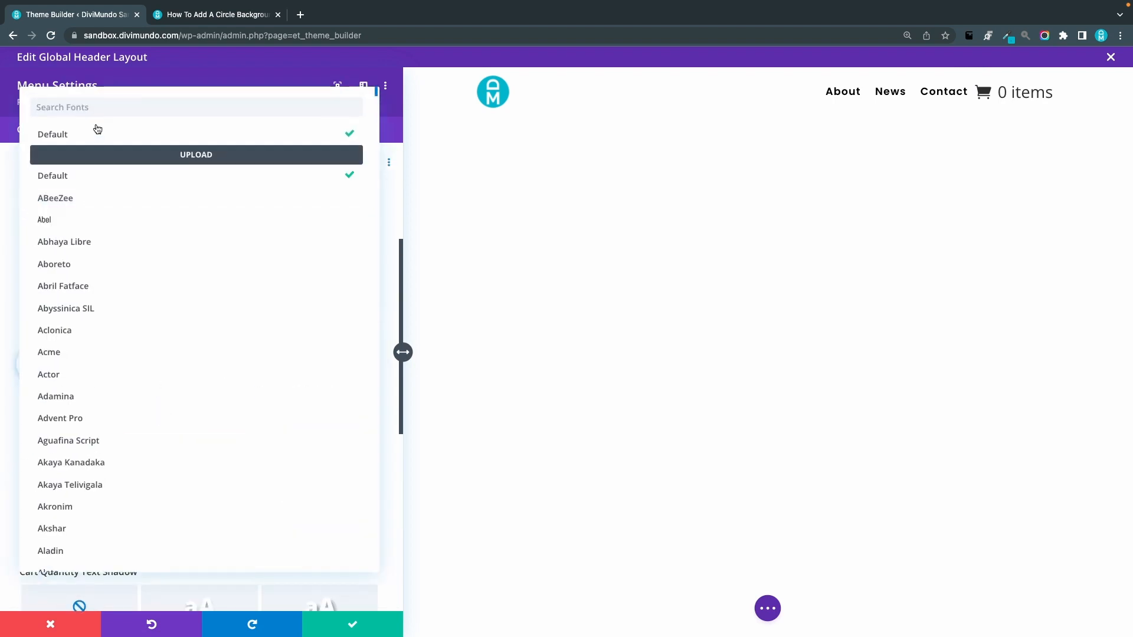
pyautogui.write('poppin')
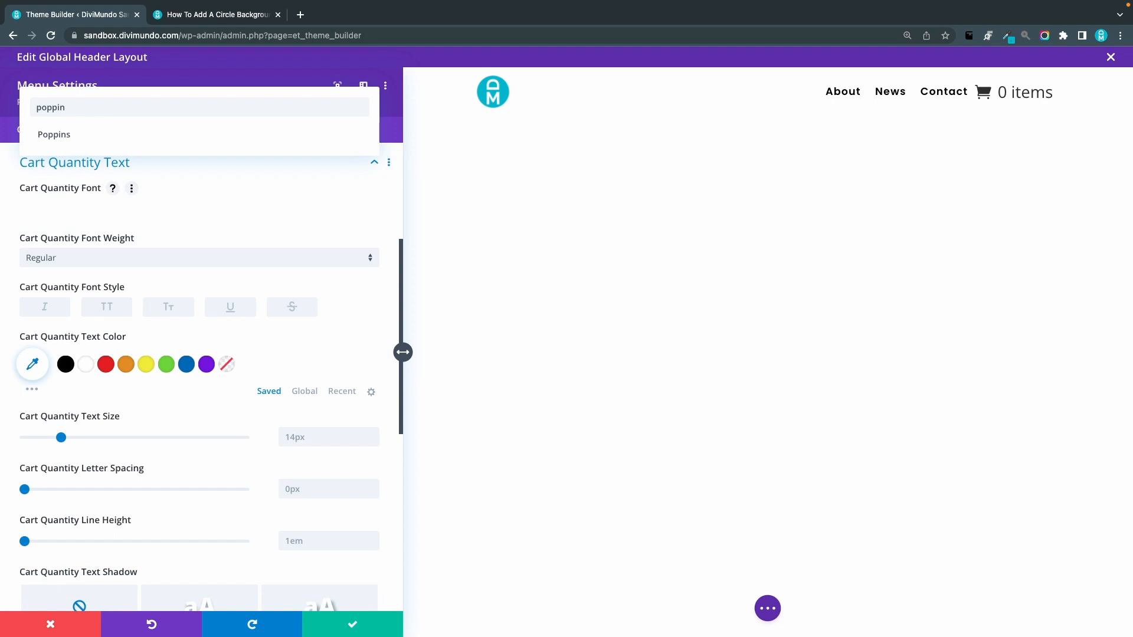
pyautogui.click(54, 134)
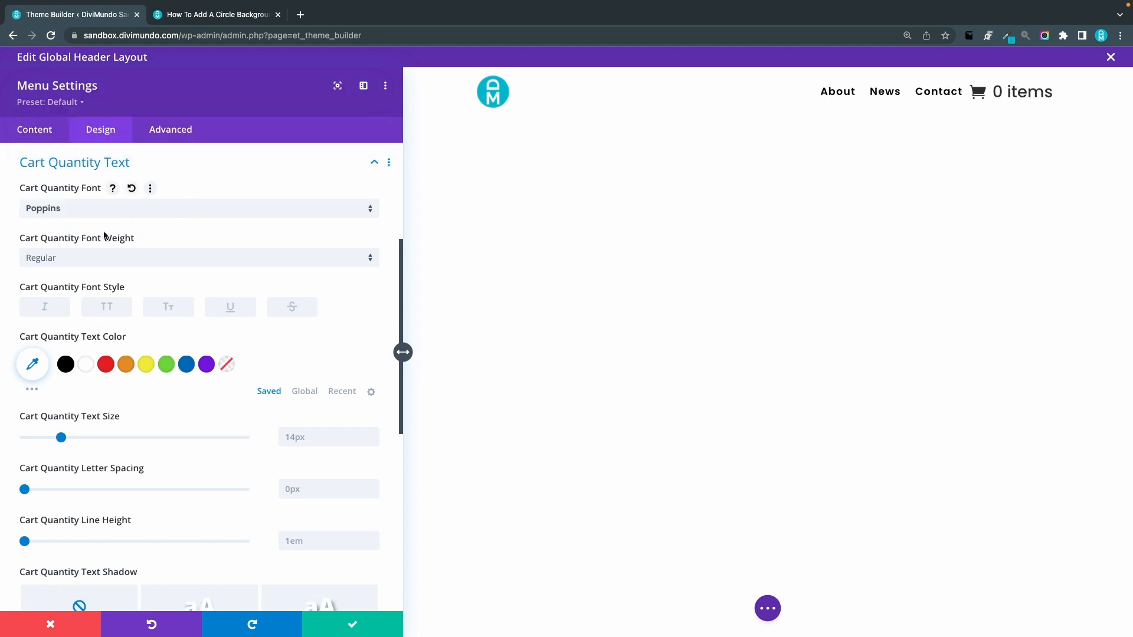
pyautogui.click(198, 257)
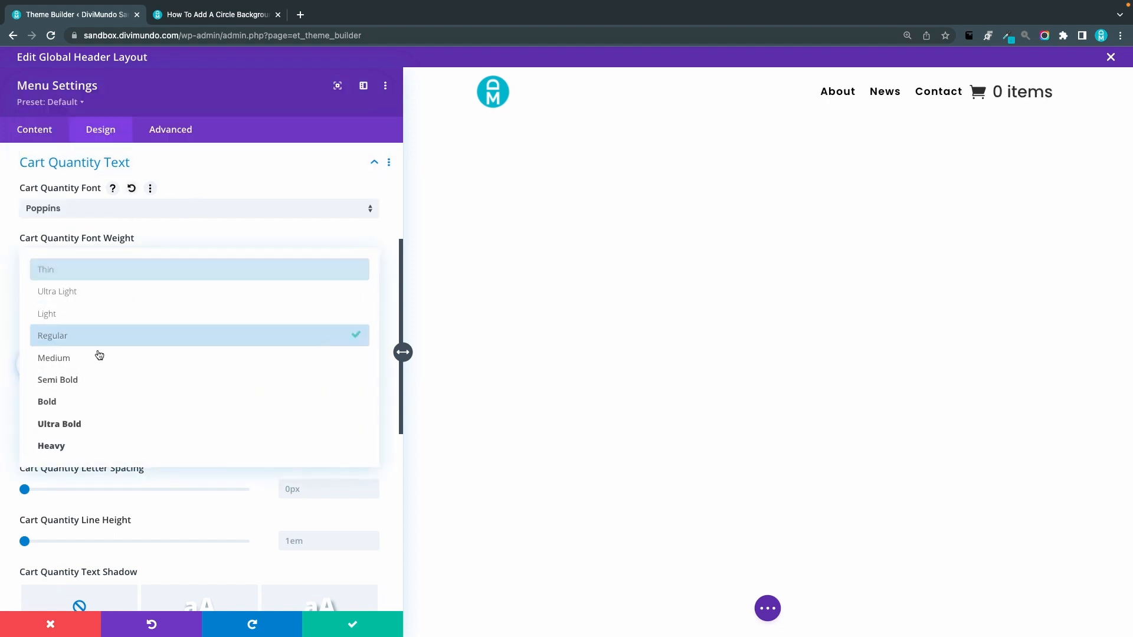
pyautogui.click(46, 401)
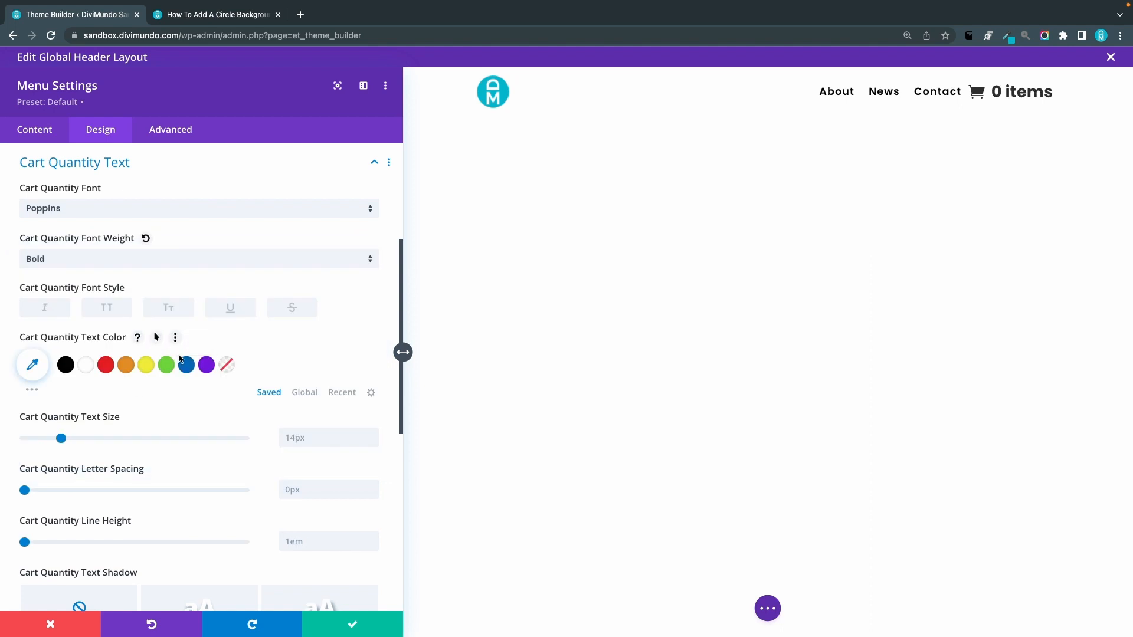
pyautogui.write('11')
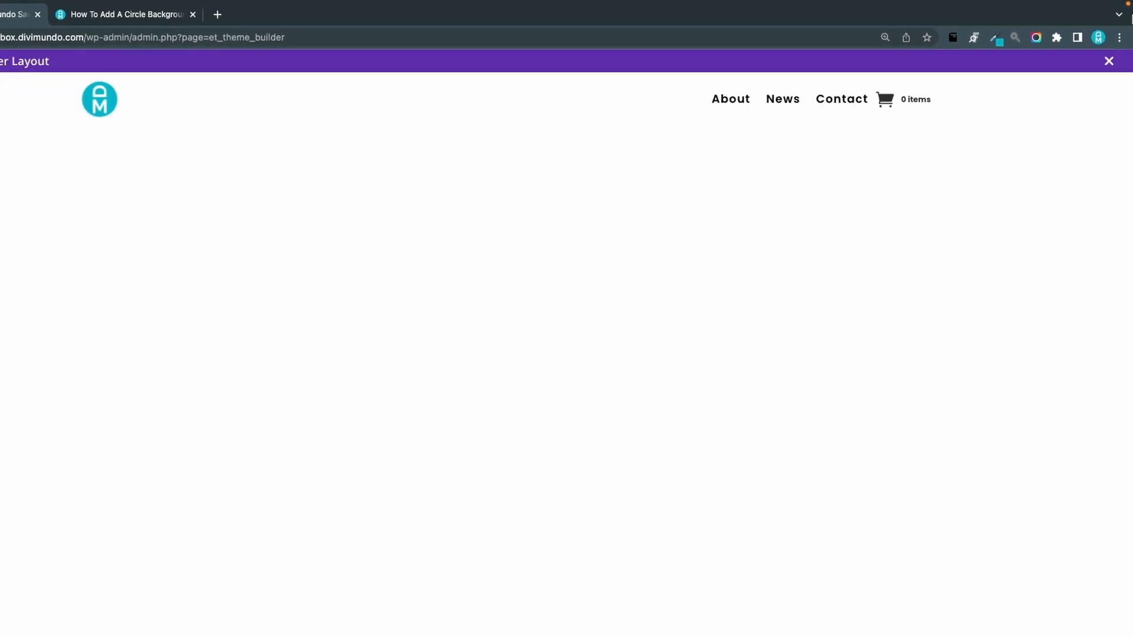
# Step: Keep editing after the unsaved-changes warning and set Cart Quantity Text color to #fff
pyautogui.click(1108, 60)
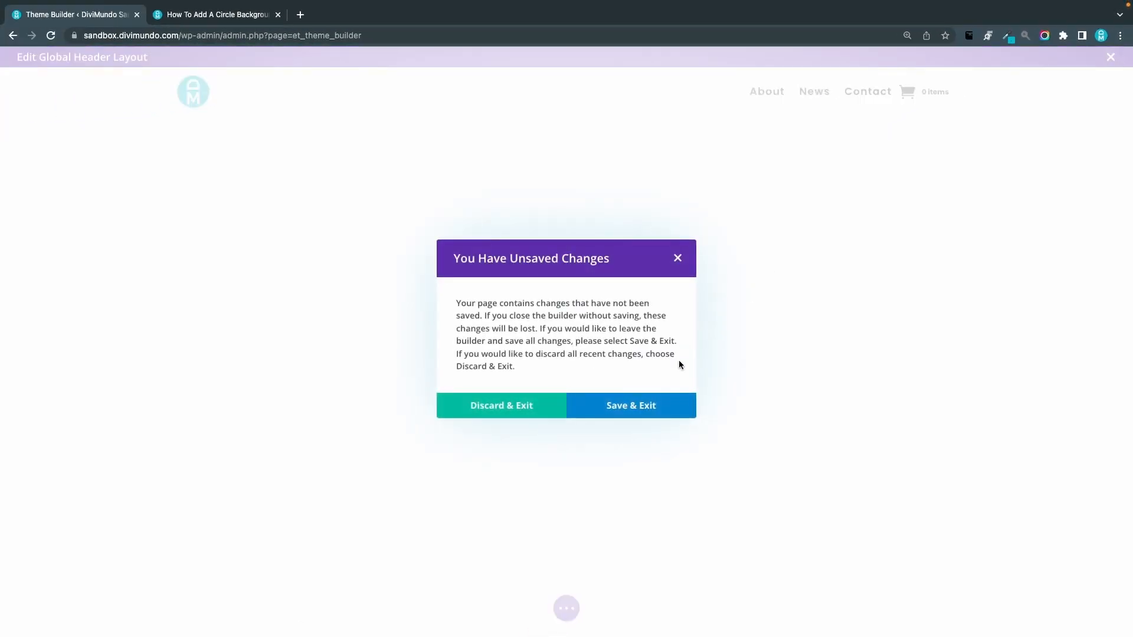
pyautogui.moveTo(673, 241)
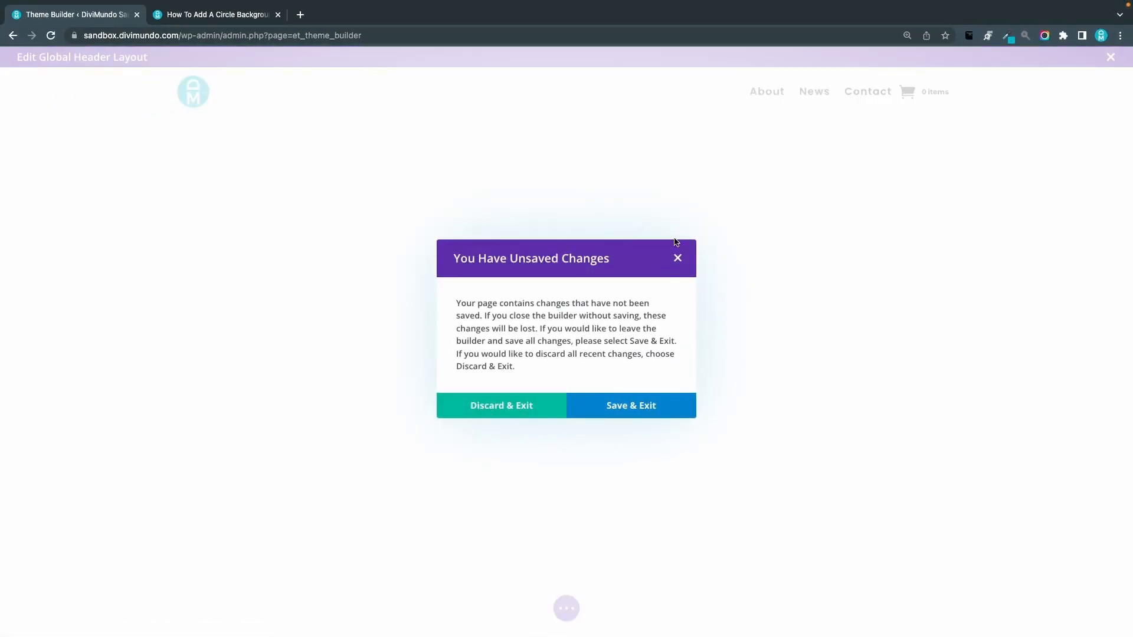
pyautogui.click(678, 259)
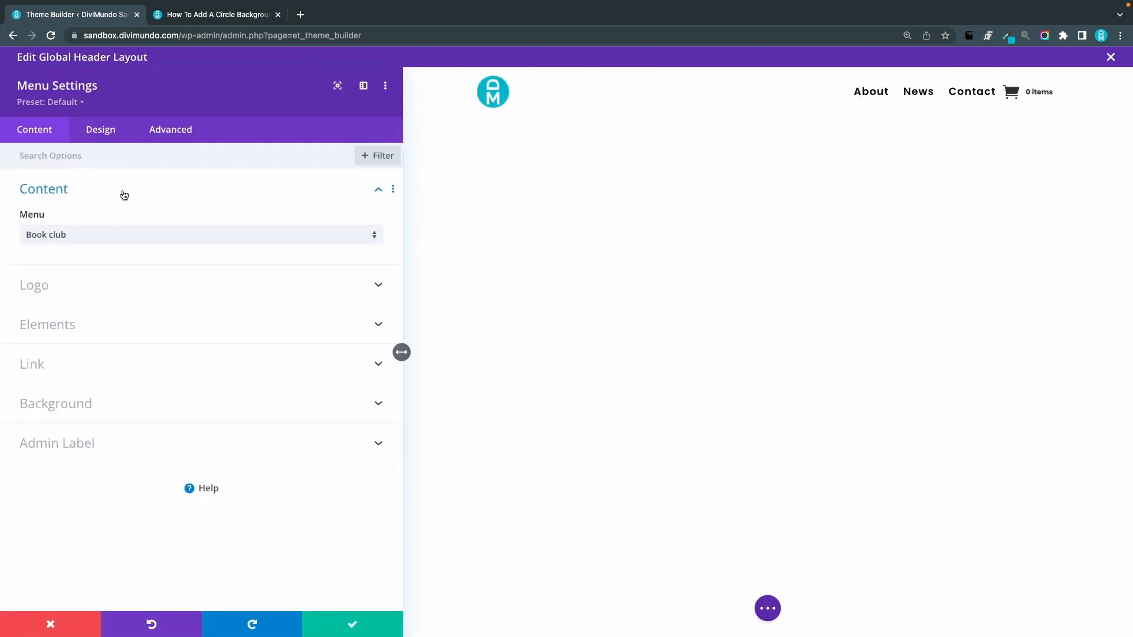
pyautogui.click(100, 130)
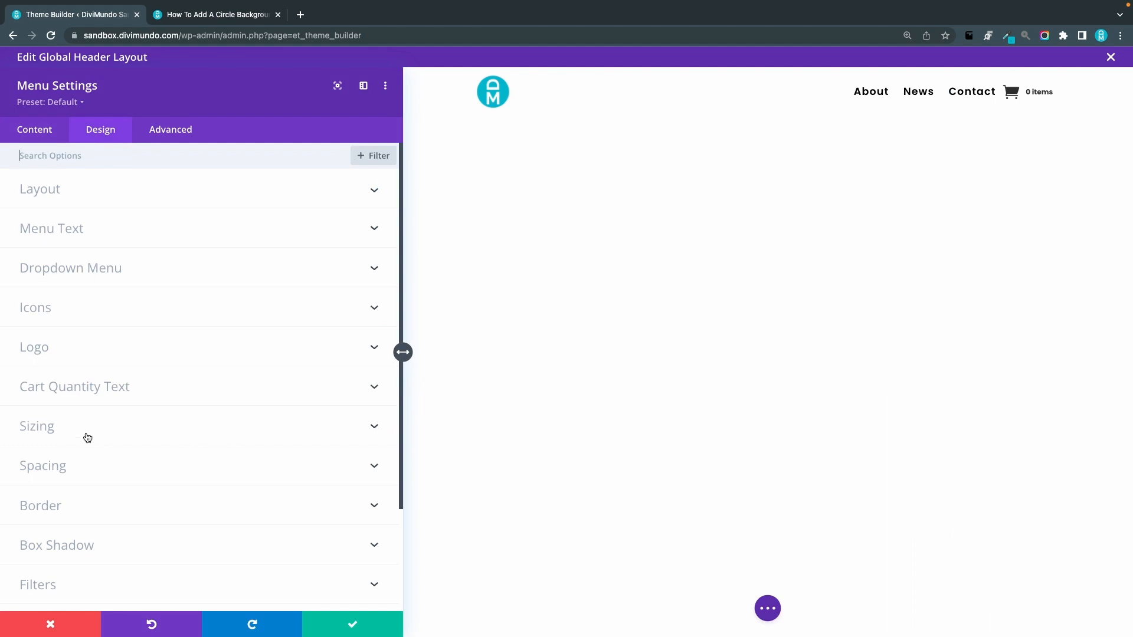
pyautogui.click(73, 387)
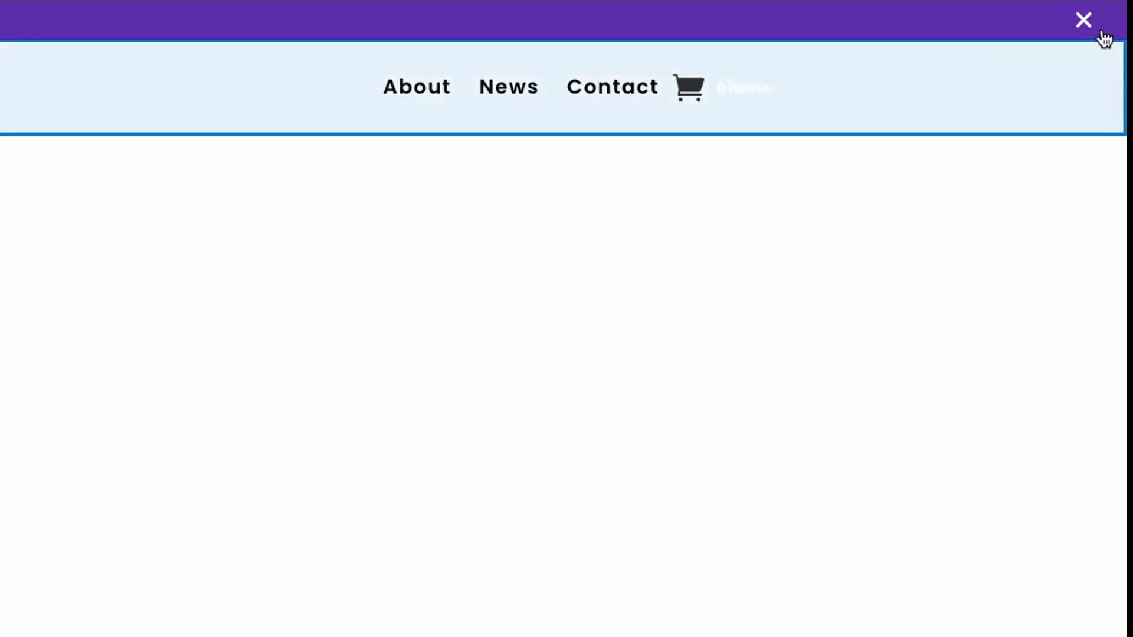
# Step: Leave the header layout editor with Save & Exit
pyautogui.click(1084, 20)
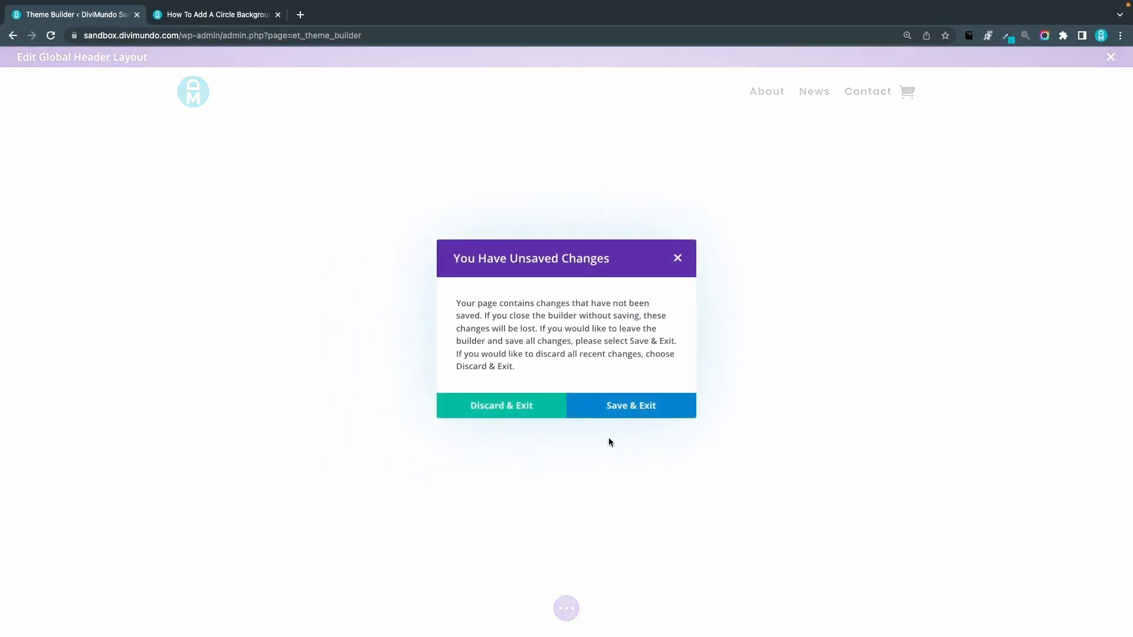
pyautogui.click(630, 405)
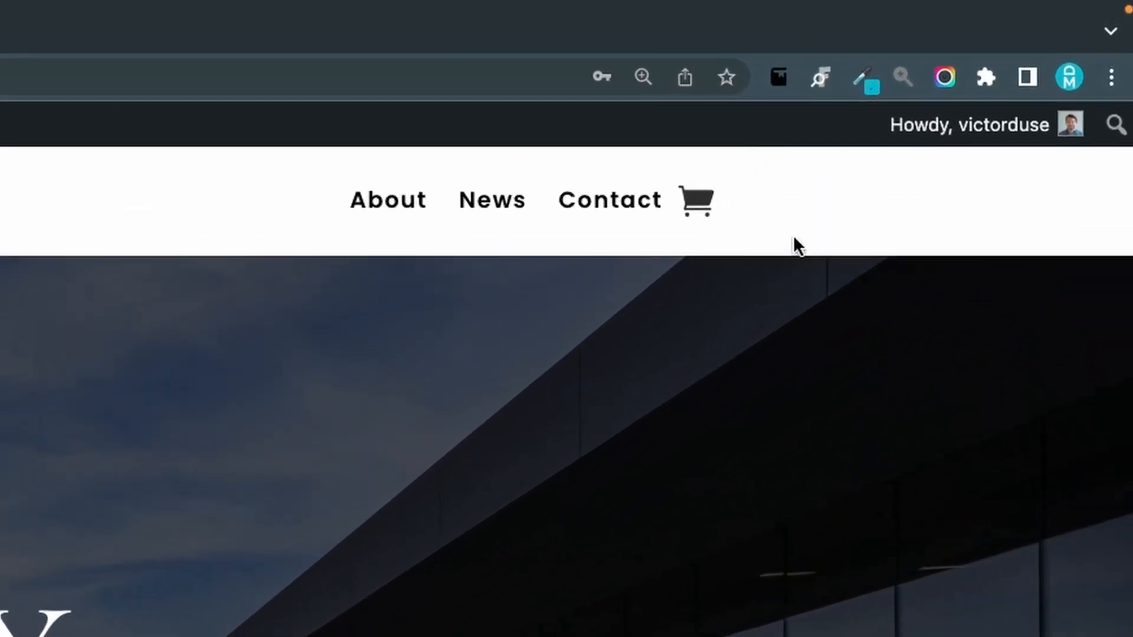
pyautogui.moveTo(696, 200)
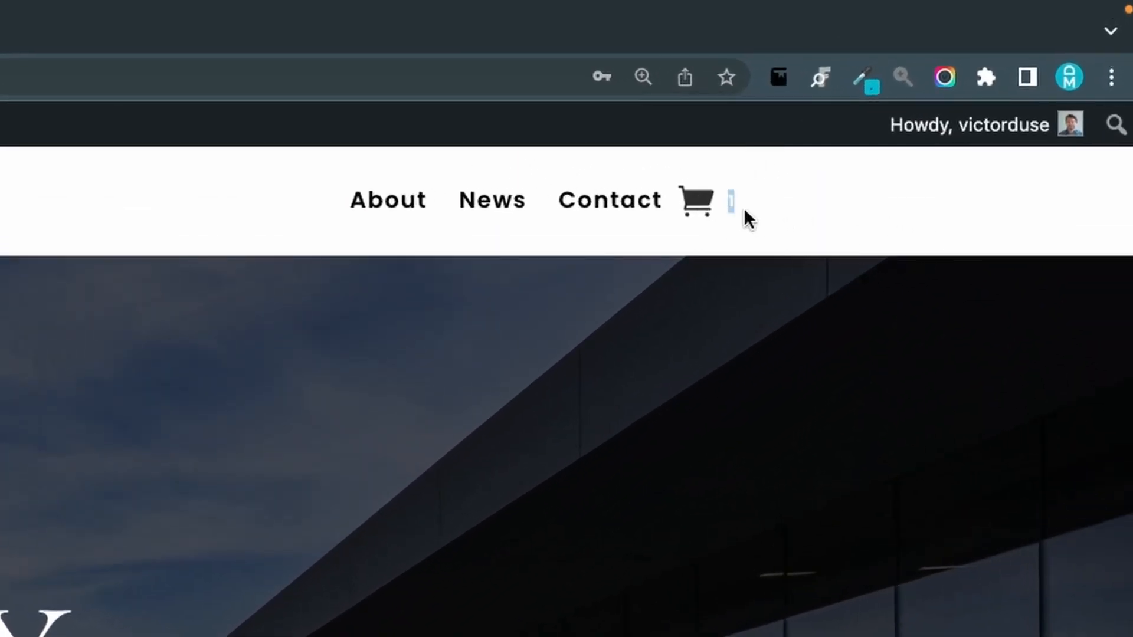
pyautogui.moveTo(513, 314)
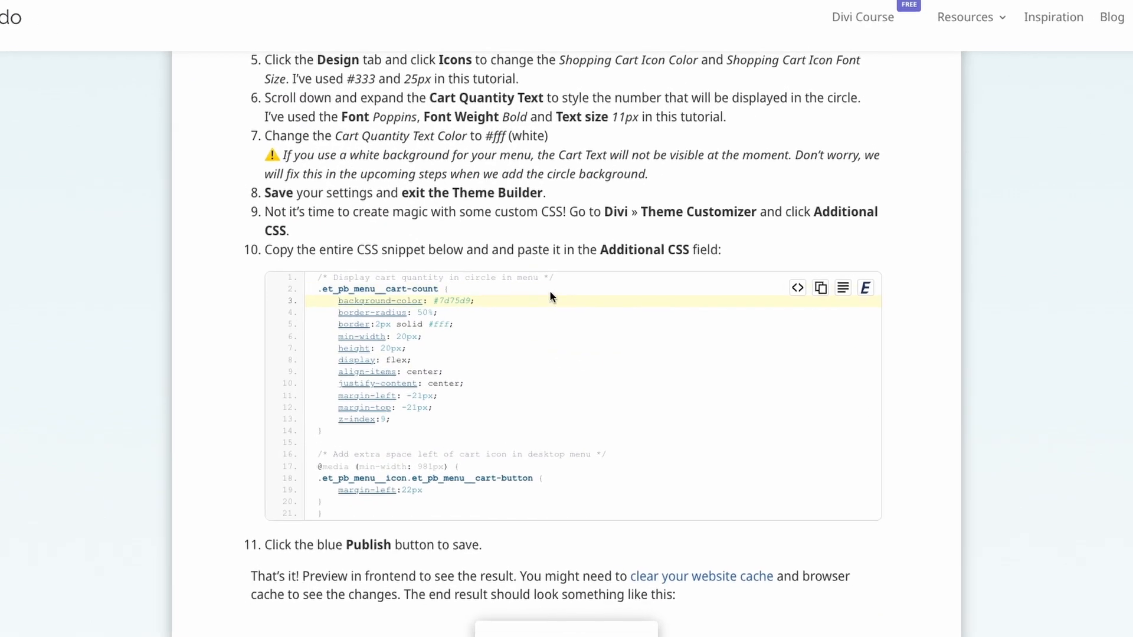
# Step: Copy the cart-circle CSS snippet from the tutorial and return to the WordPress dashboard
pyautogui.scroll(-3)
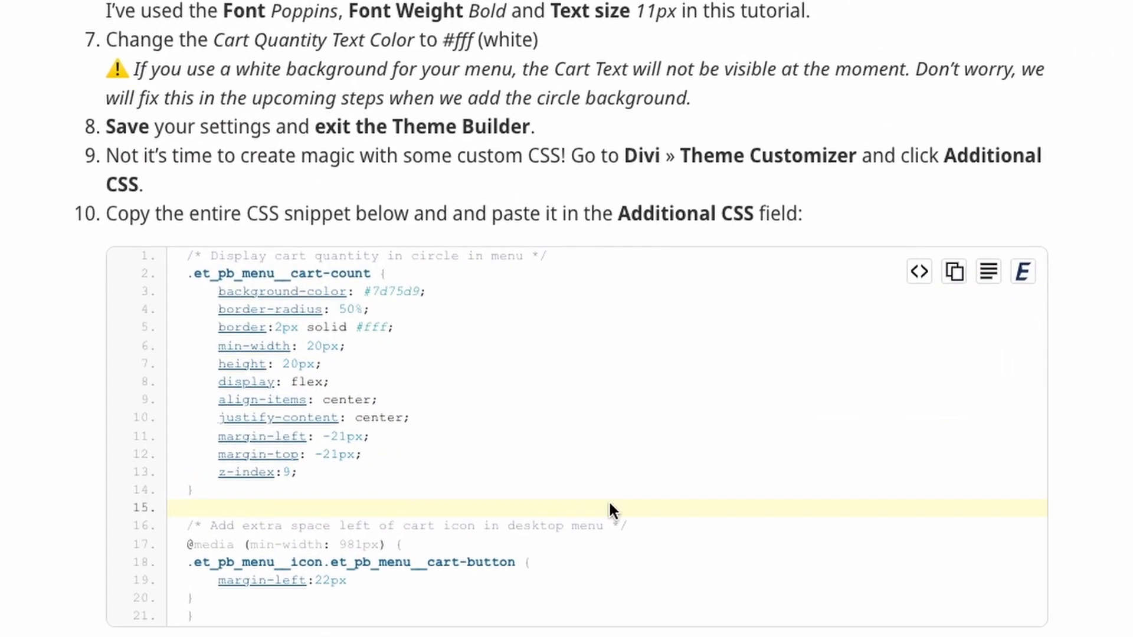
pyautogui.click(954, 271)
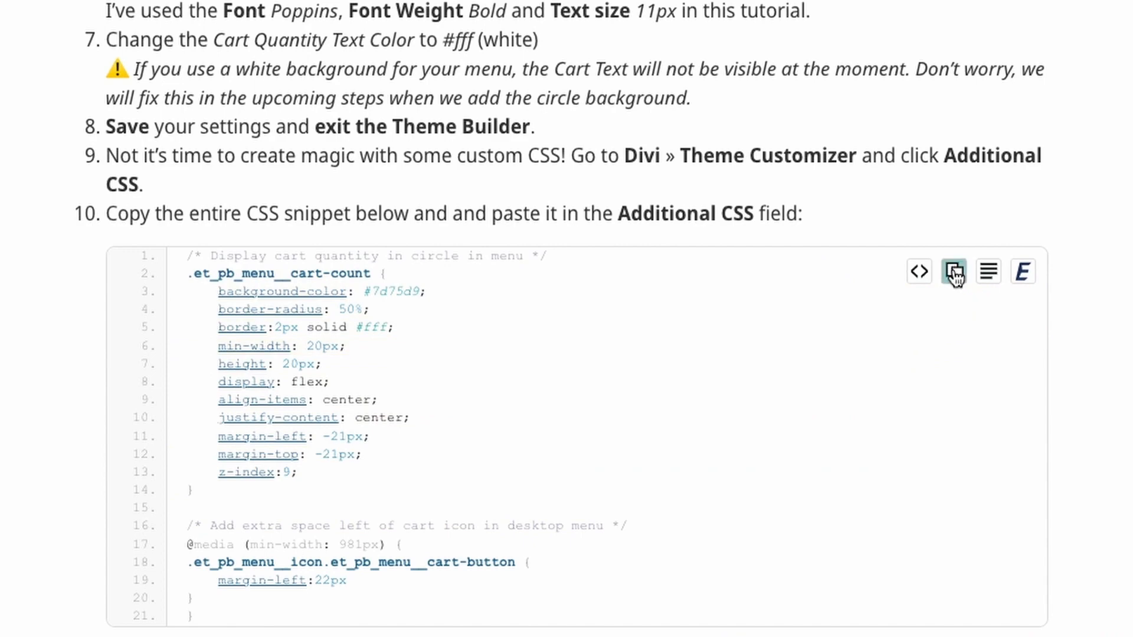
pyautogui.scroll(-3)
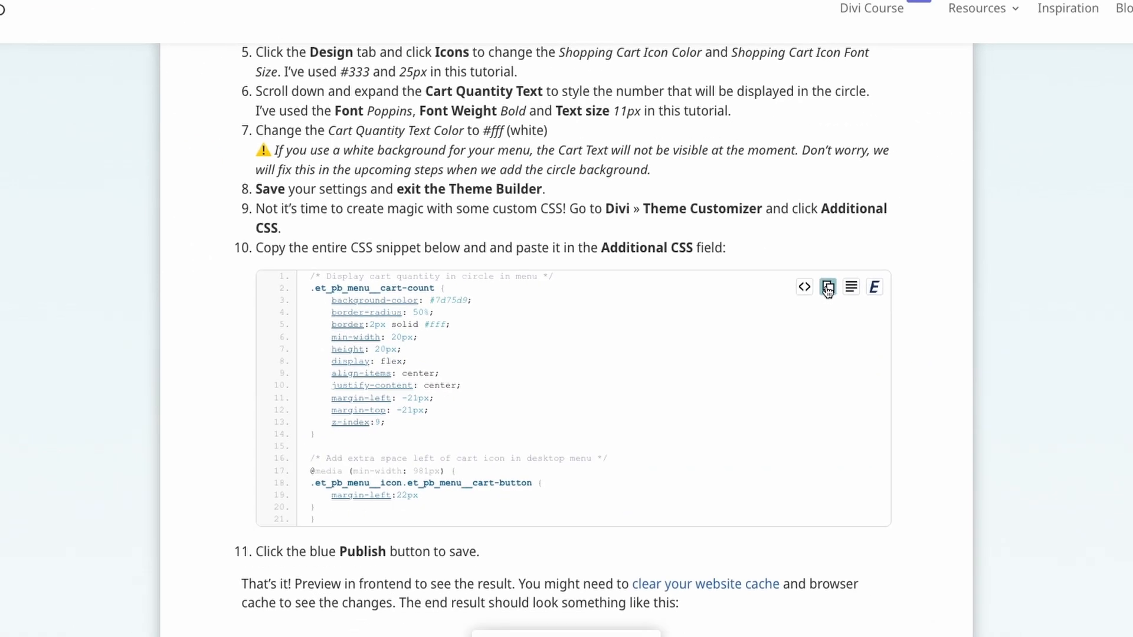
pyautogui.click(72, 14)
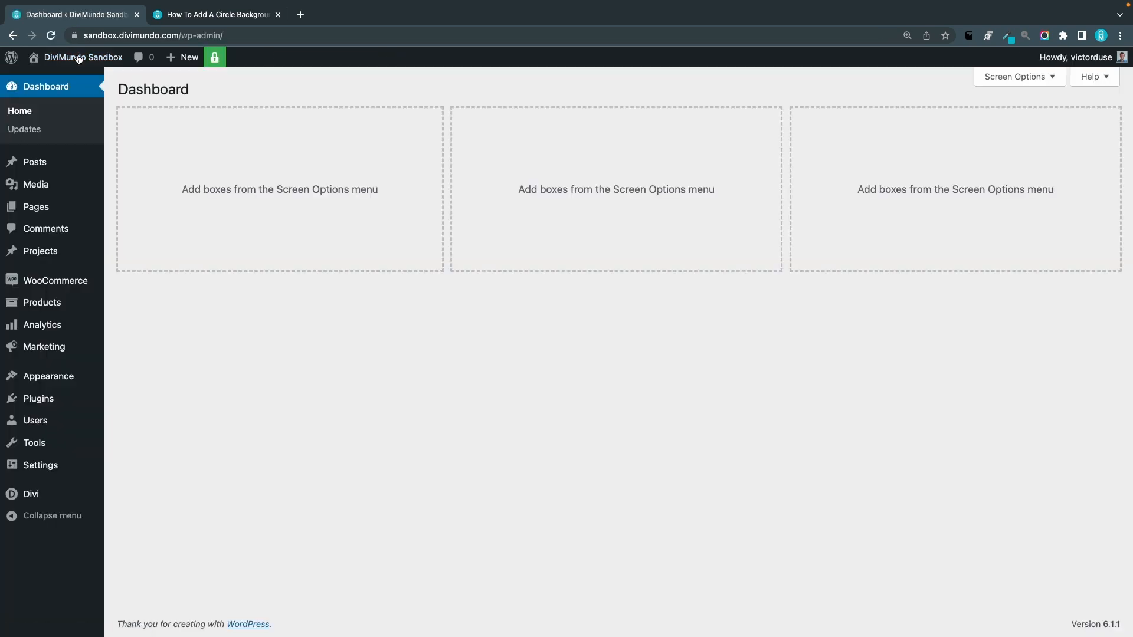
# Step: Launch the Divi Theme Customizer for the sandbox site
pyautogui.click(31, 493)
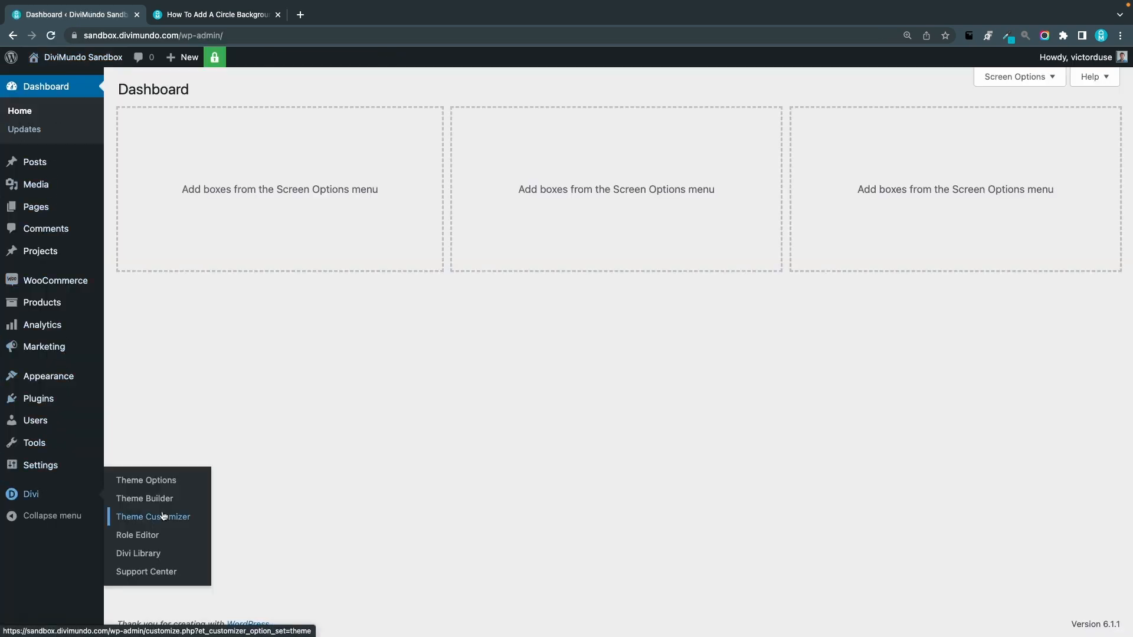
pyautogui.click(152, 517)
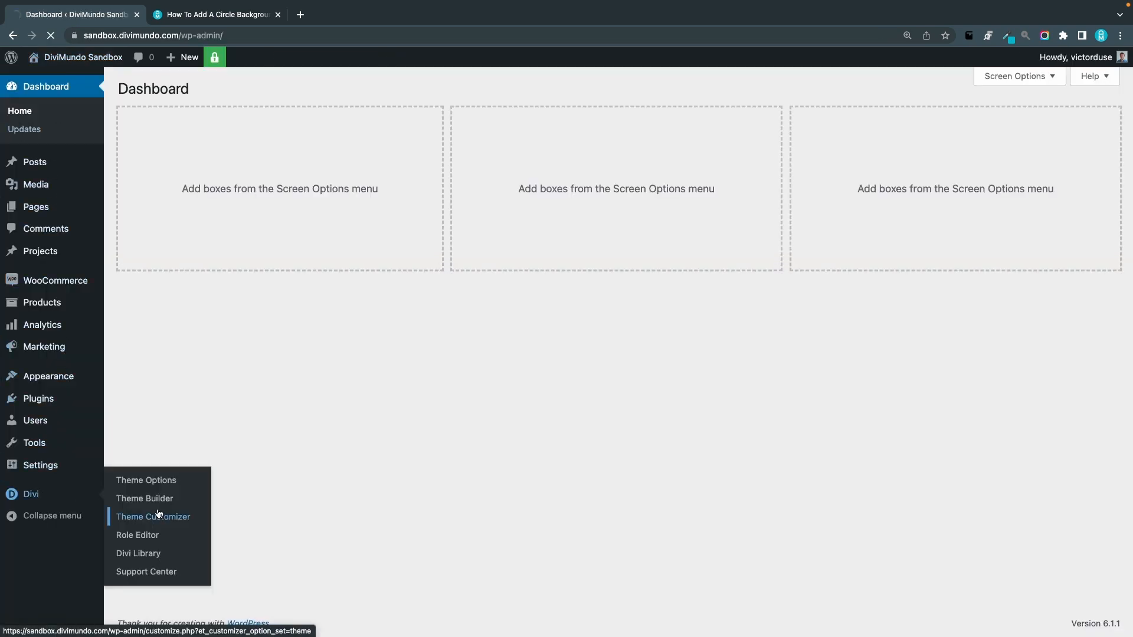
pyautogui.click(152, 517)
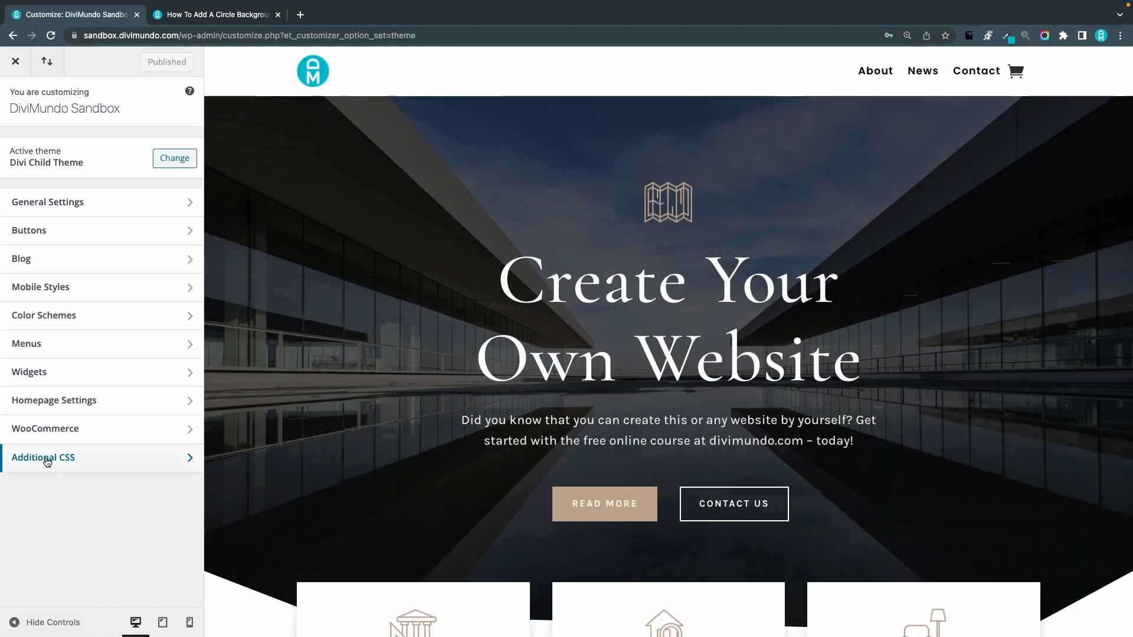
# Step: Paste the cart-circle CSS into Additional CSS and dismiss the help text, showing the purple badge
pyautogui.click(44, 458)
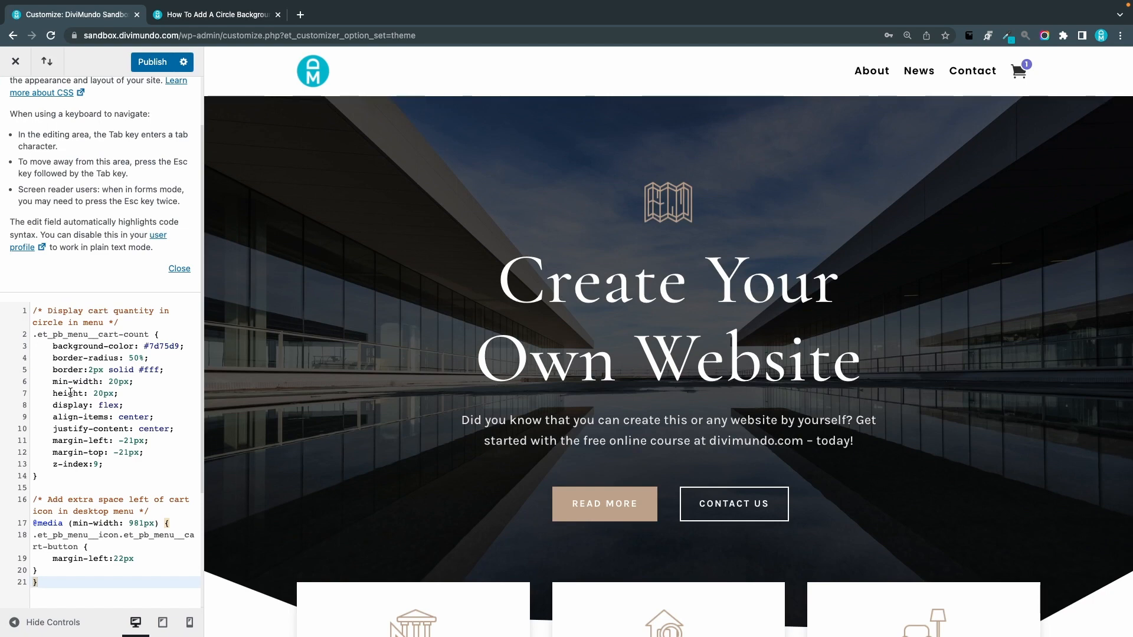
pyautogui.moveTo(991, 195)
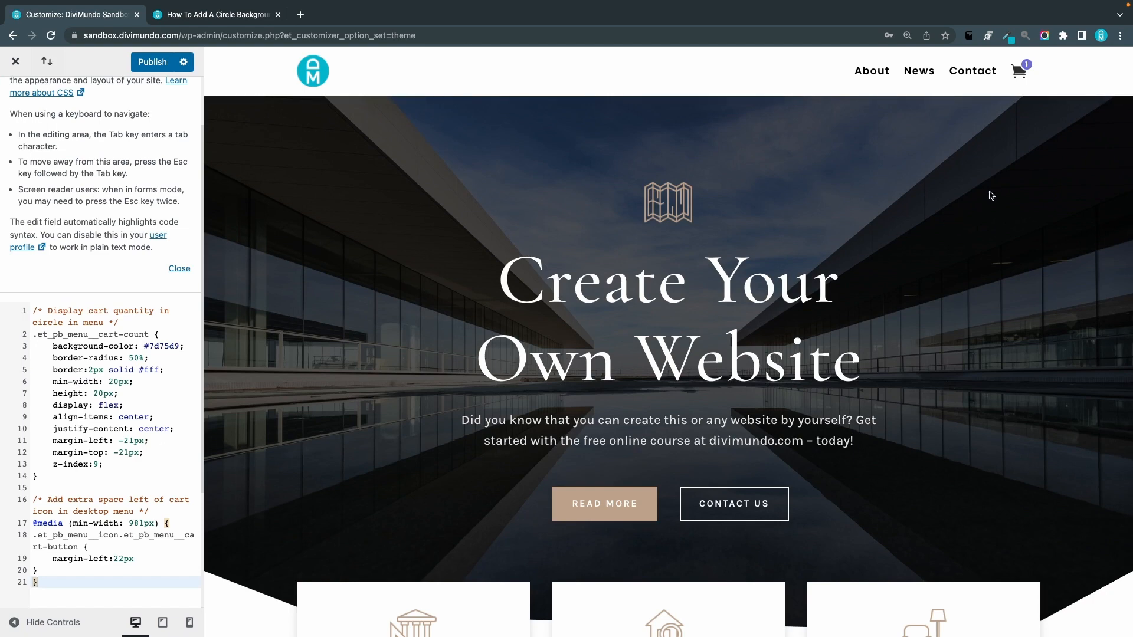
pyautogui.moveTo(967, 256)
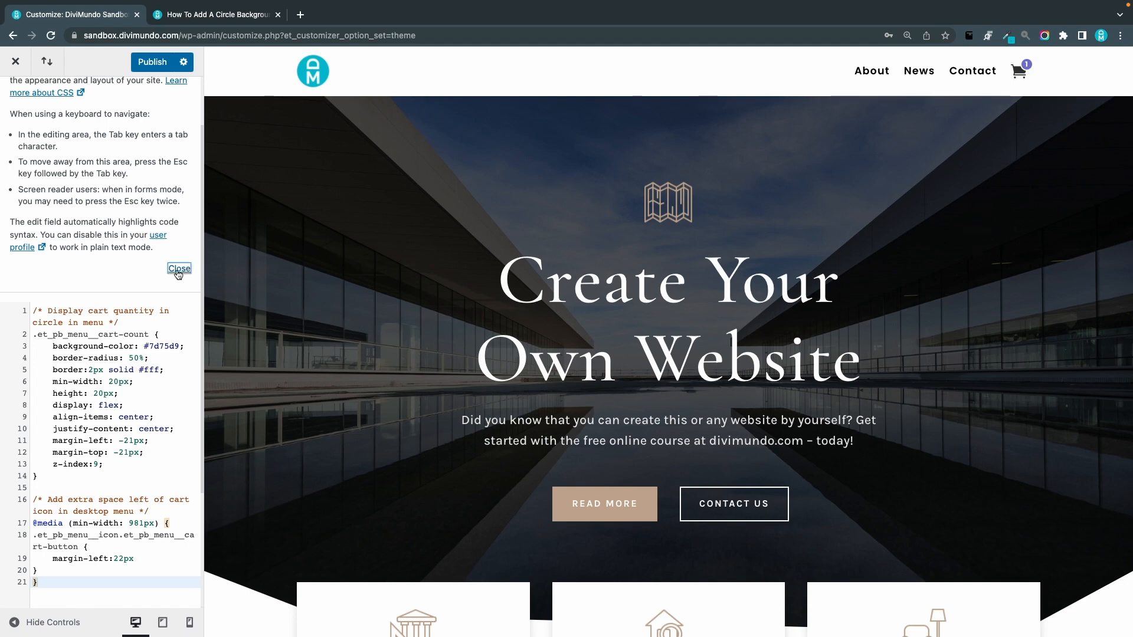
pyautogui.click(179, 268)
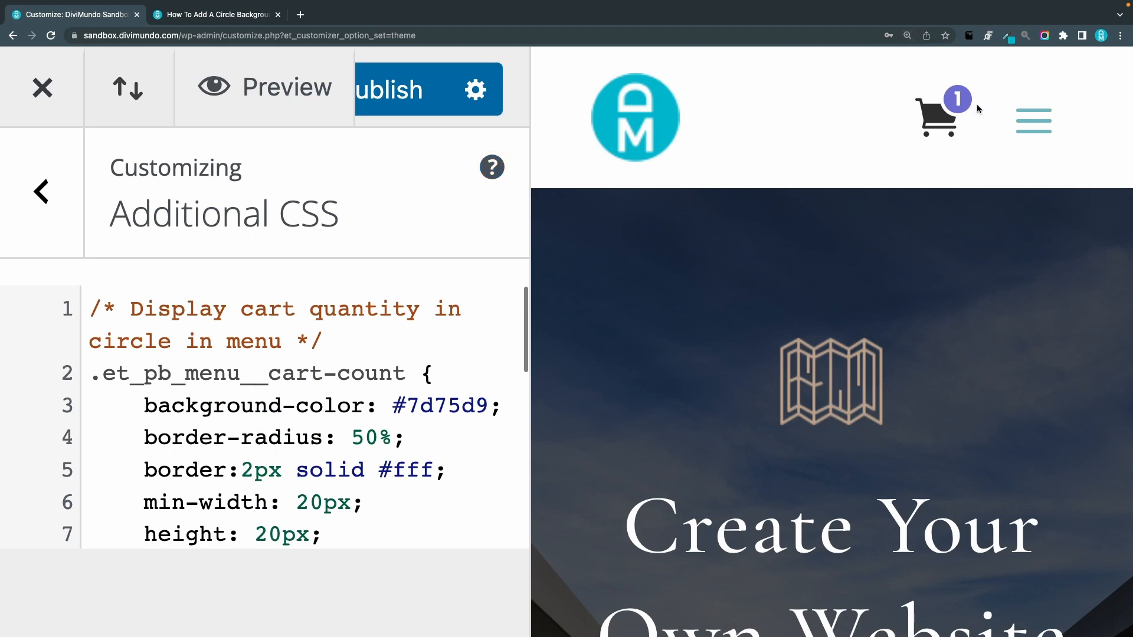
pyautogui.moveTo(966, 115)
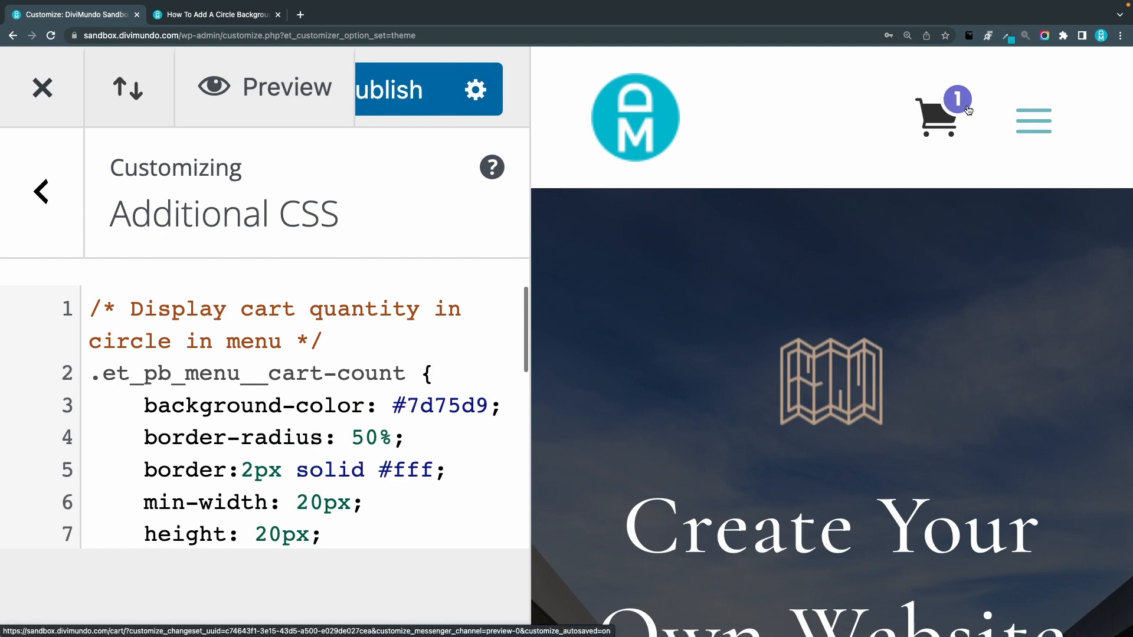
pyautogui.moveTo(975, 113)
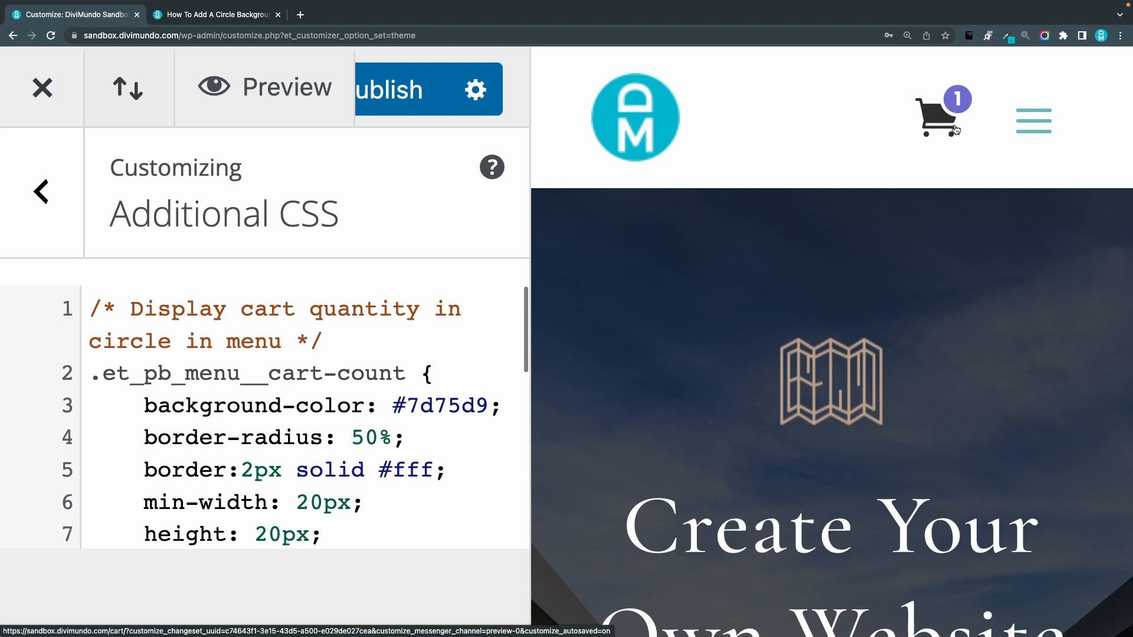
pyautogui.moveTo(953, 113)
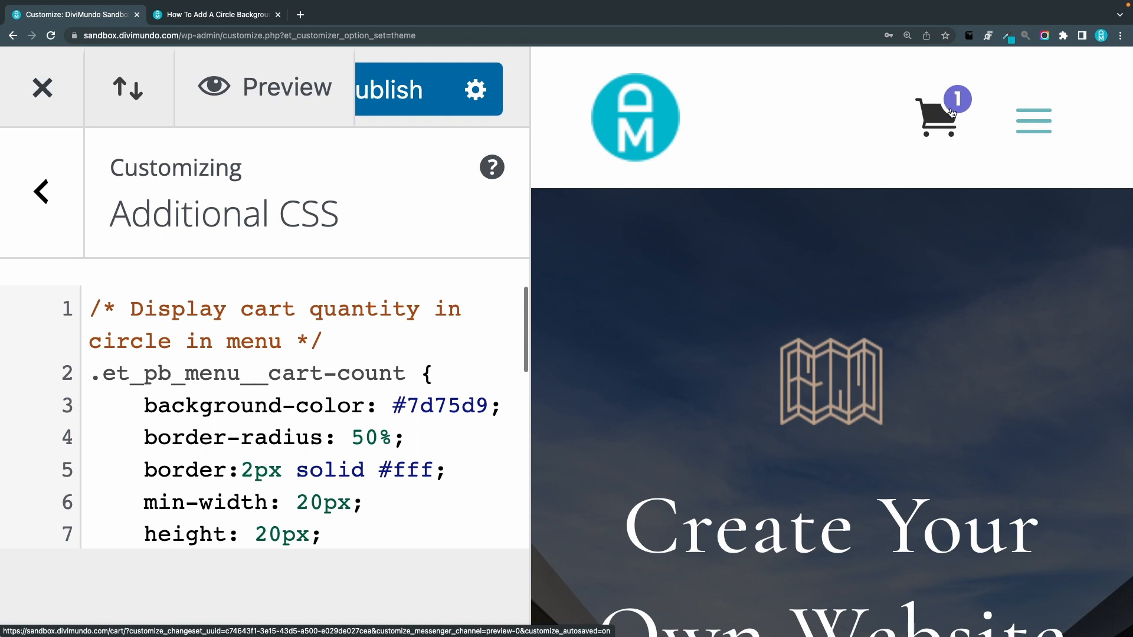
pyautogui.moveTo(648, 132)
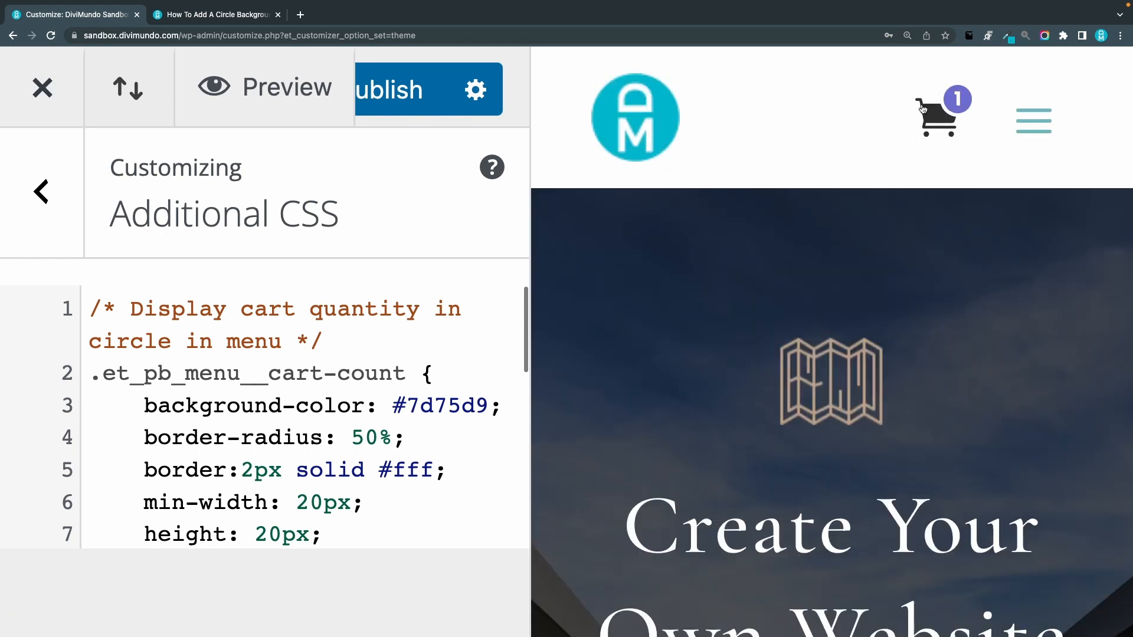
# Step: Change the cart-count background-color from #7d75d9 to pink and retype border:2px solid #fff;
pyautogui.scroll(-3)
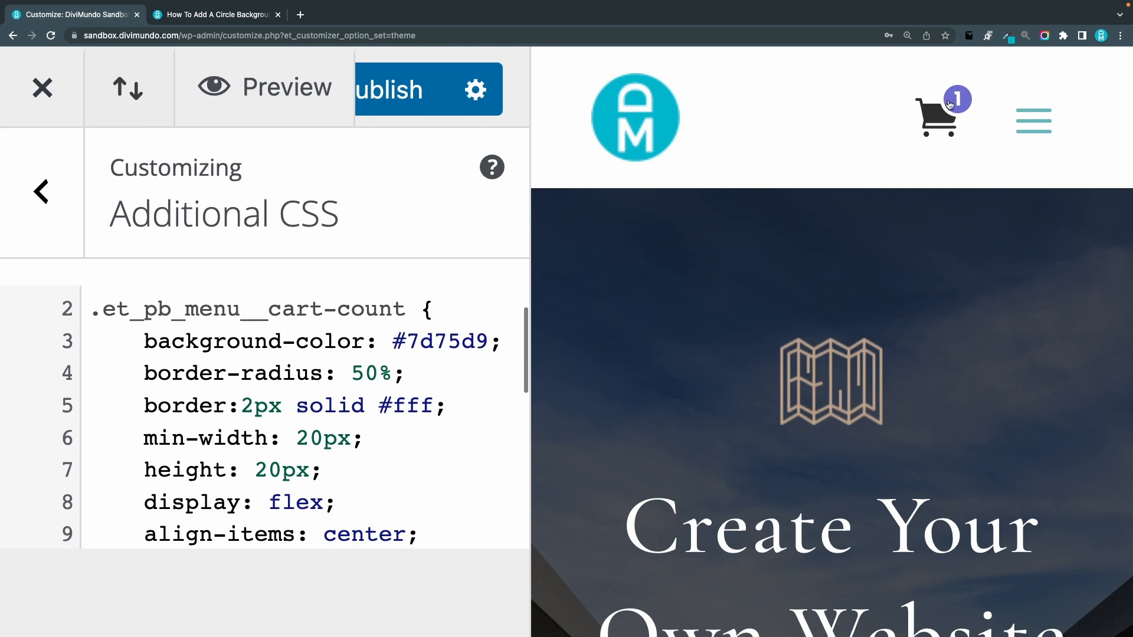
pyautogui.doubleClick(442, 341)
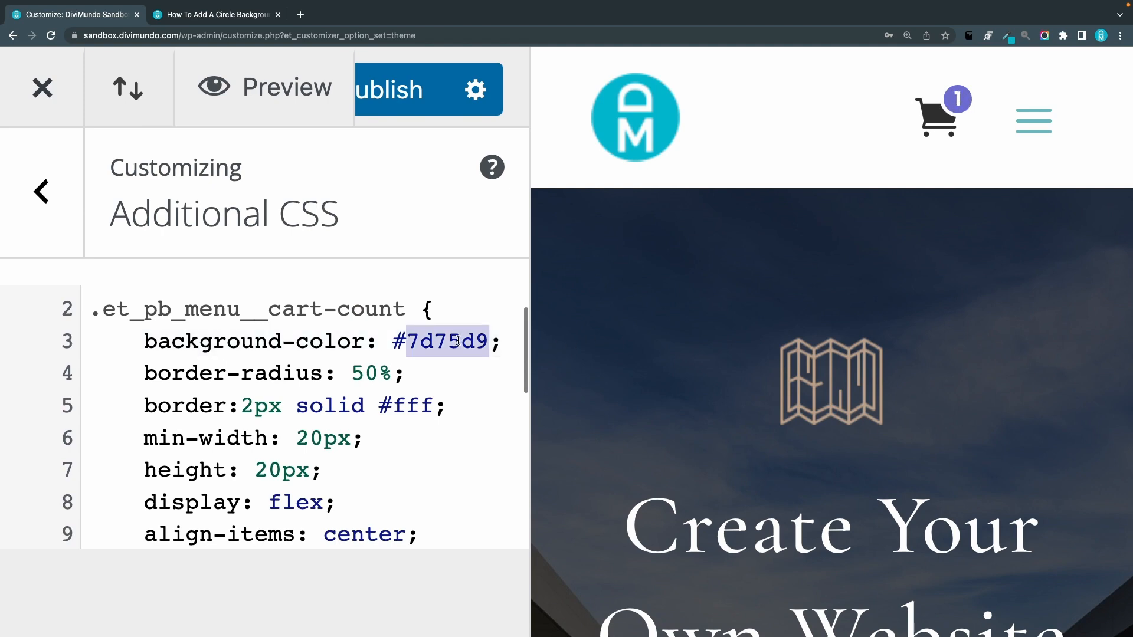
pyautogui.write('pink')
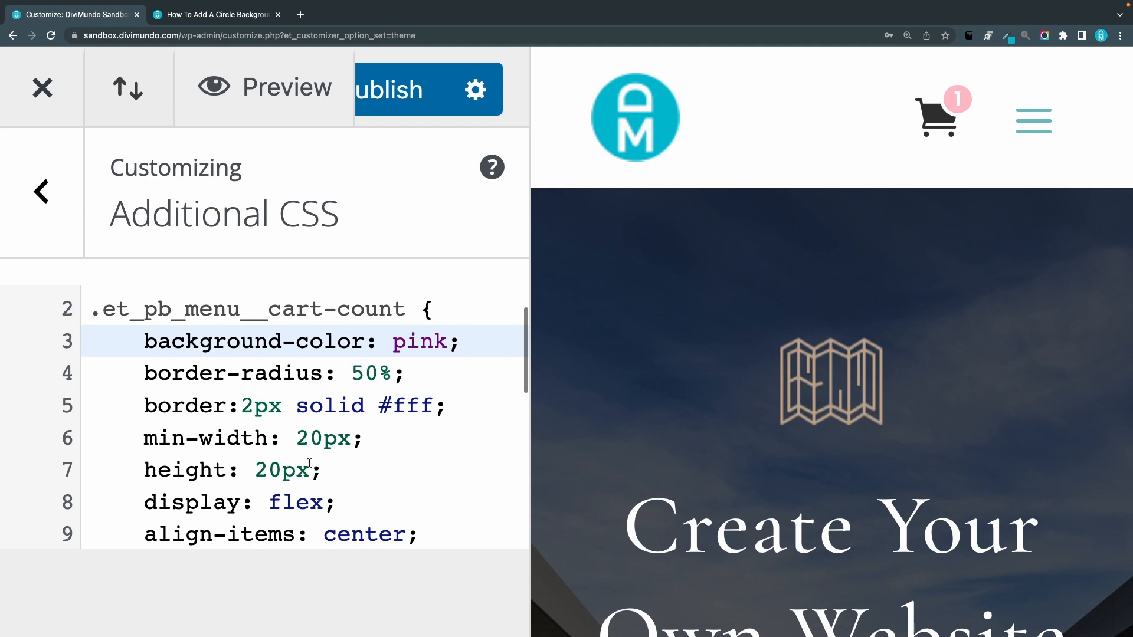
pyautogui.scroll(-3)
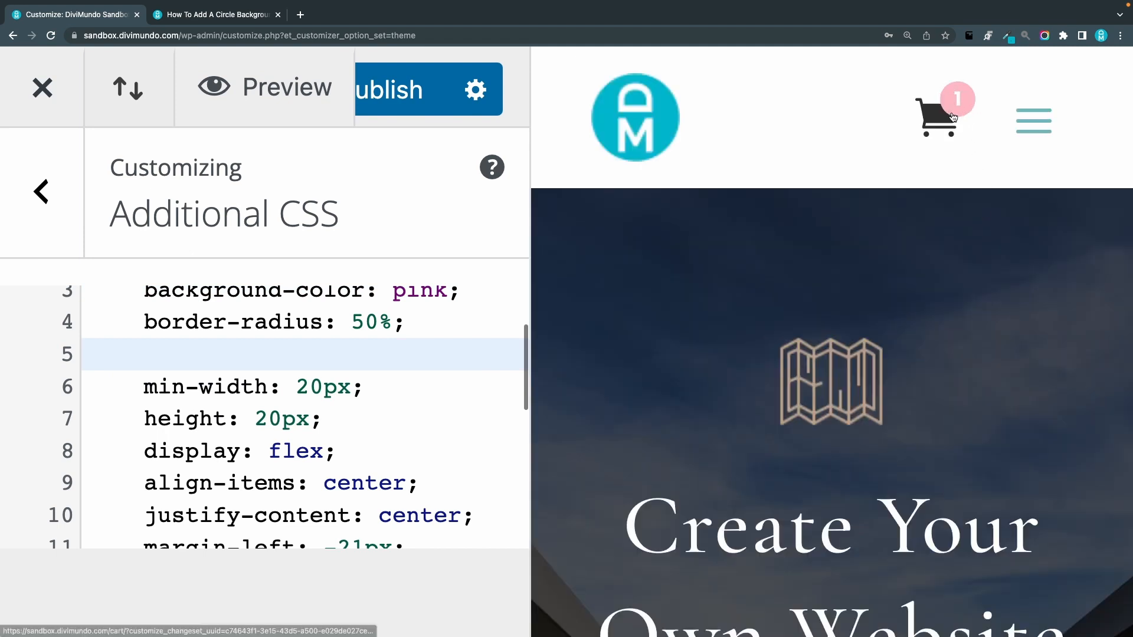
pyautogui.write('border:2px solid #fff;')
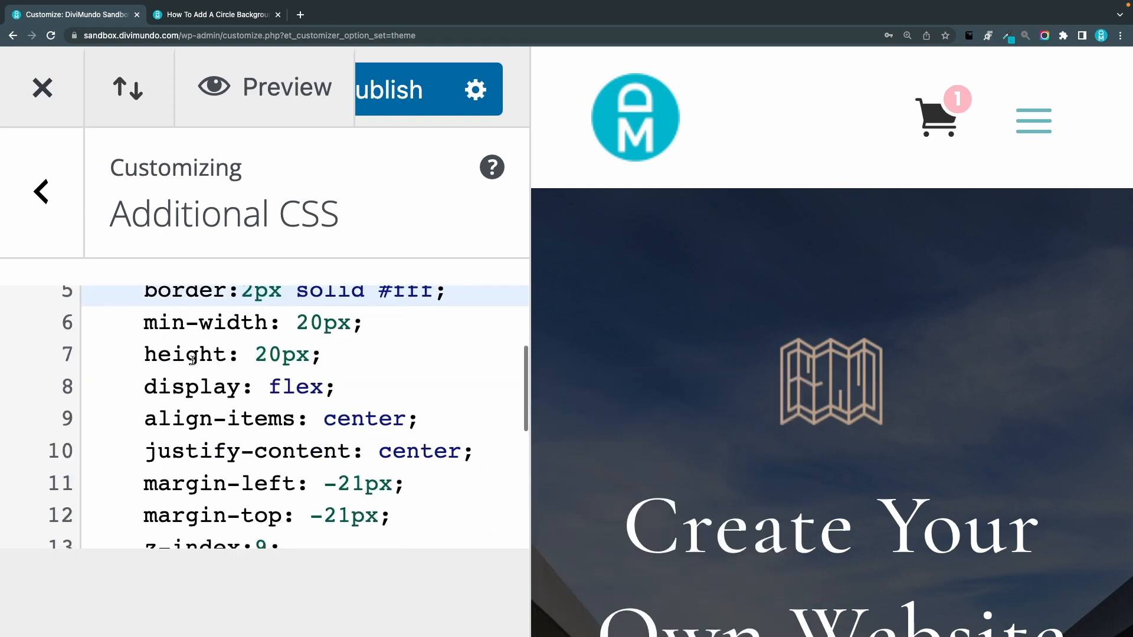
pyautogui.moveTo(514, 264)
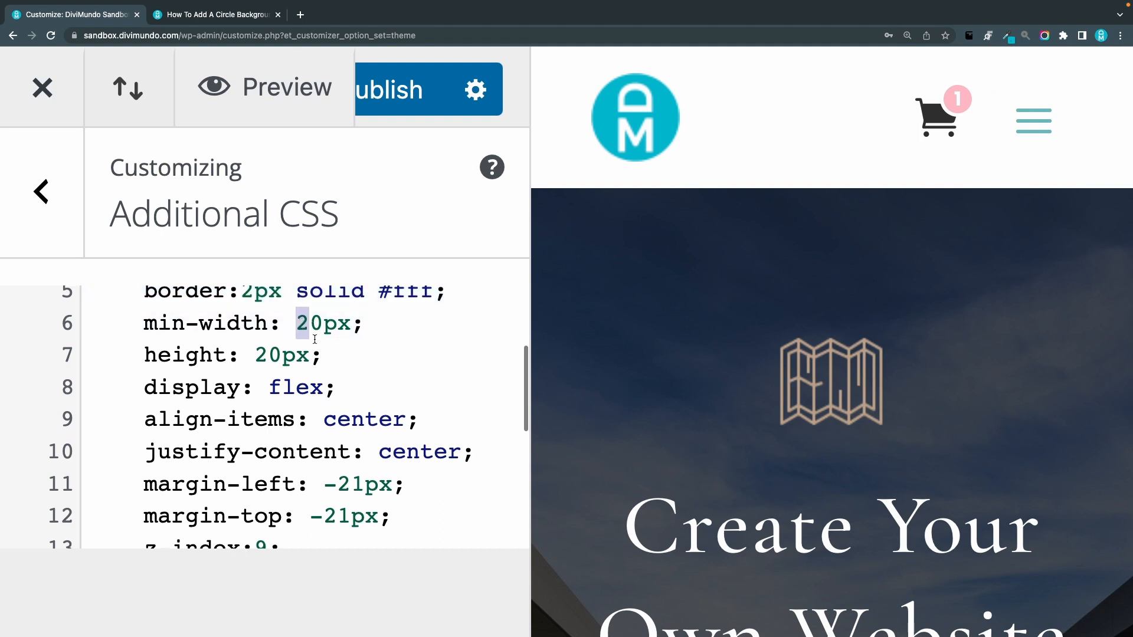
pyautogui.write('3')
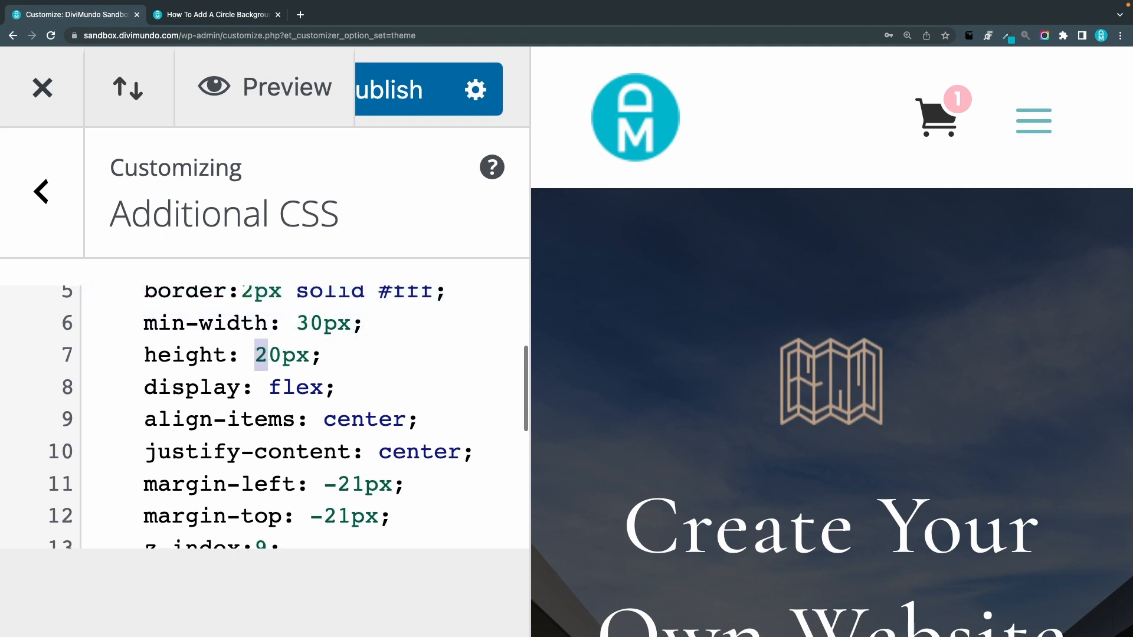
pyautogui.write('3')
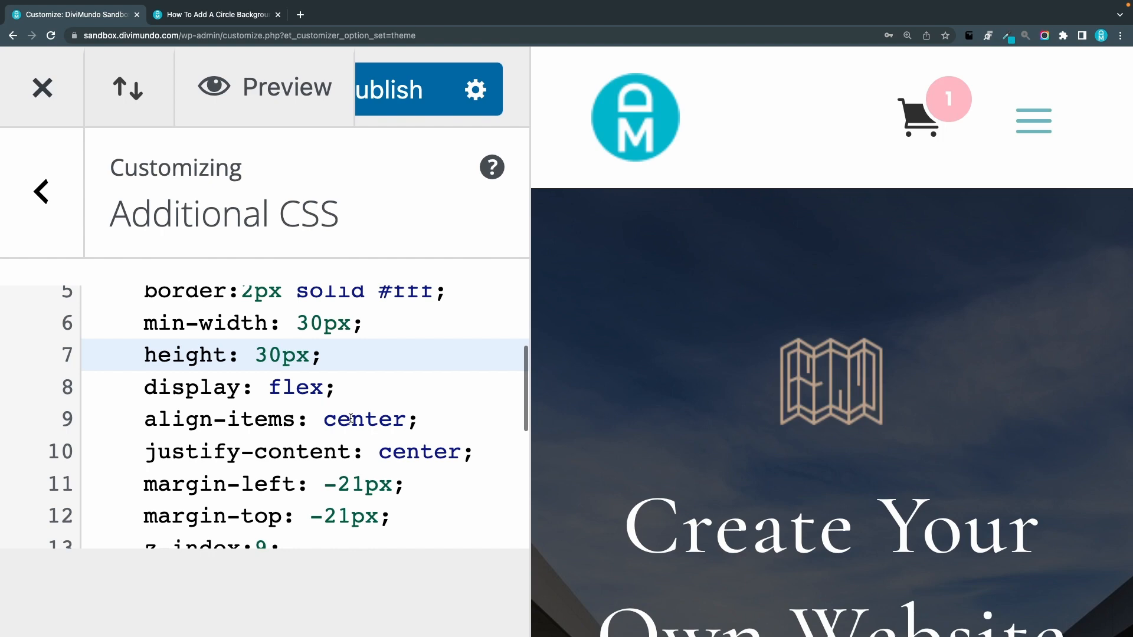
pyautogui.scroll(-3)
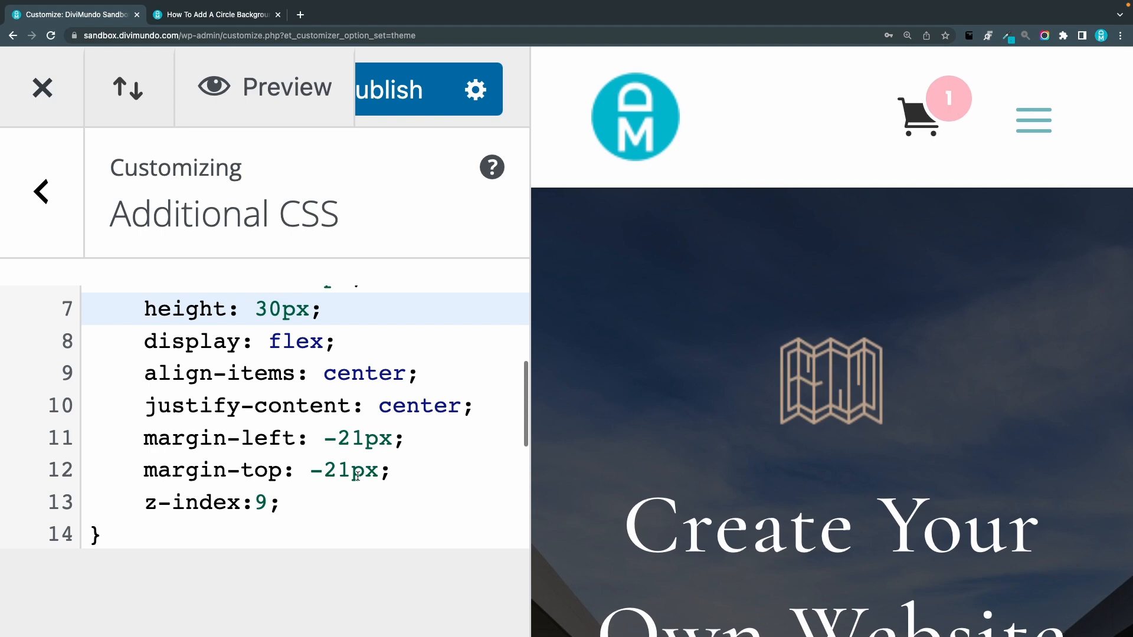
pyautogui.moveTo(324, 425)
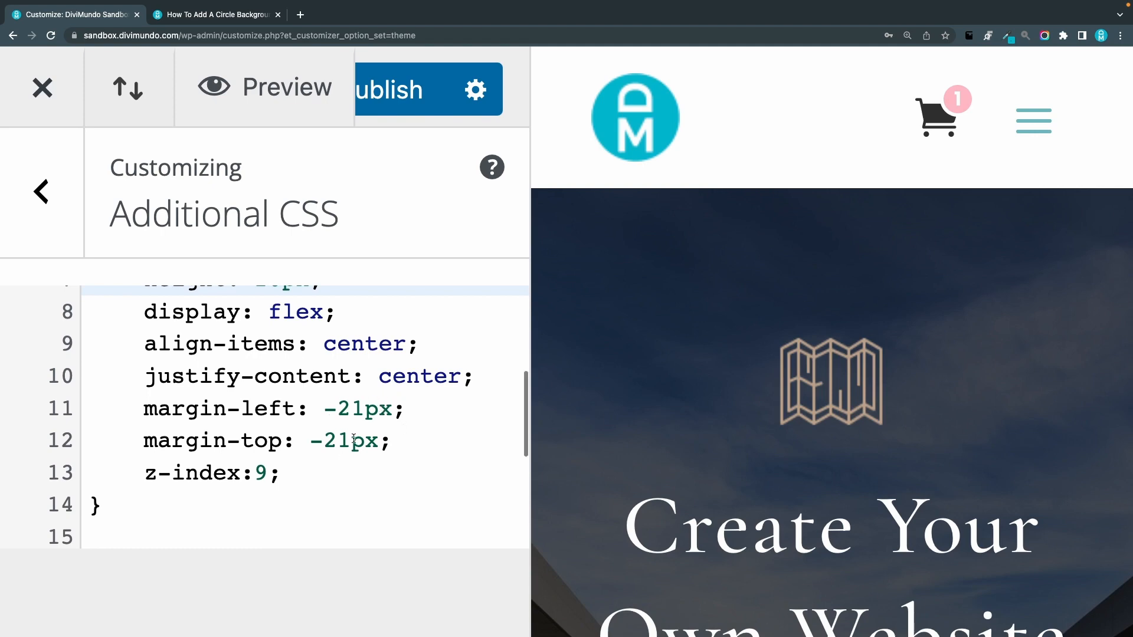
# Step: Retype the cart-count margin-left declaration as -11px on the way to -22px left and top offsets
pyautogui.doubleClick(329, 440)
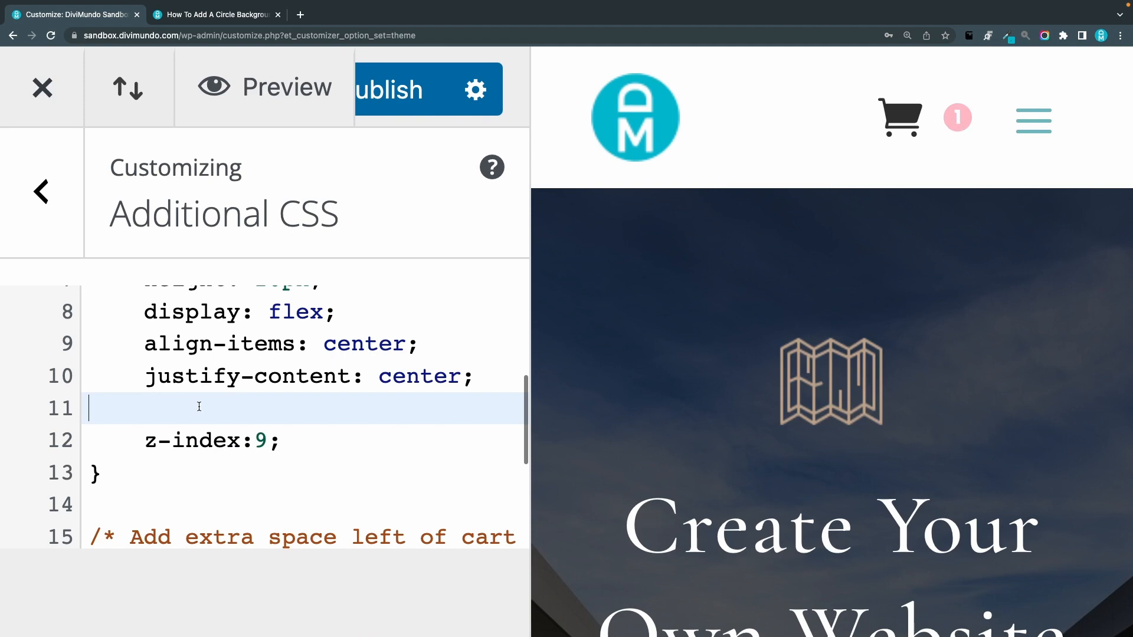
pyautogui.write('margin-left: -11px;')
pyautogui.write('margin-top: -22px;')
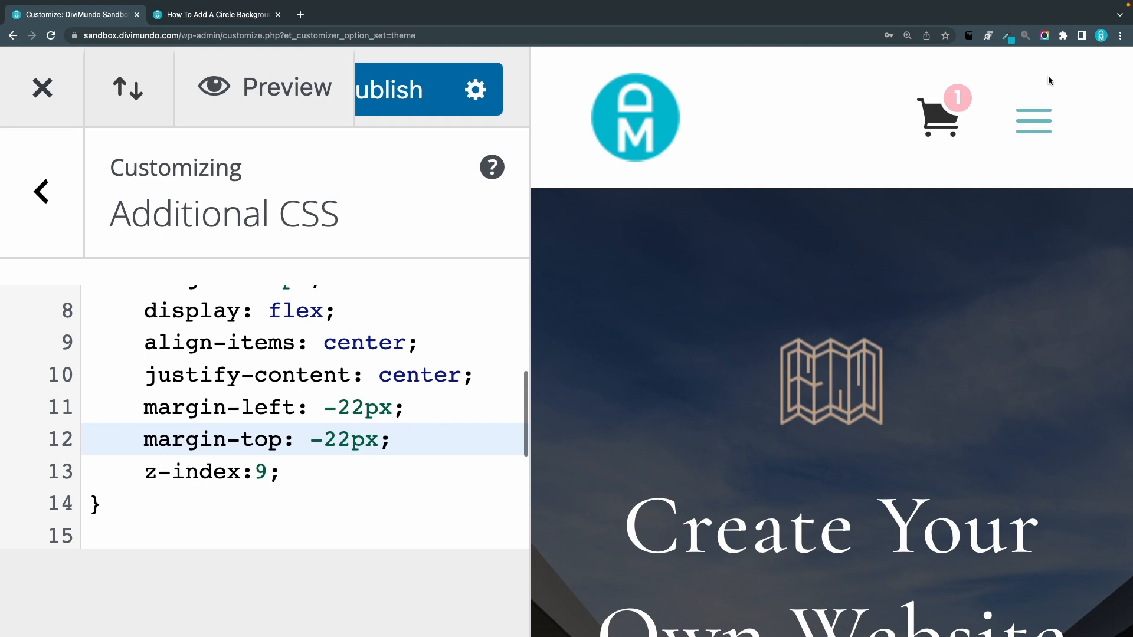
pyautogui.moveTo(732, 361)
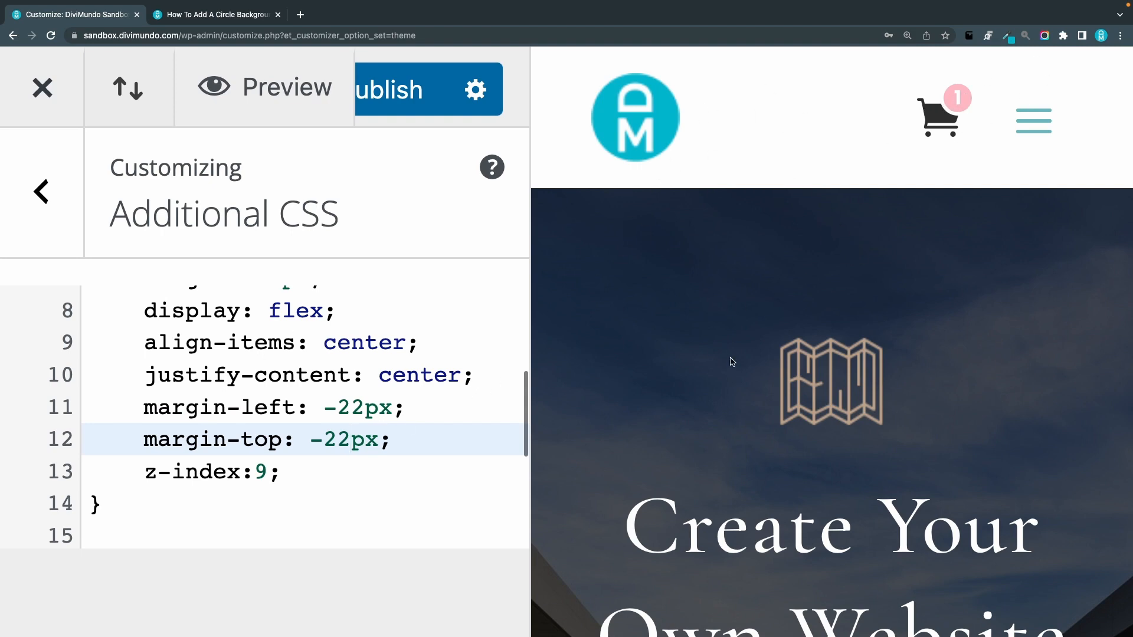
pyautogui.moveTo(728, 378)
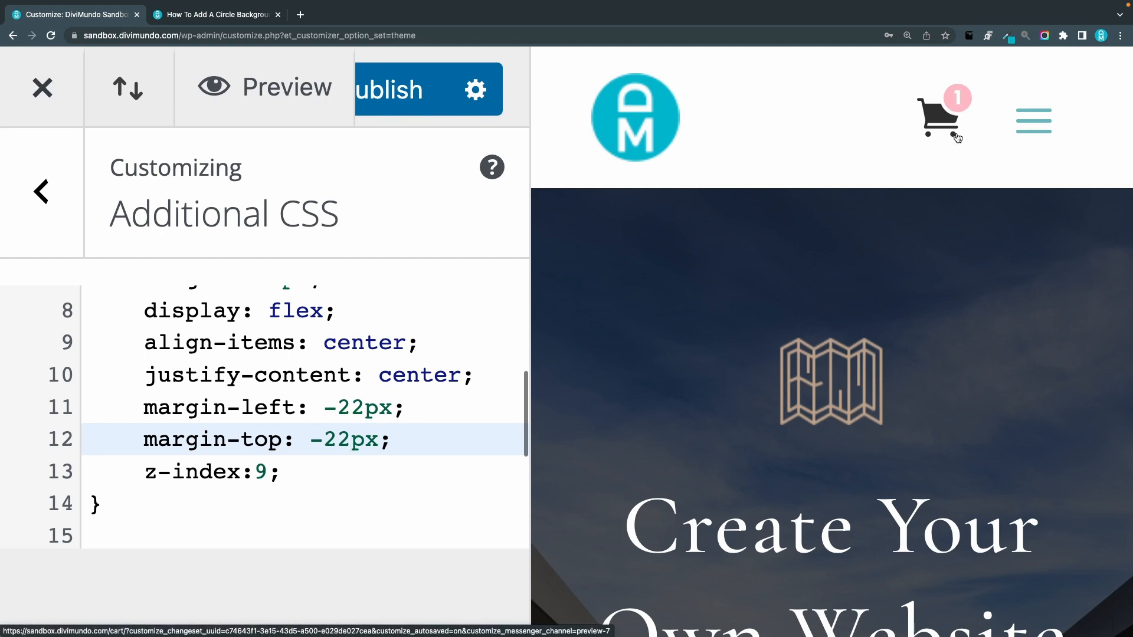
pyautogui.moveTo(506, 462)
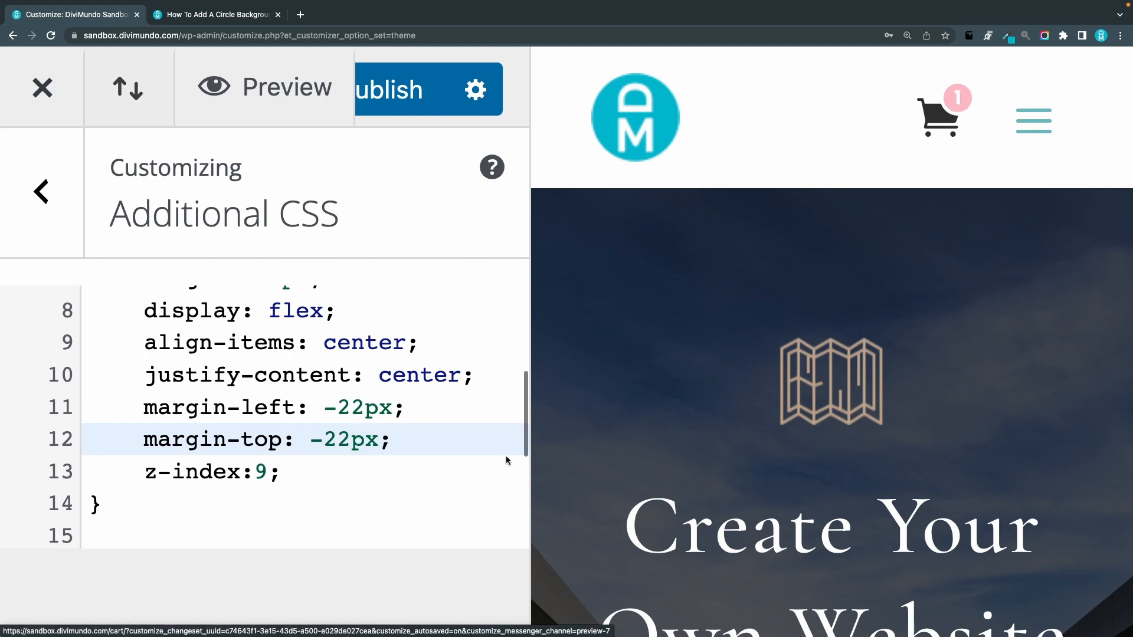
# Step: Add z-index:9 to the cart-count rule and set margin-bottom to -16px
pyautogui.click(256, 439)
pyautogui.write('bottom')
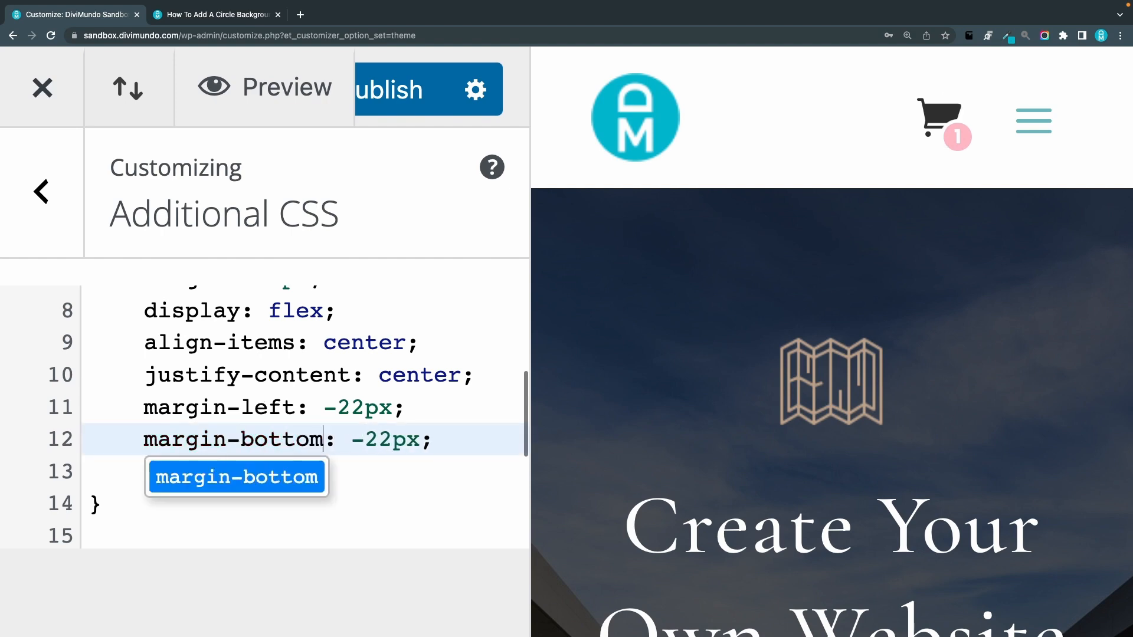
pyautogui.write('z-index:9;')
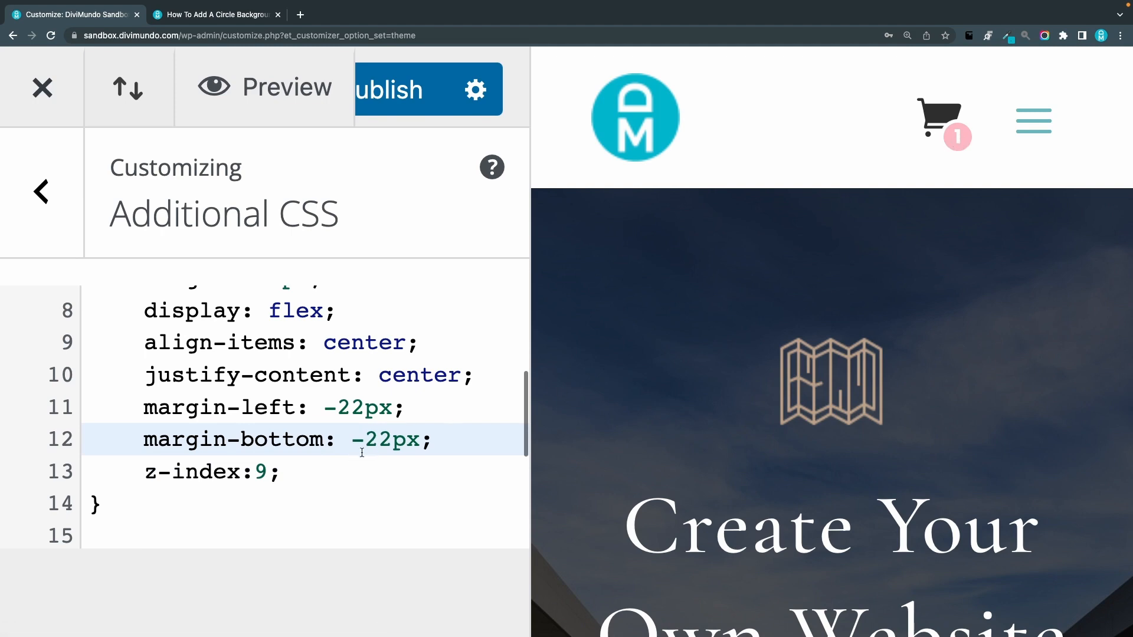
pyautogui.moveTo(390, 438)
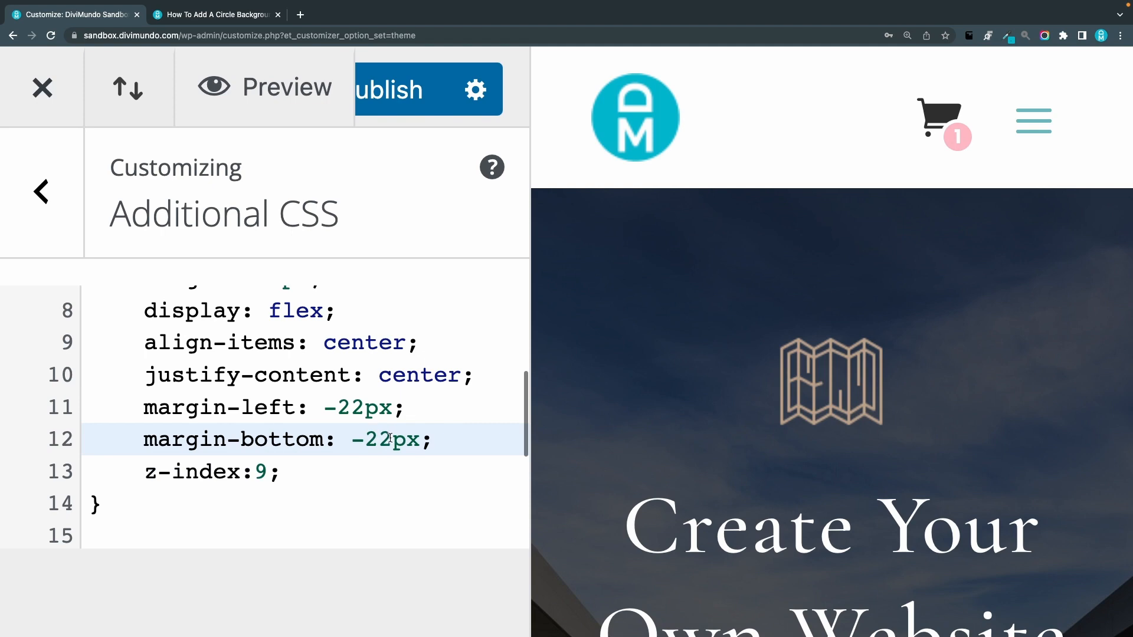
pyautogui.doubleClick(372, 439)
pyautogui.write('16')
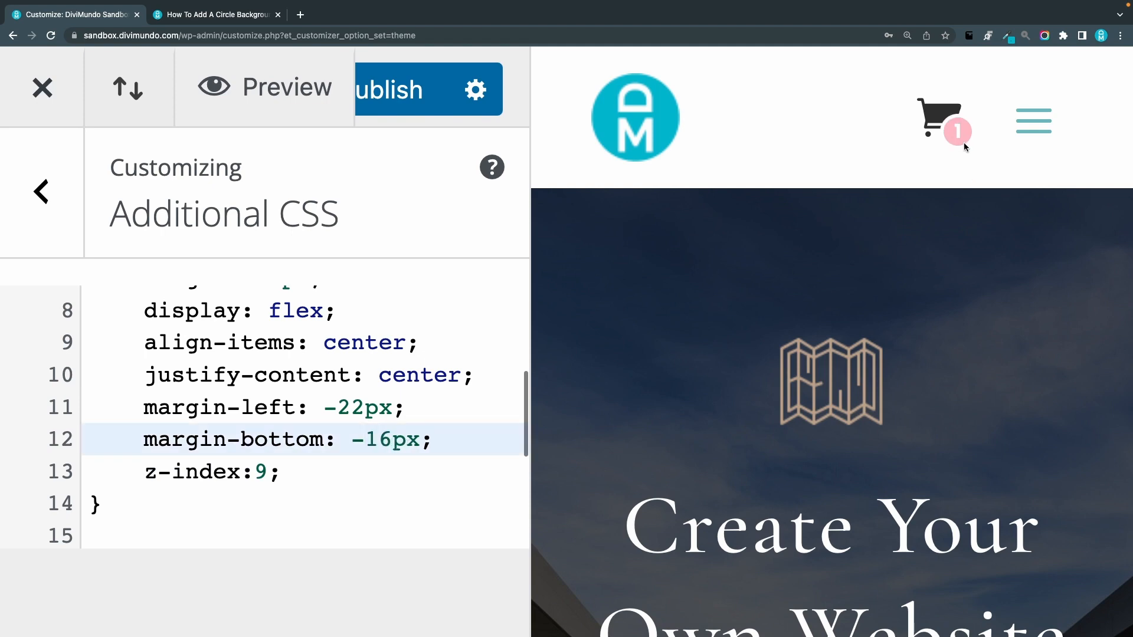
pyautogui.moveTo(541, 412)
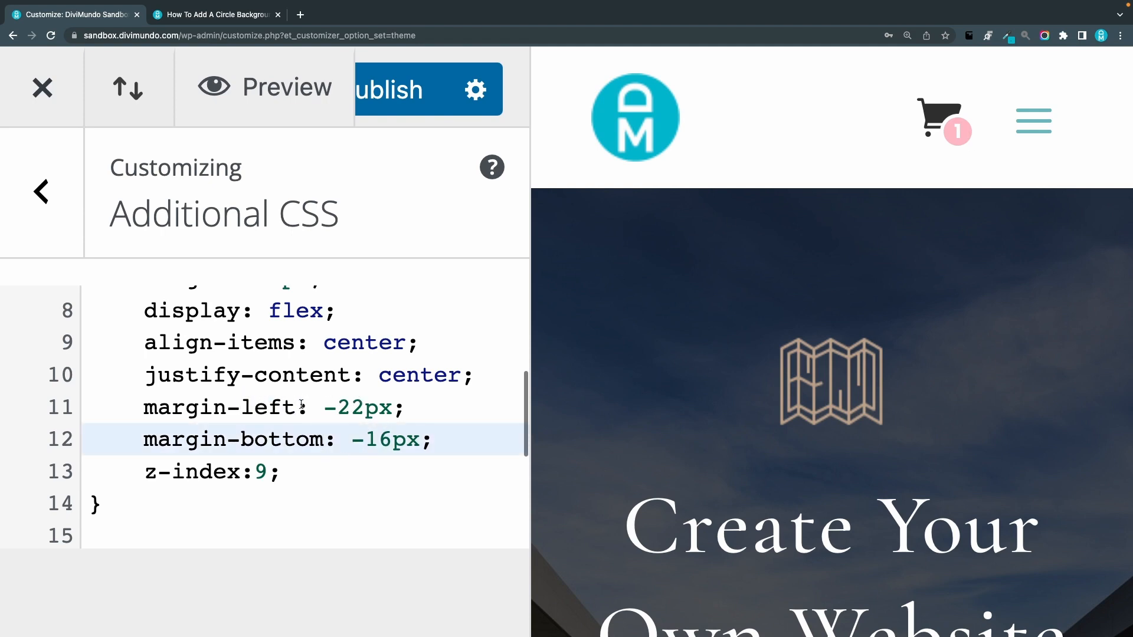
# Step: Set the cart-count margin-left to -21px, placing the pink badge at the icon's lower corner
pyautogui.doubleClick(343, 407)
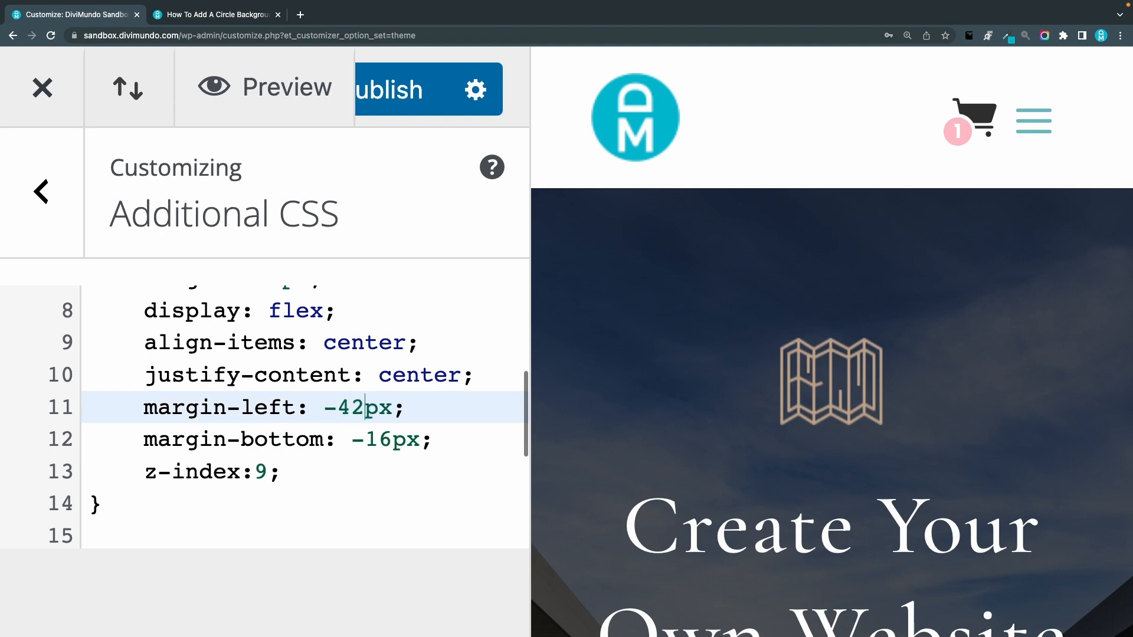
pyautogui.write('-21')
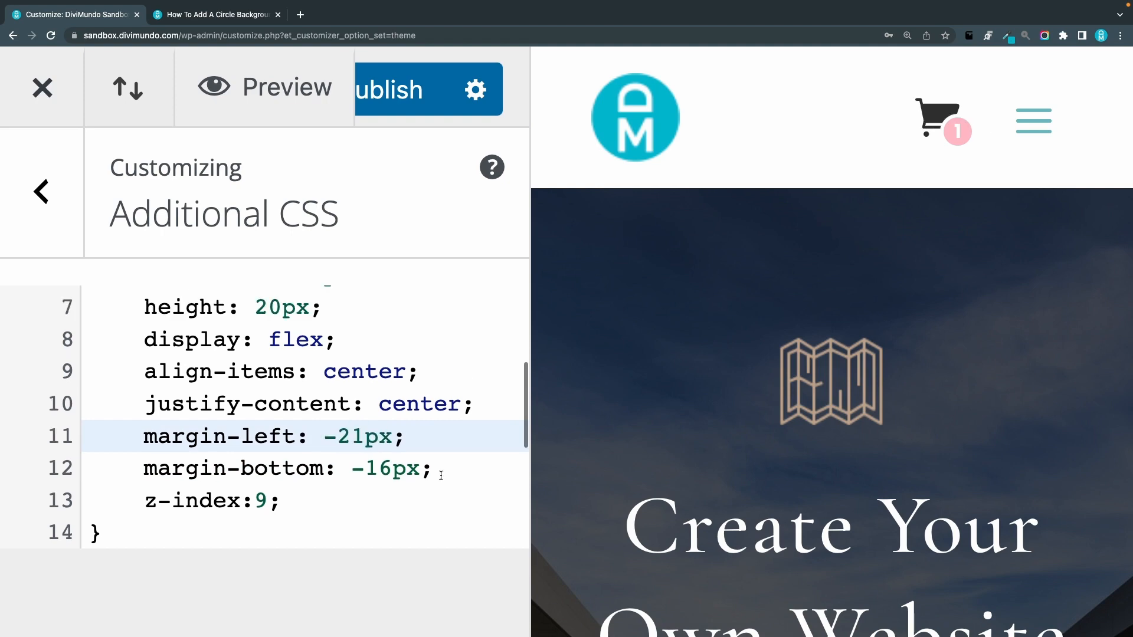
pyautogui.press('ctrl+plus')
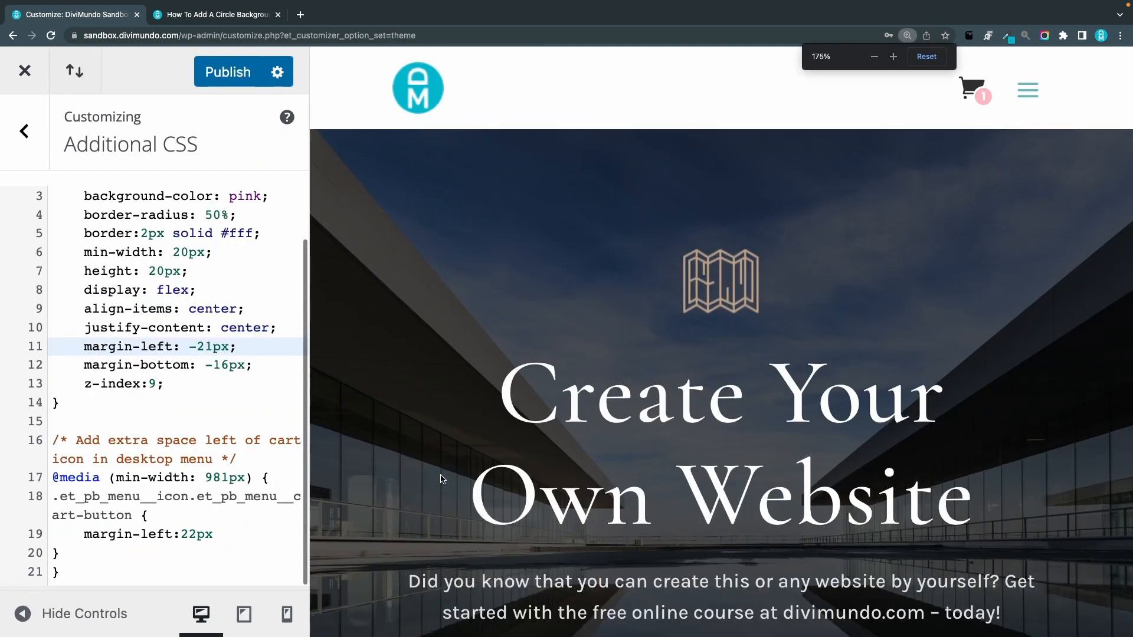
# Step: Zoom the browser out until the full desktop header with About, News, Contact and cart shows
pyautogui.click(873, 57)
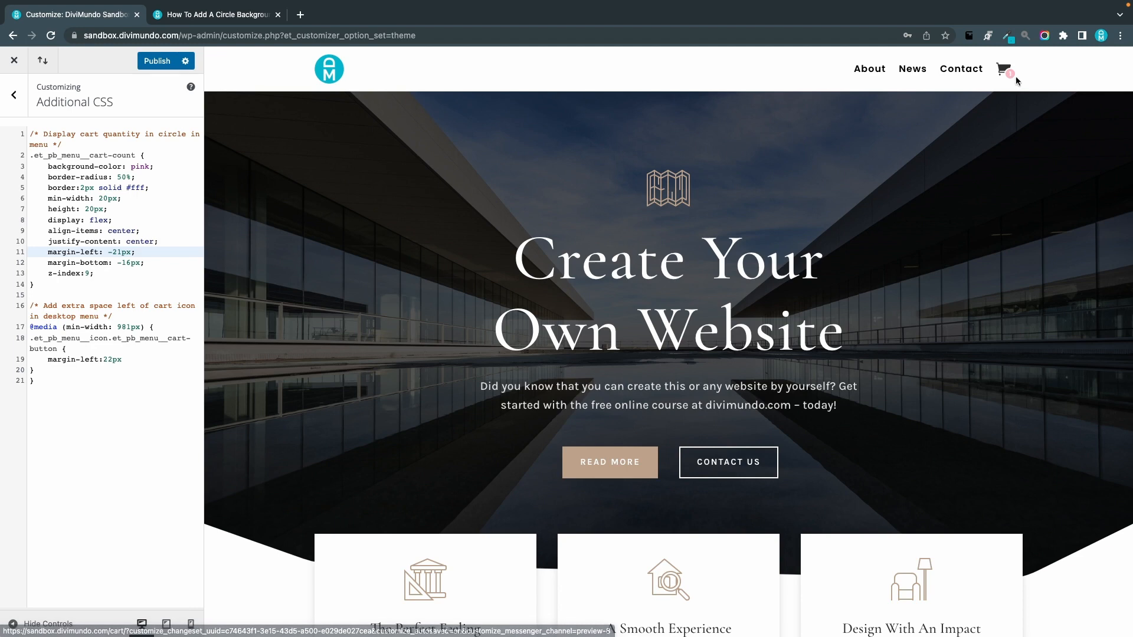
pyautogui.moveTo(1051, 129)
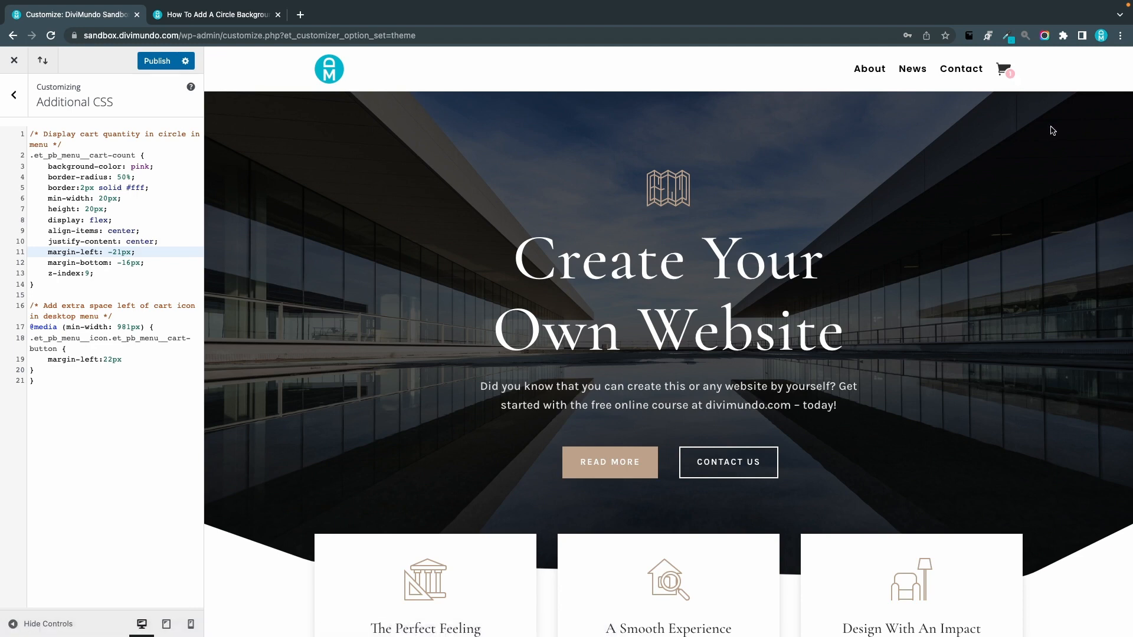
pyautogui.moveTo(1013, 74)
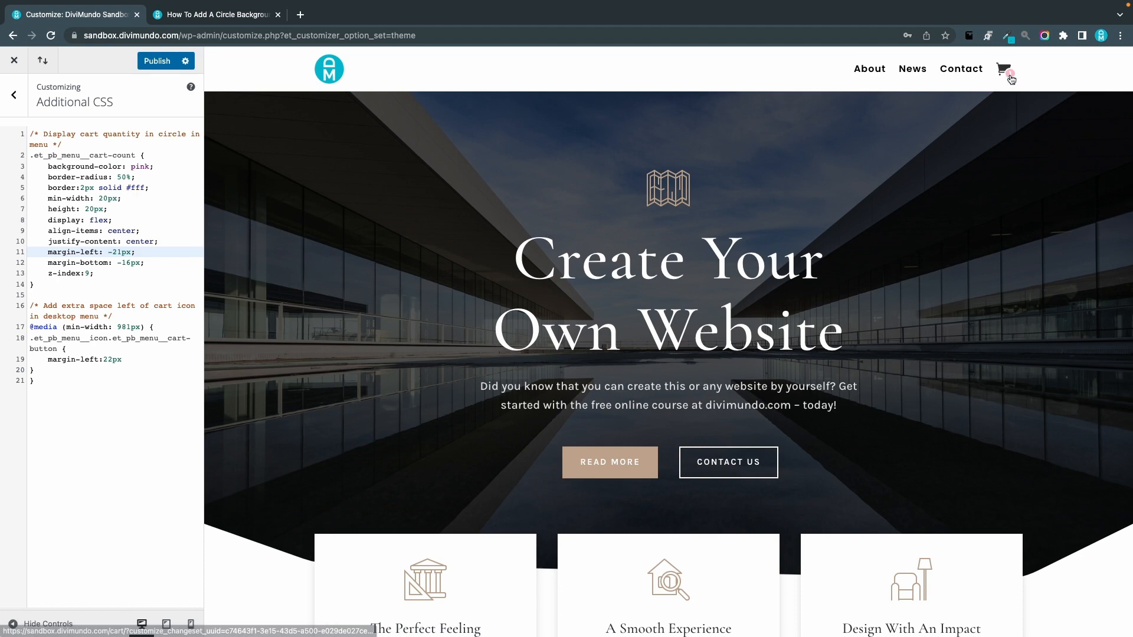
# Step: Inspect the cart count span in developer tools and change its text from 1 to 100
pyautogui.rightClick(1003, 70)
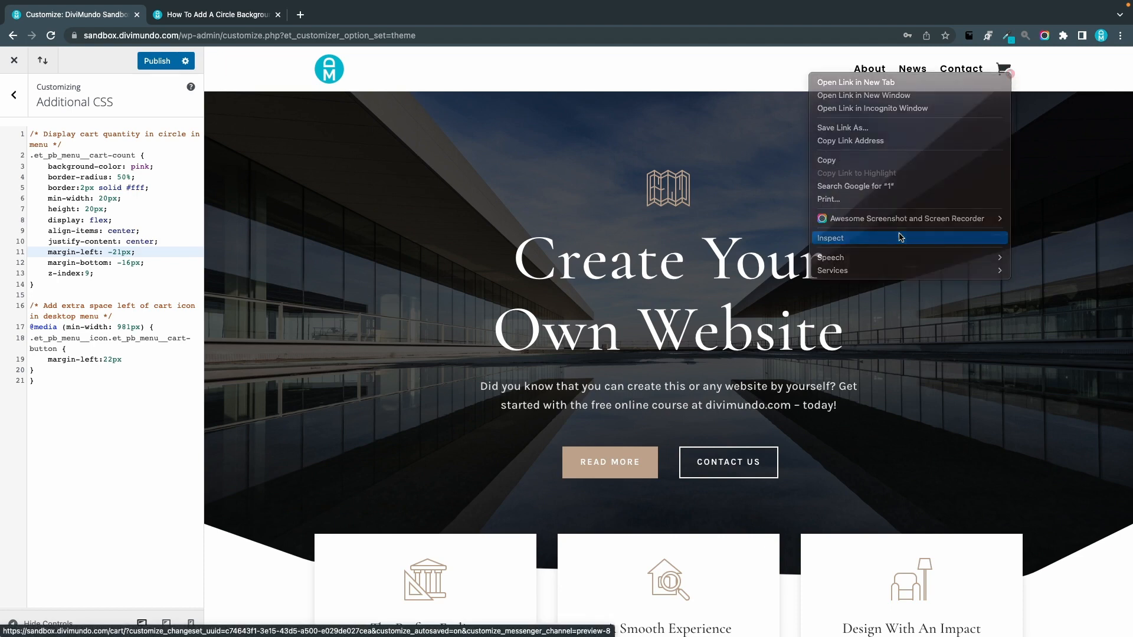
pyautogui.click(831, 237)
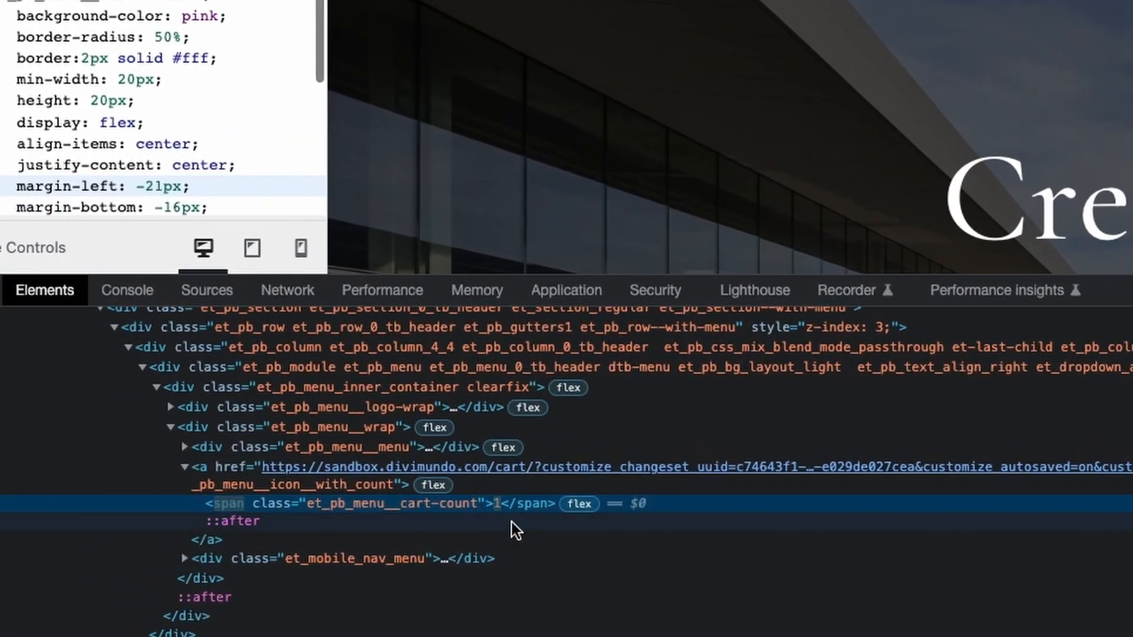
pyautogui.doubleClick(494, 504)
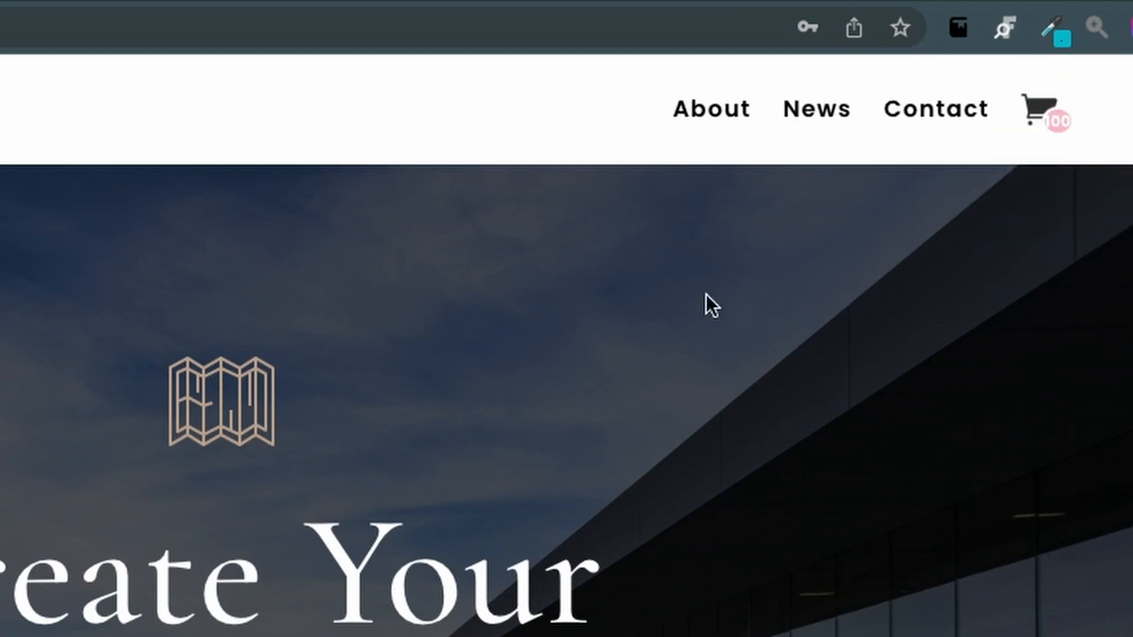
pyautogui.moveTo(1082, 363)
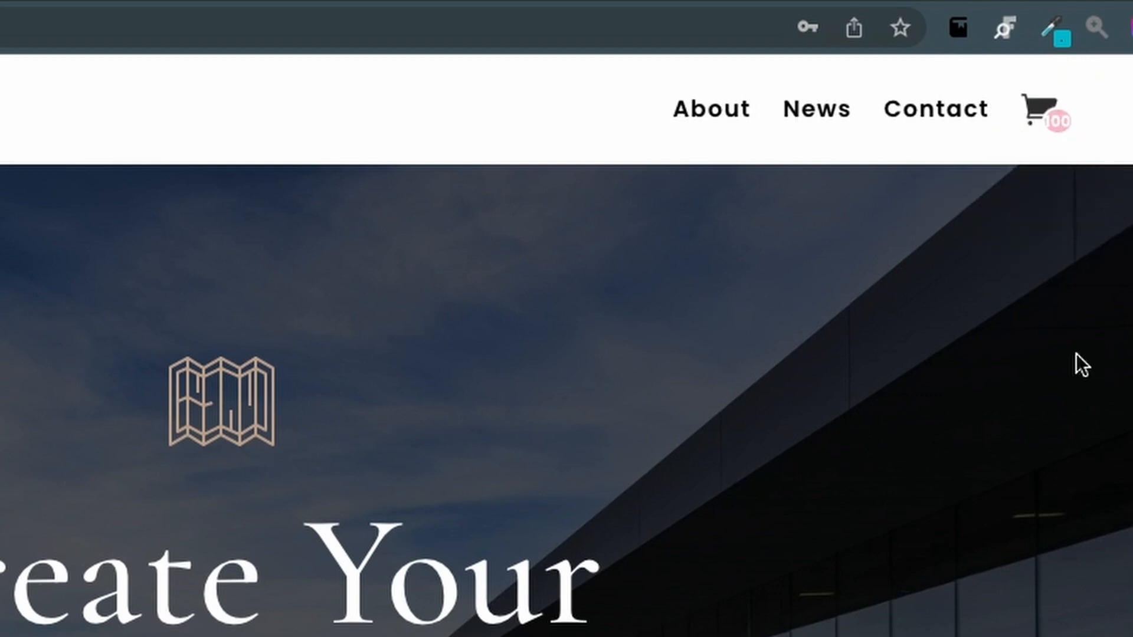